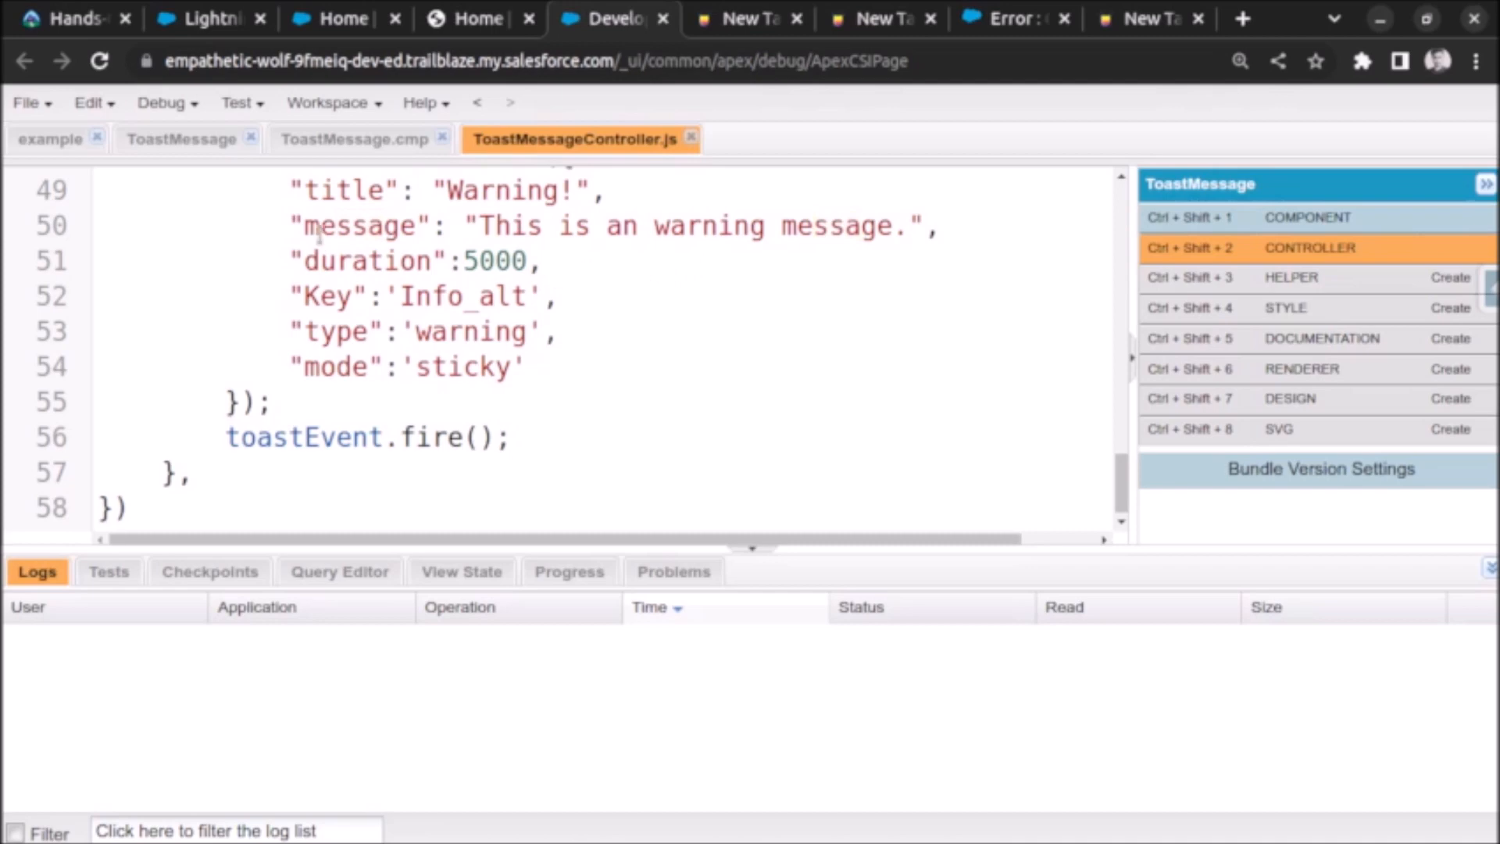
Step: Duplicate the warning lightning:button in ToastMessage.cmp and label the copy toastWithLink
double_click(360, 225)
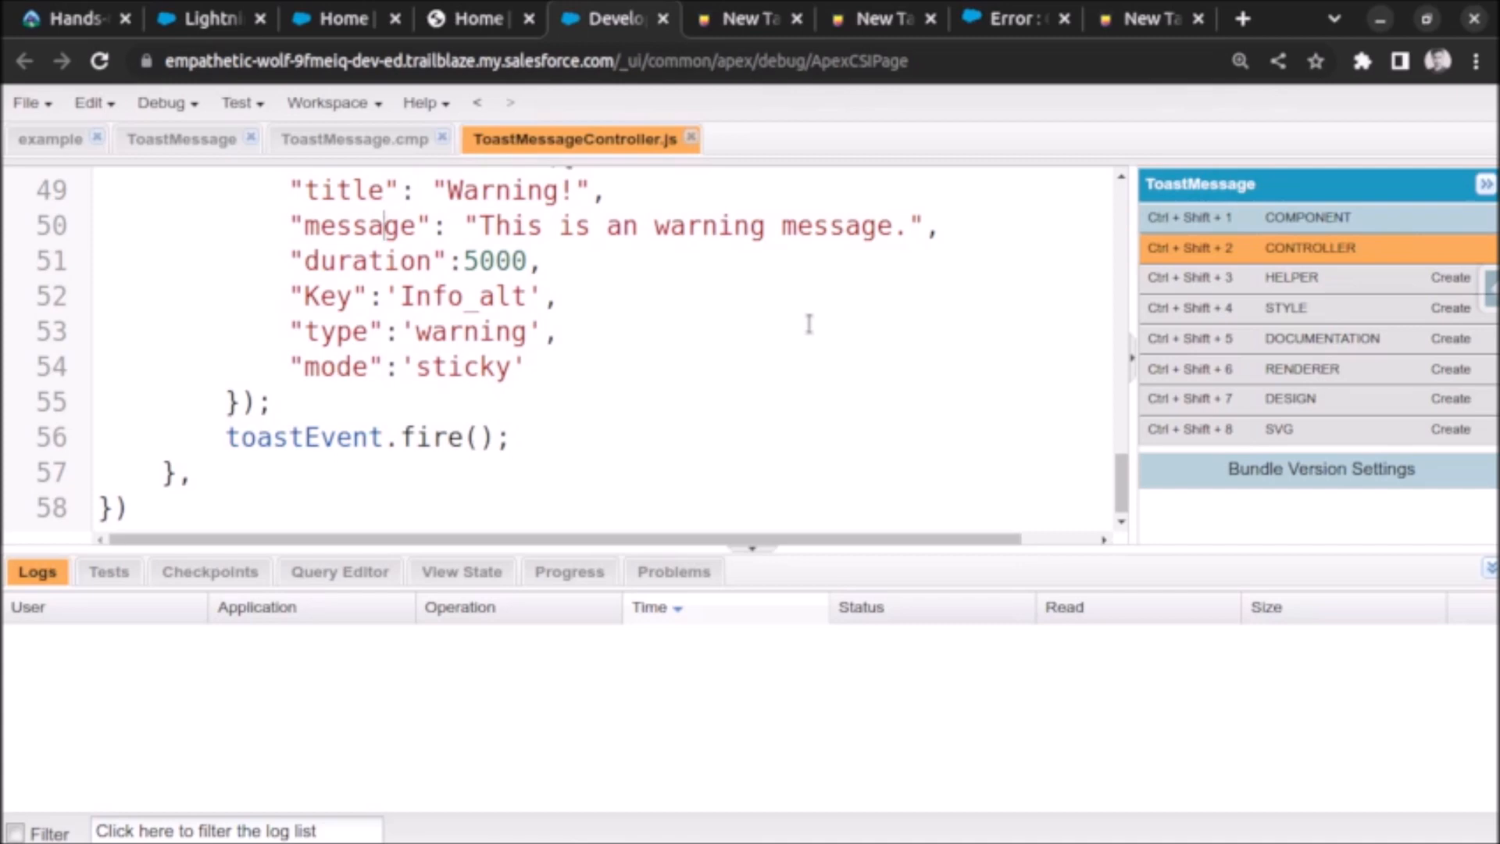
mouse_move(611, 278)
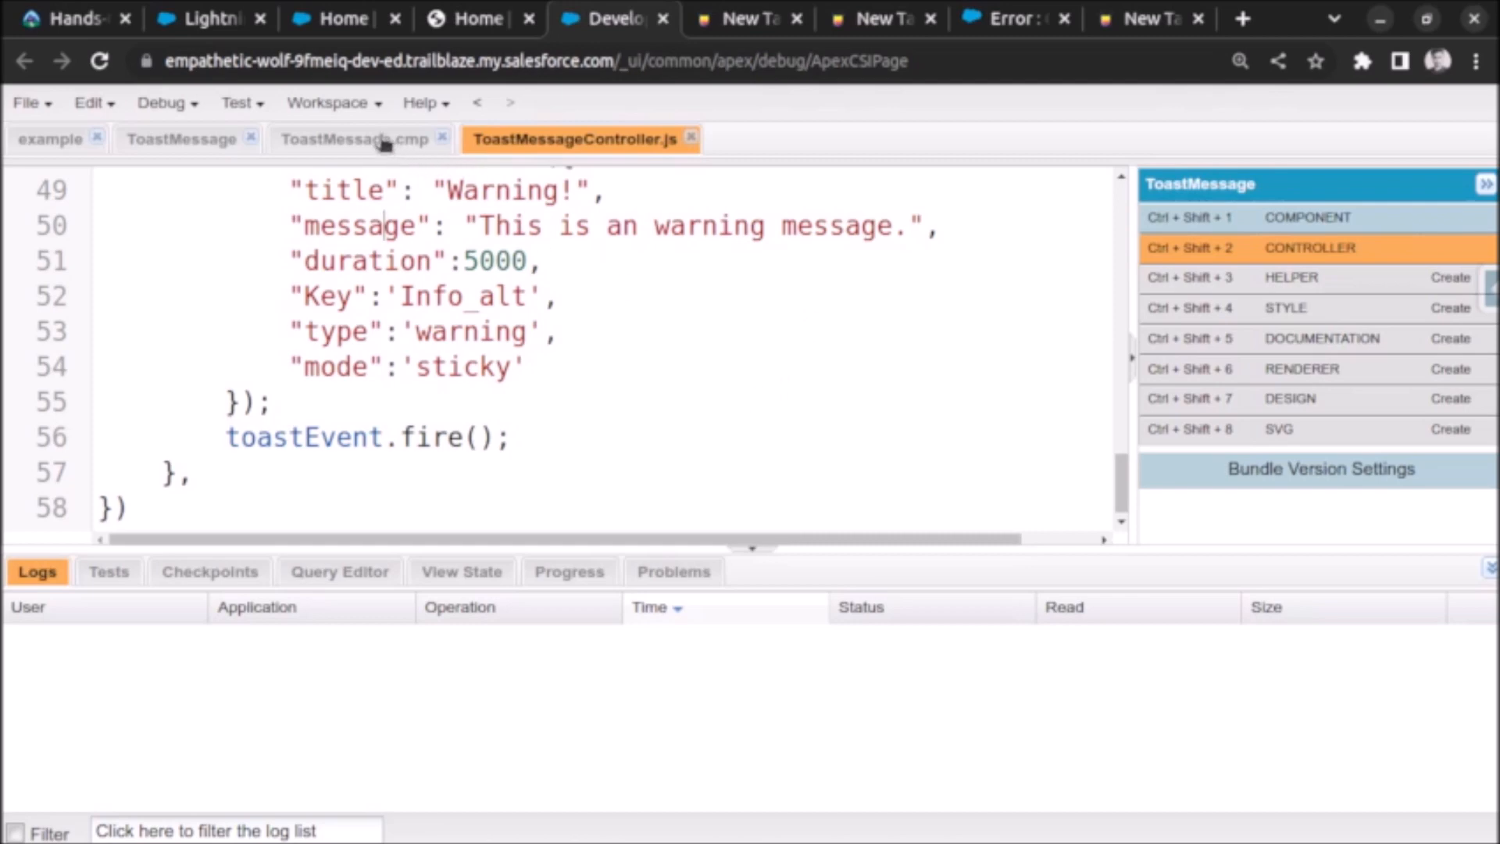
left_click(359, 139)
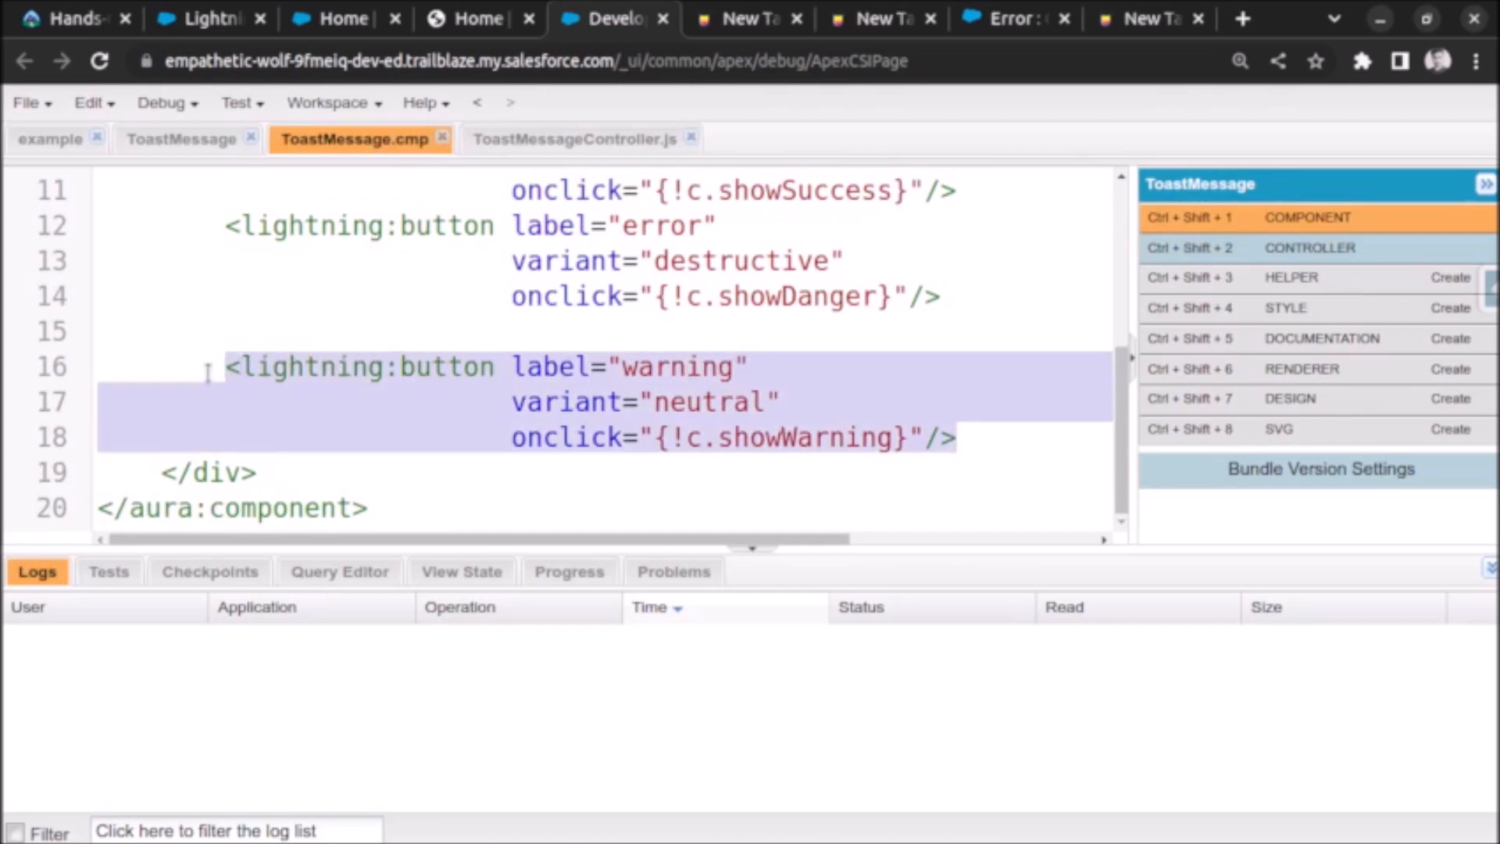
key("Enter")
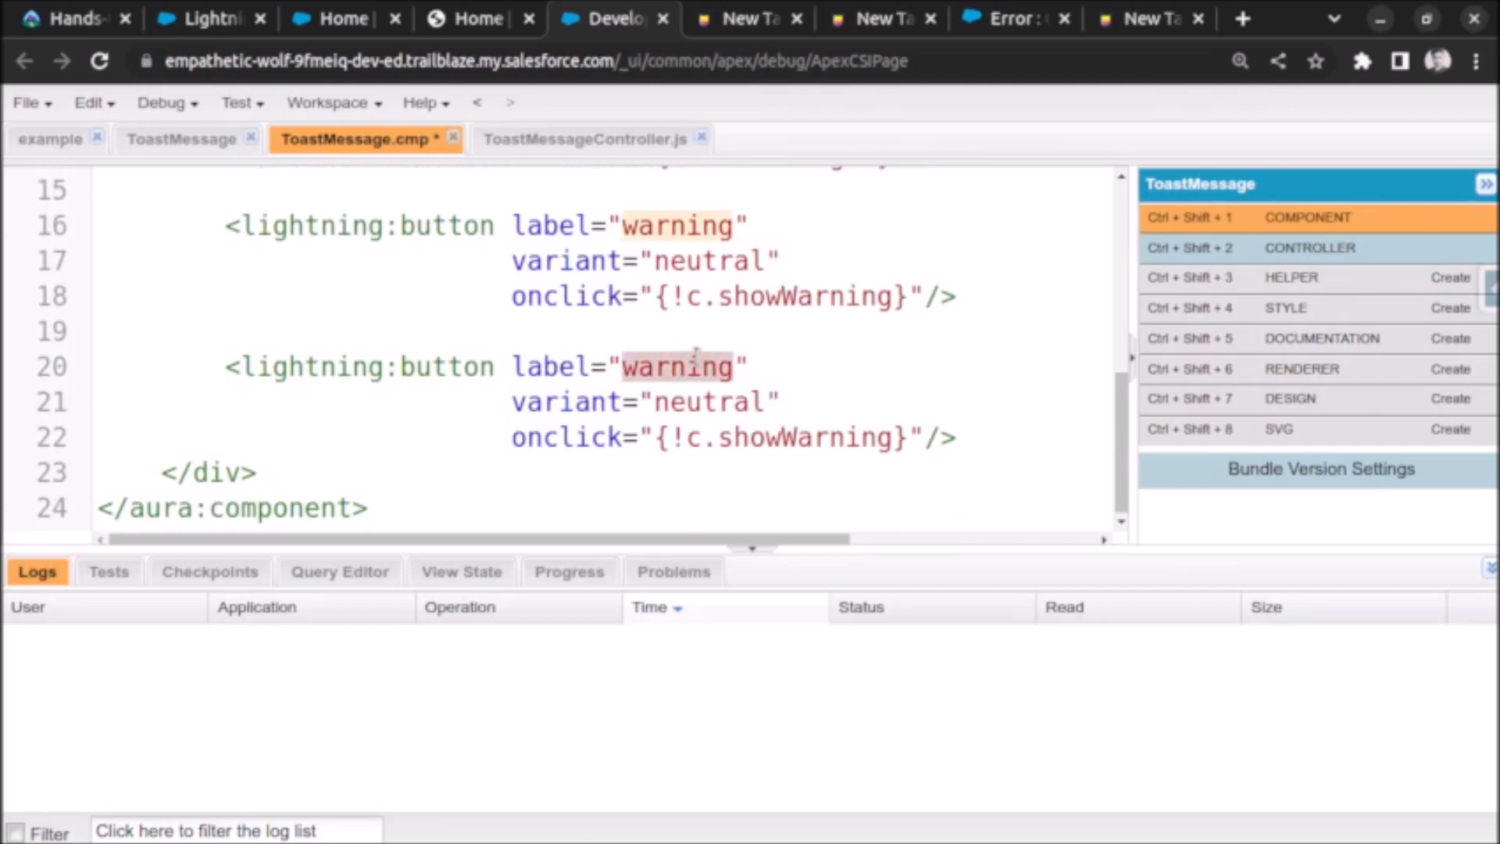
type("toastWit")
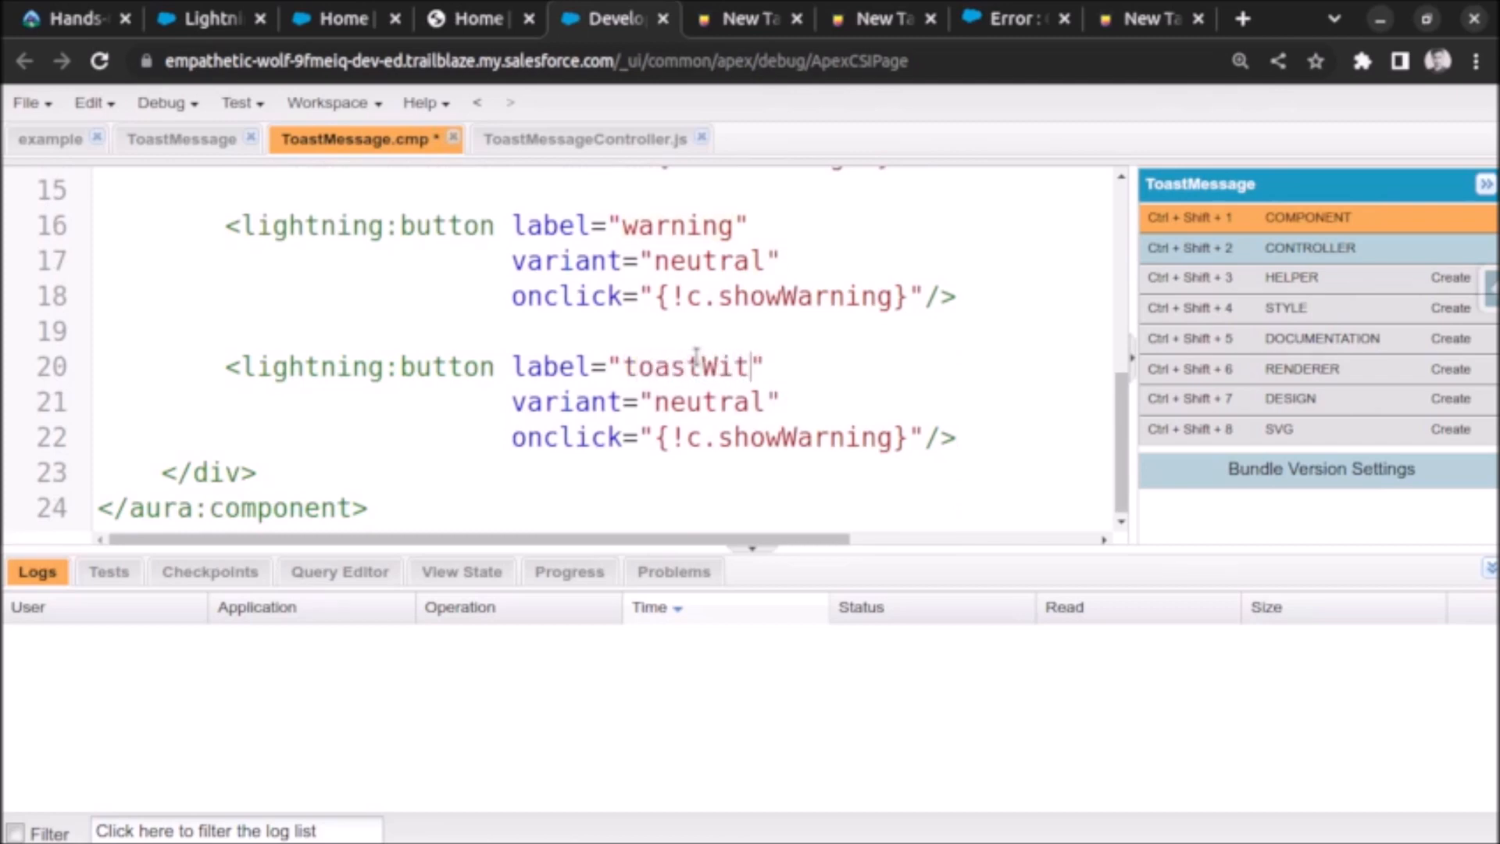
type("hLink")
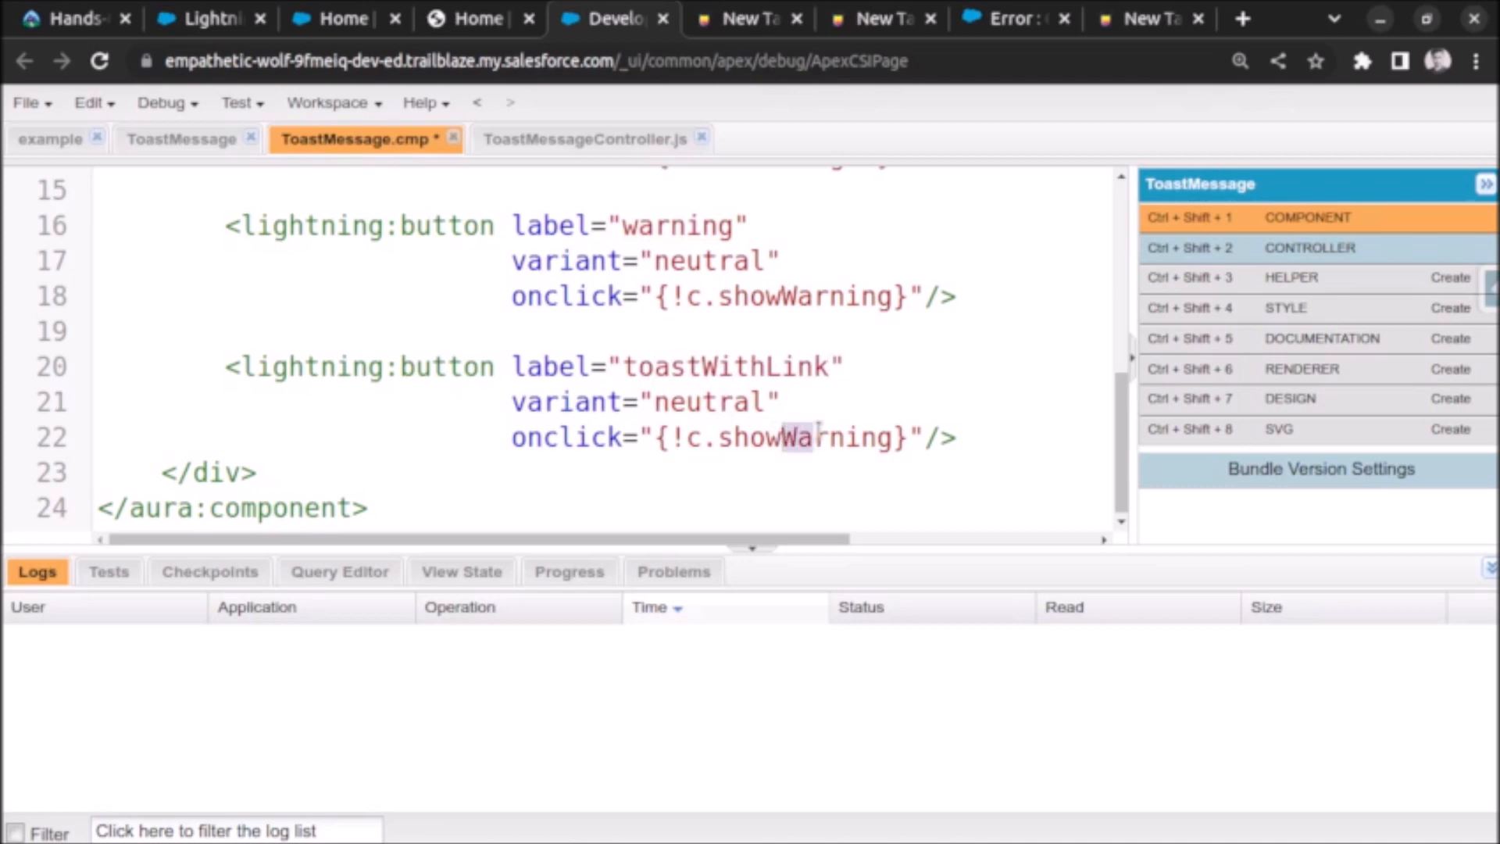
Step: Point the new button's onclick at {!c.showToastWithLink} and return to the controller
double_click(838, 436)
type("T")
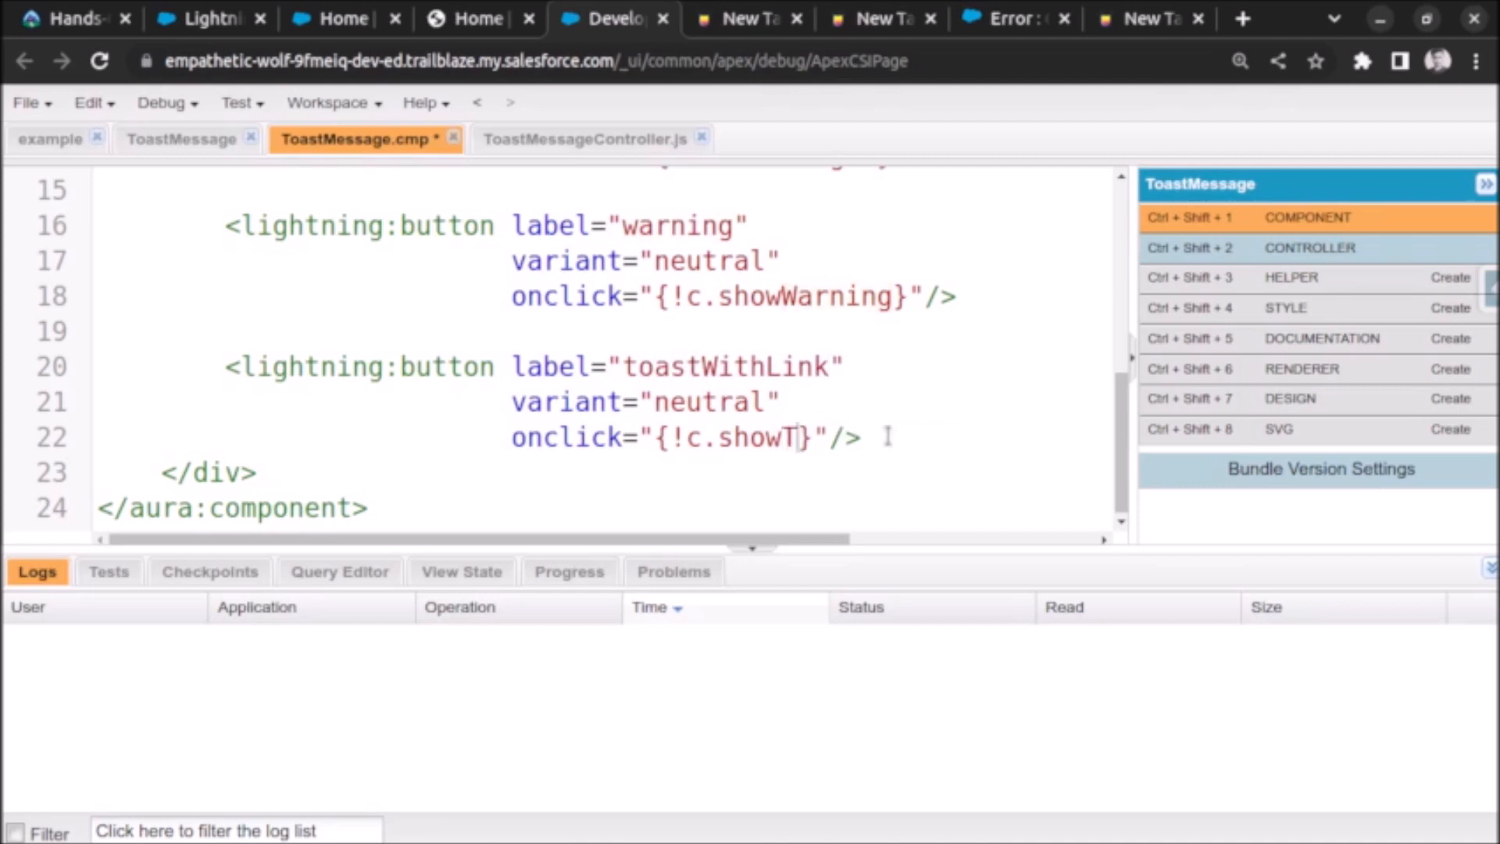
type("oastWithL")
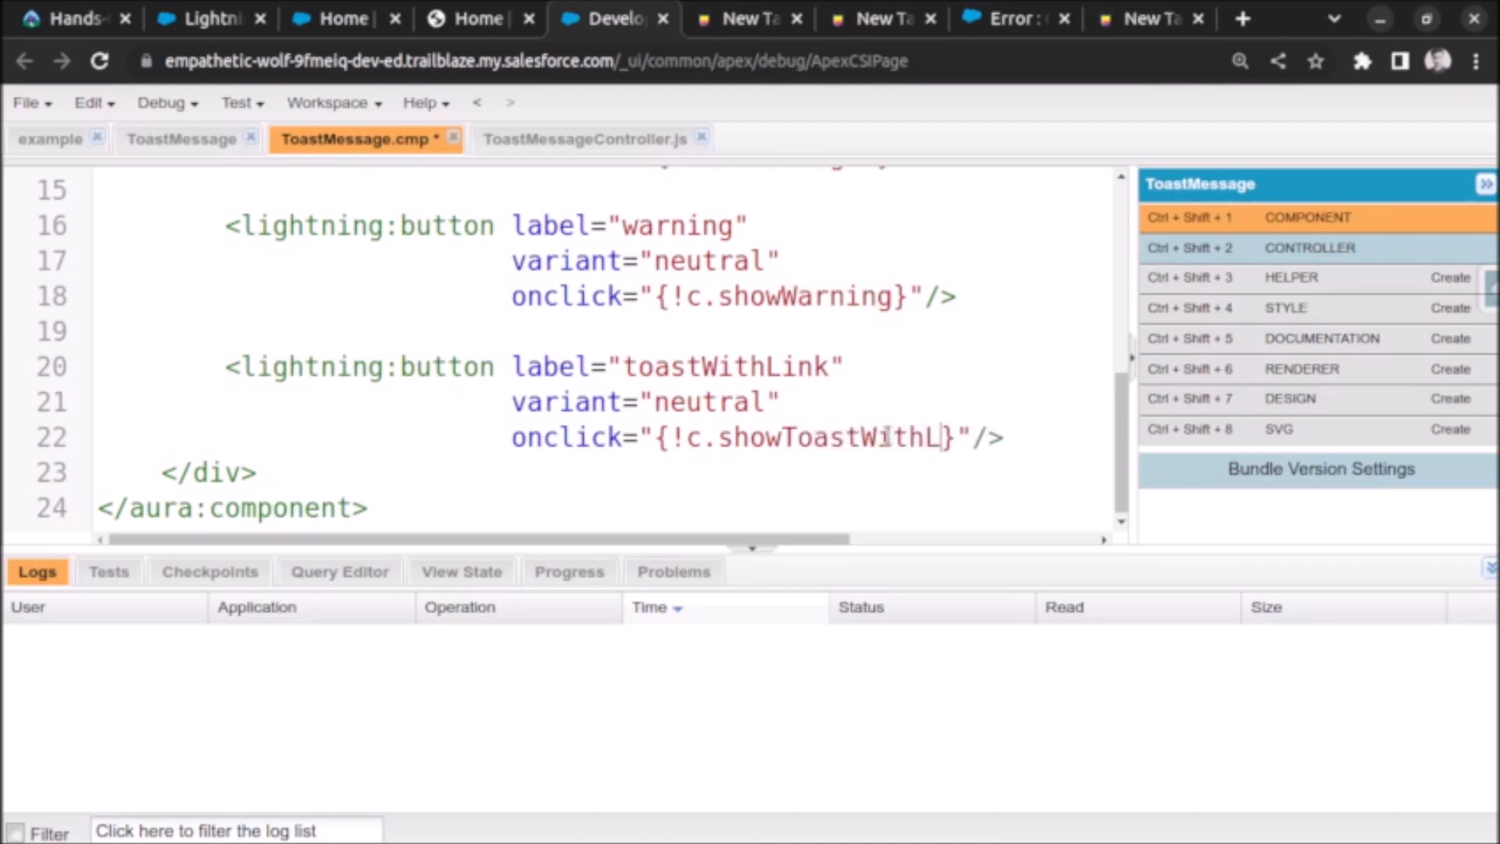
type("ink")
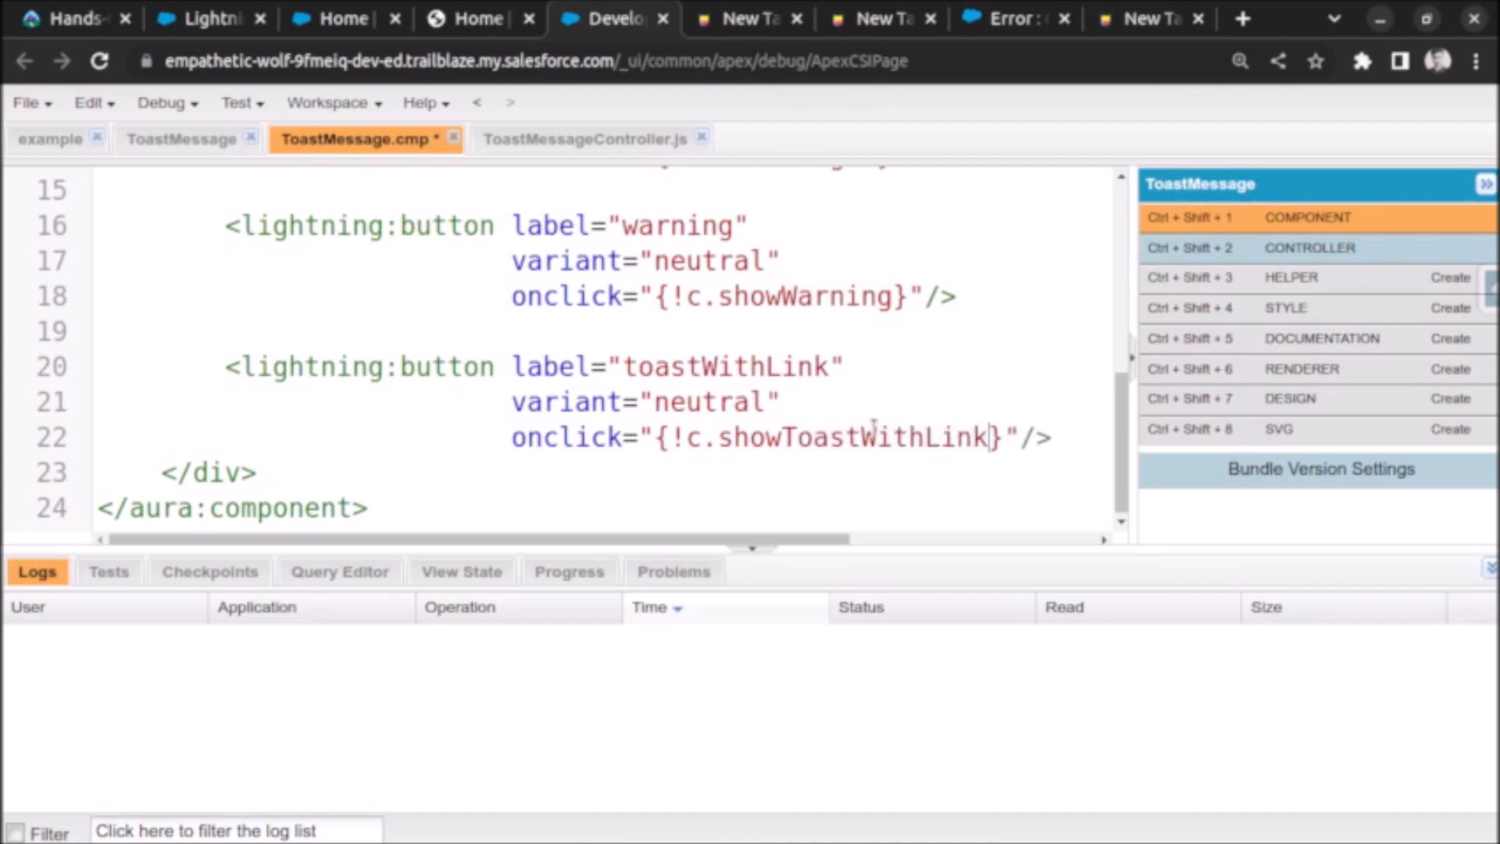
double_click(850, 437)
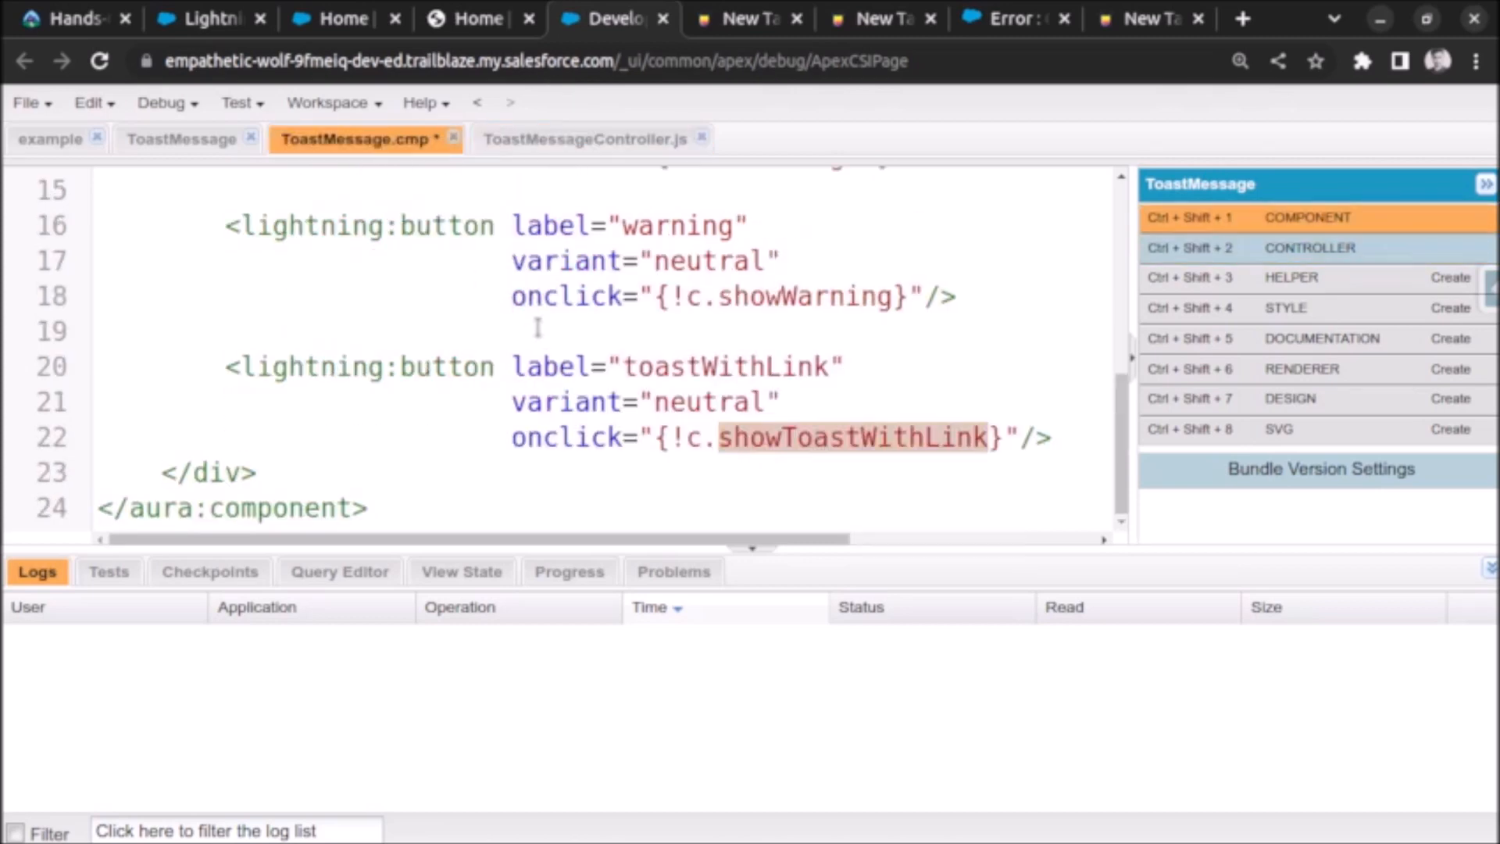
left_click(573, 139)
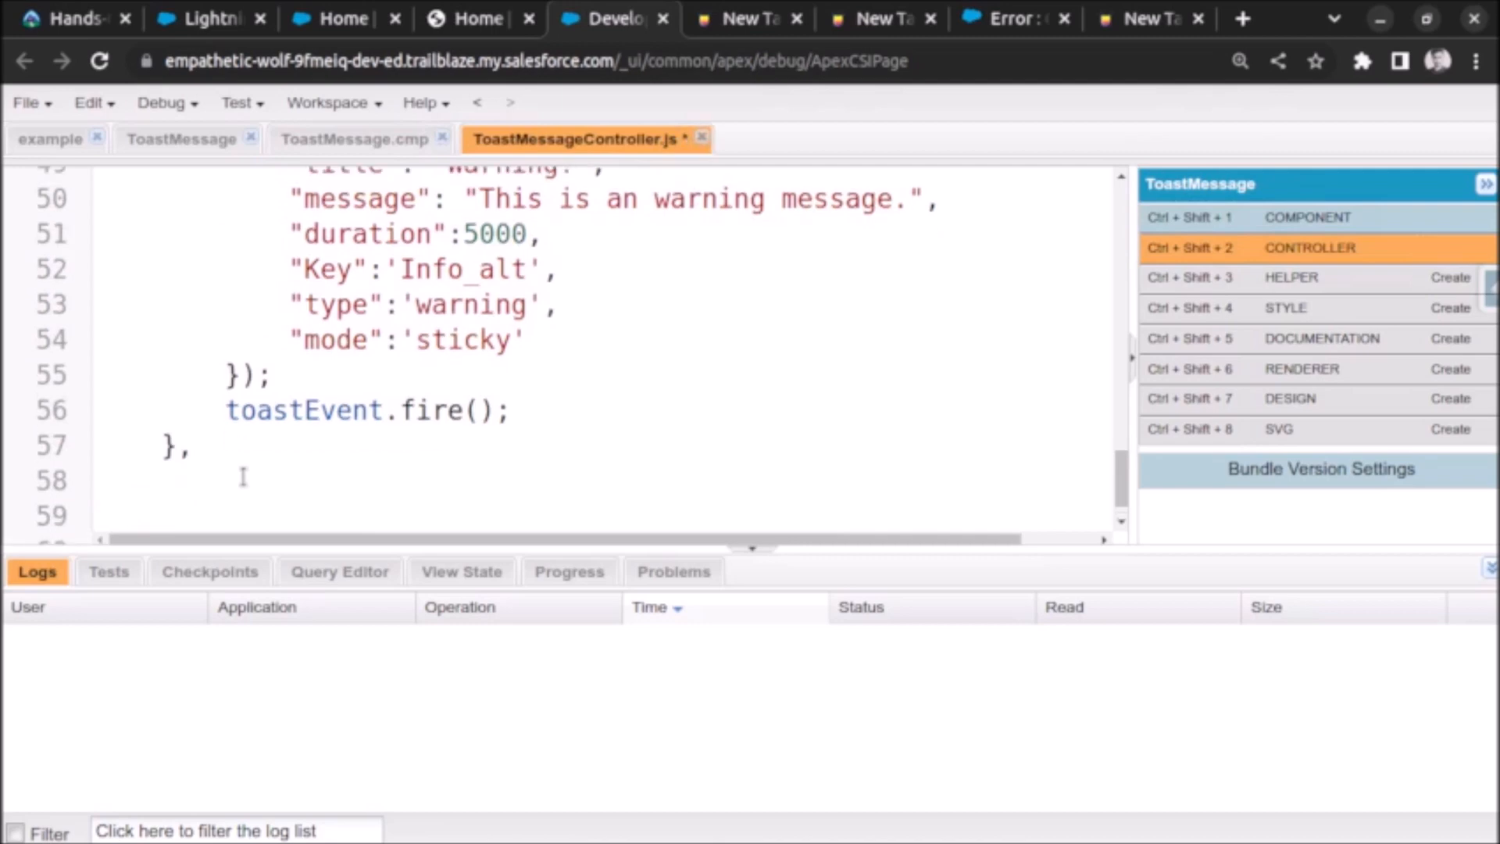
Step: Add a showToastWithLink function copied from showWarning with its setParams block emptied
scroll("up", 3)
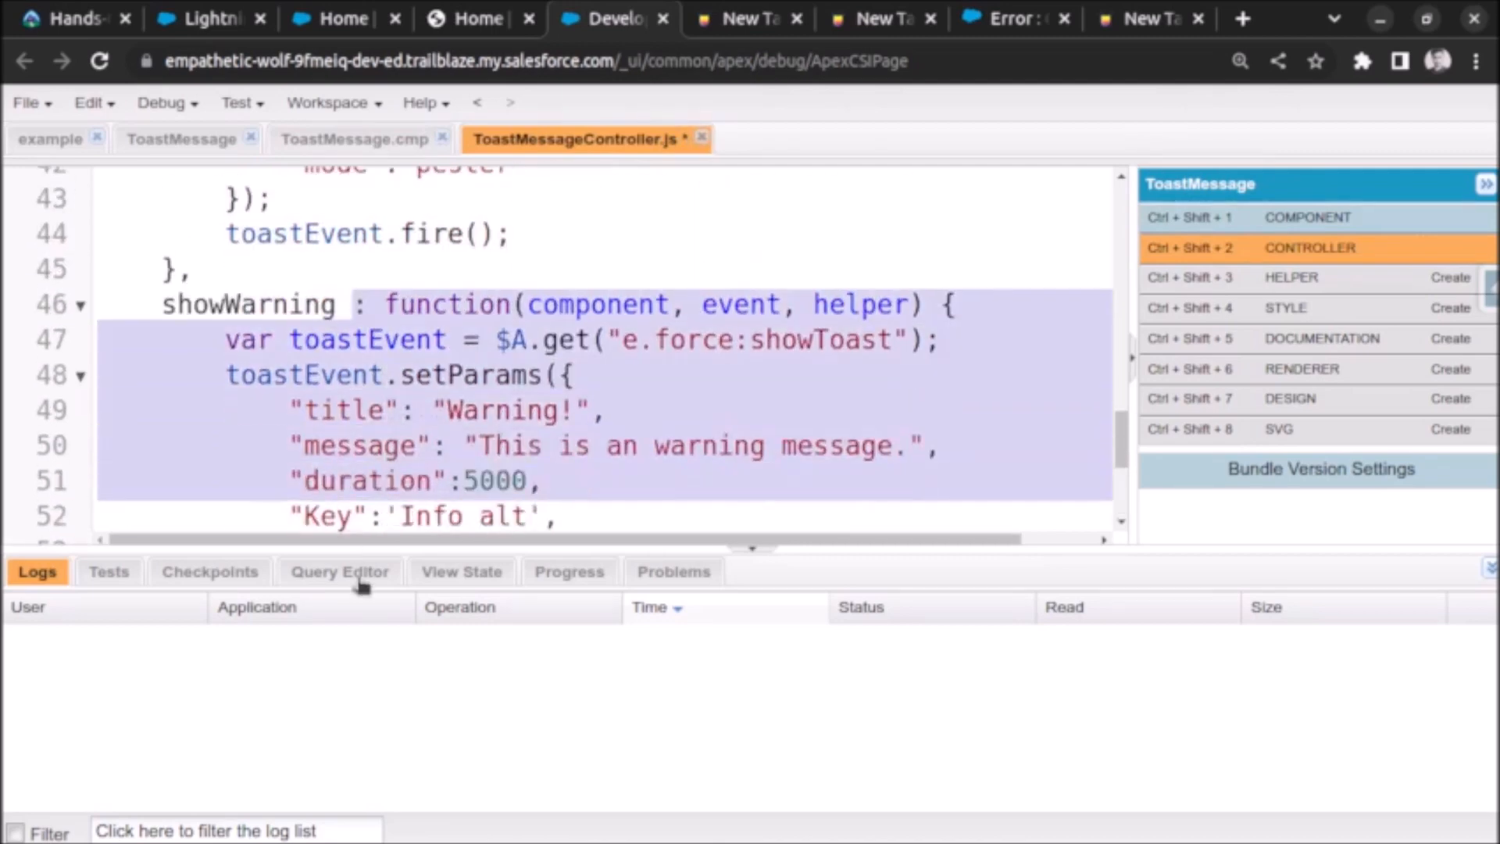
scroll("down", 3)
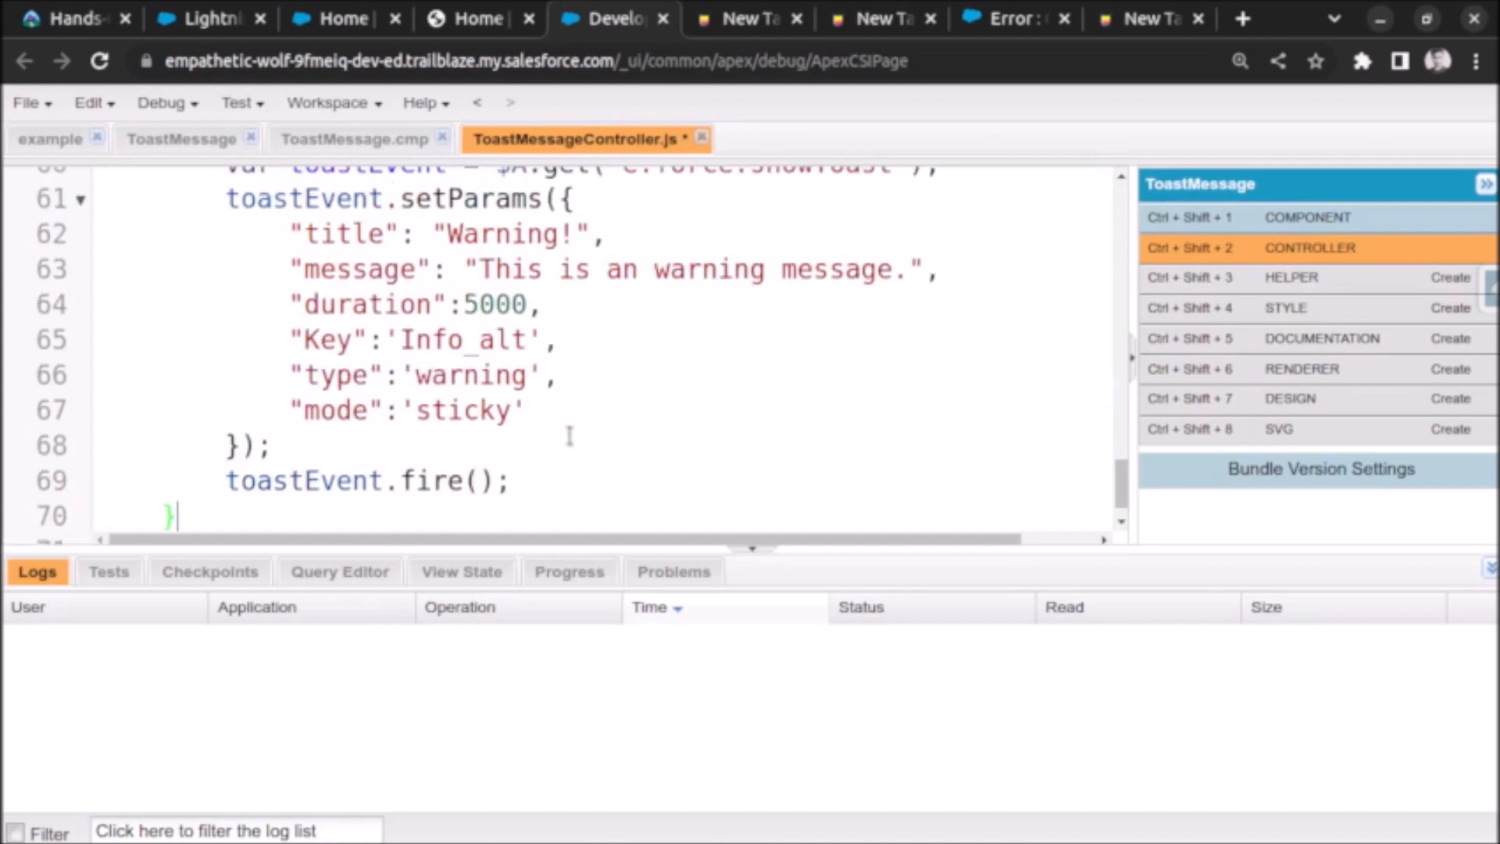
scroll("up", 3)
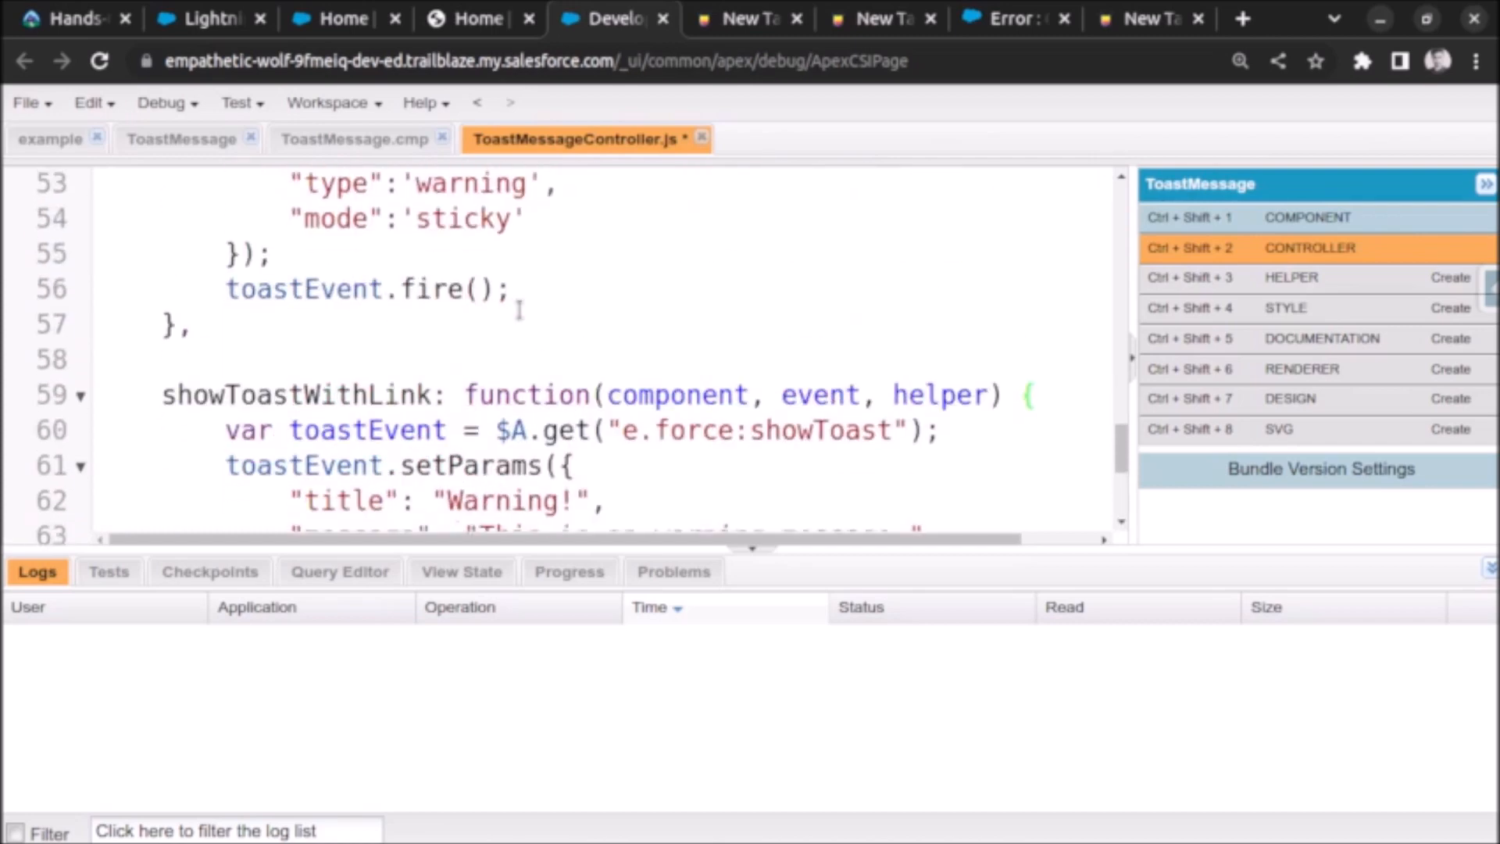
scroll("down", 3)
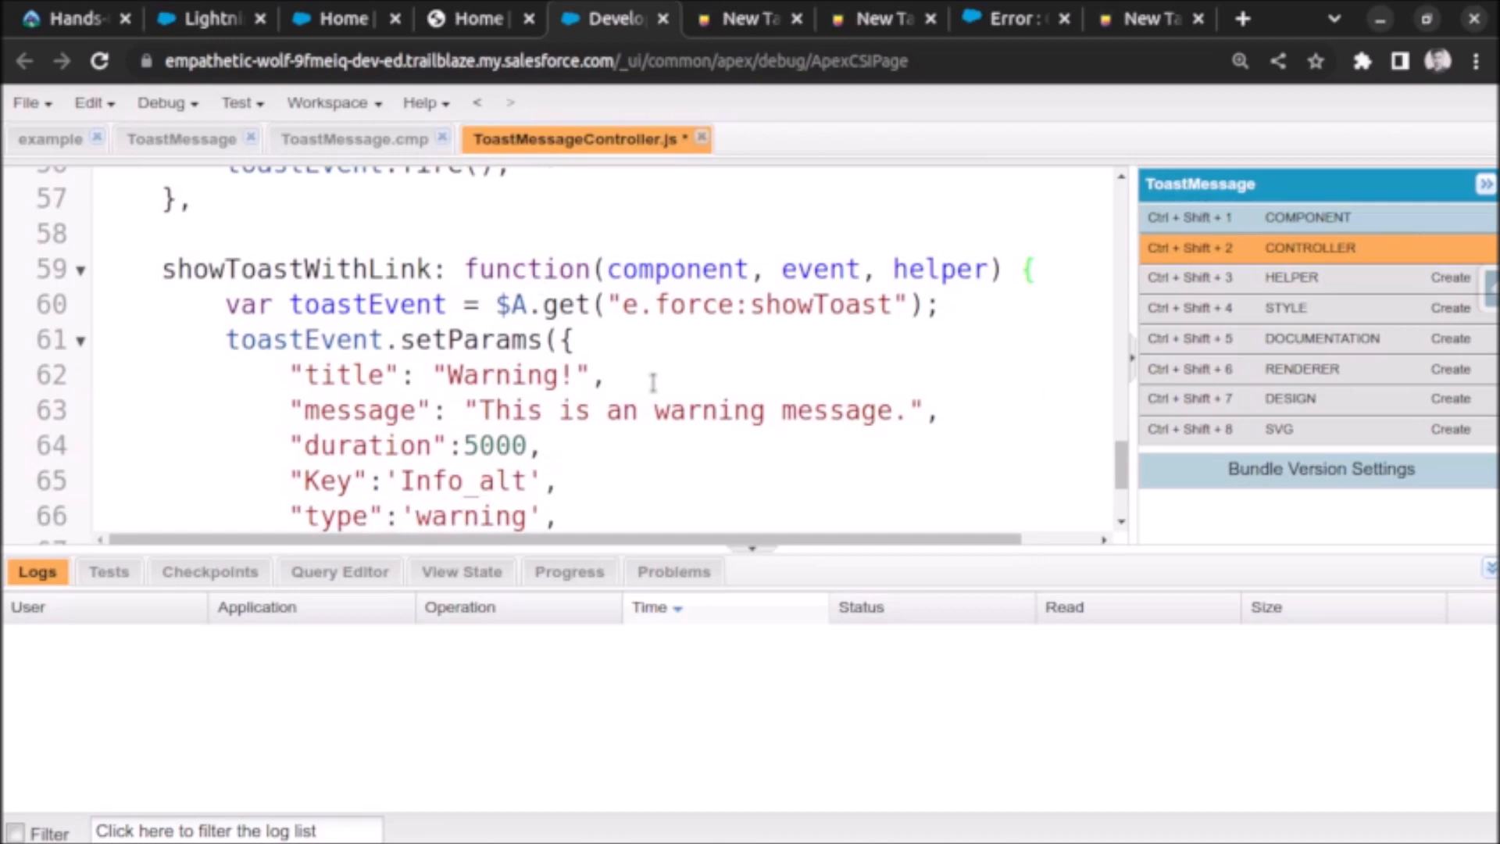
scroll("down", 3)
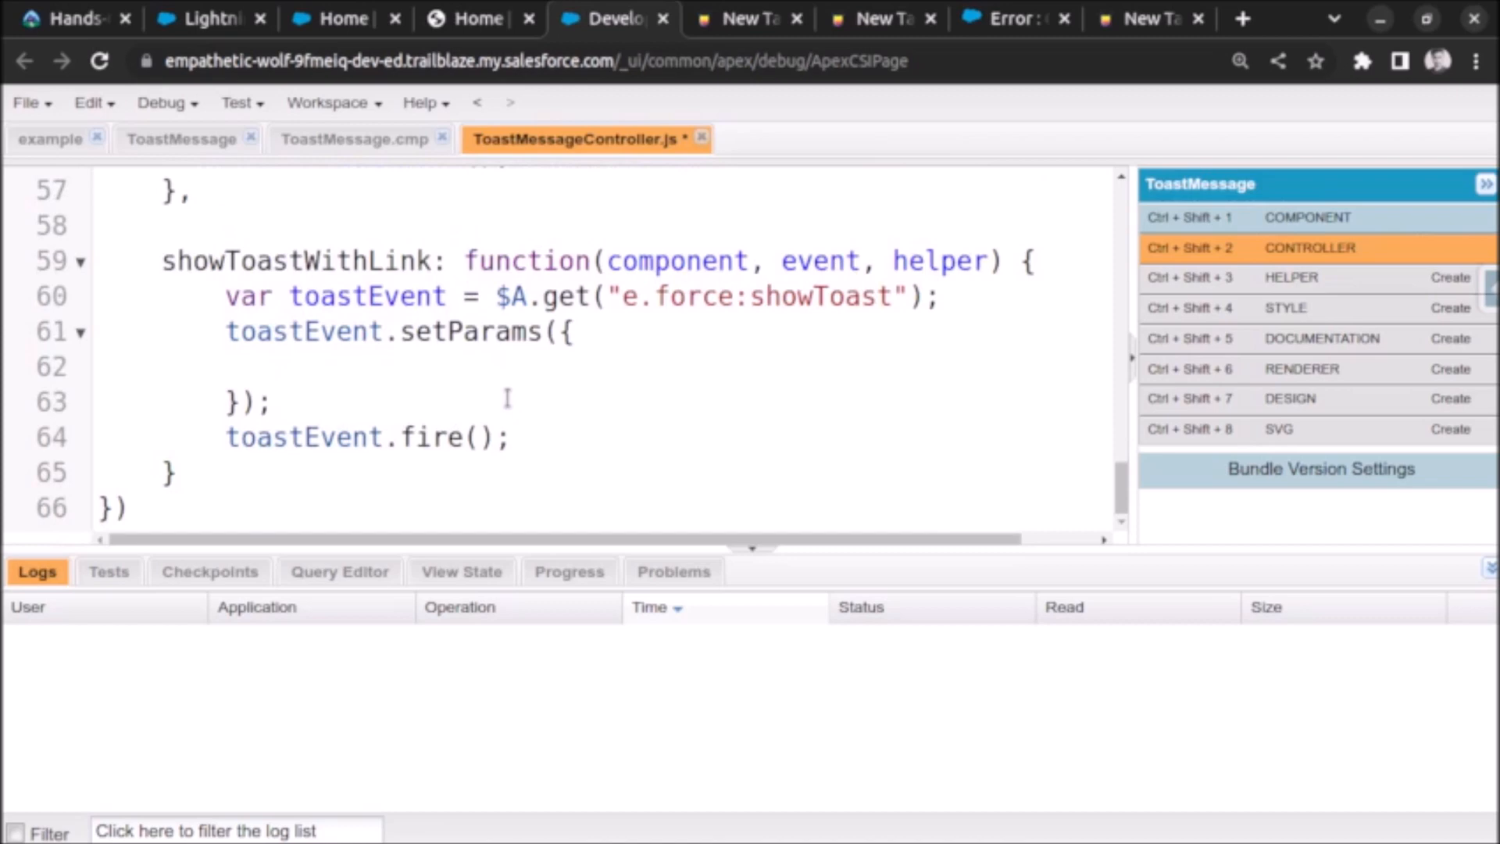
Step: Set the toast's mode parameter to 'dismissible' in showToastWithLink
type("mode")
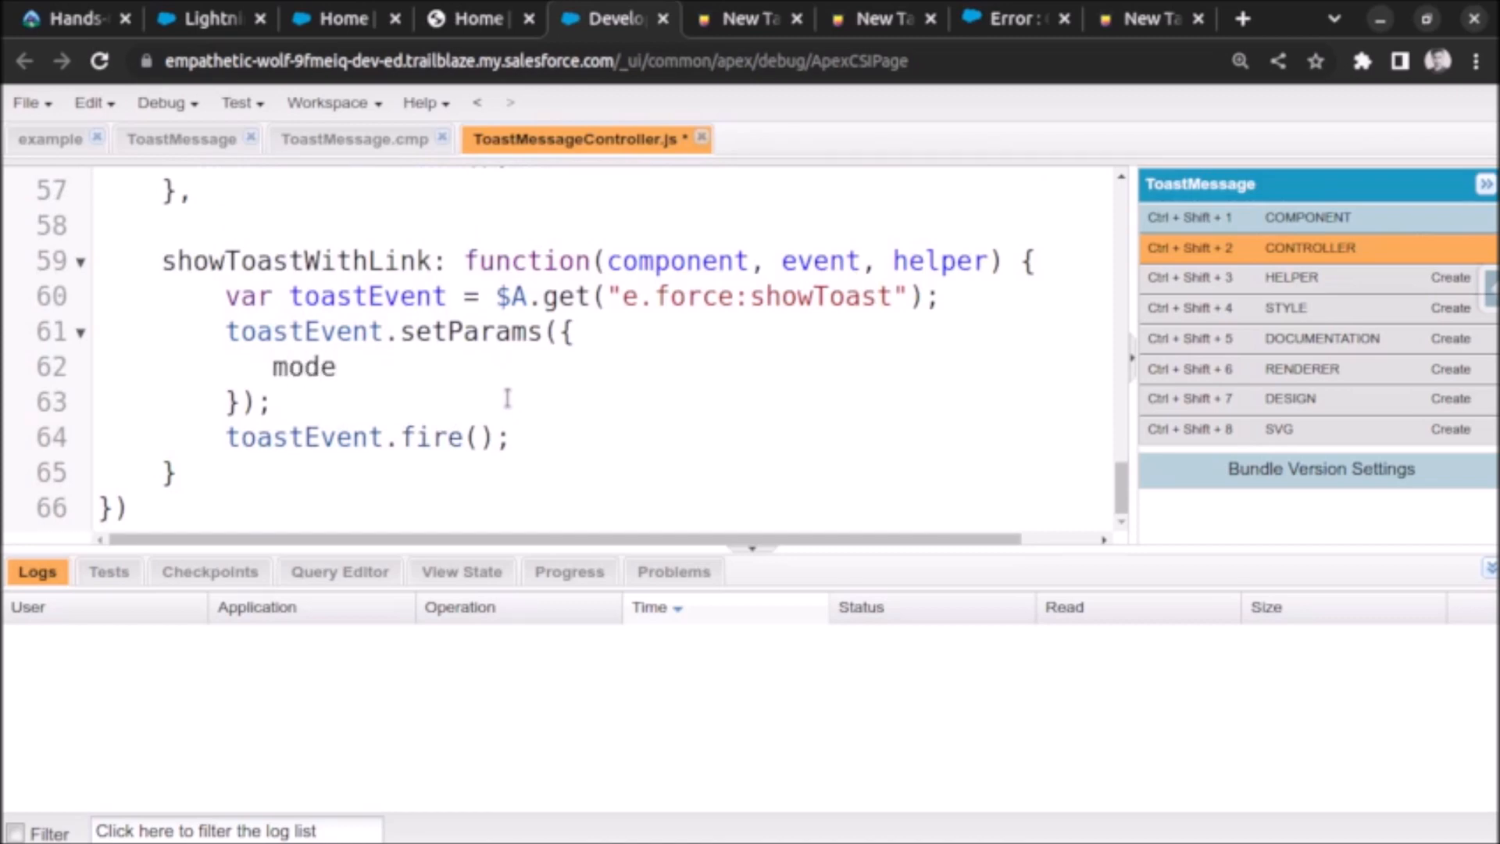
left_click(338, 366)
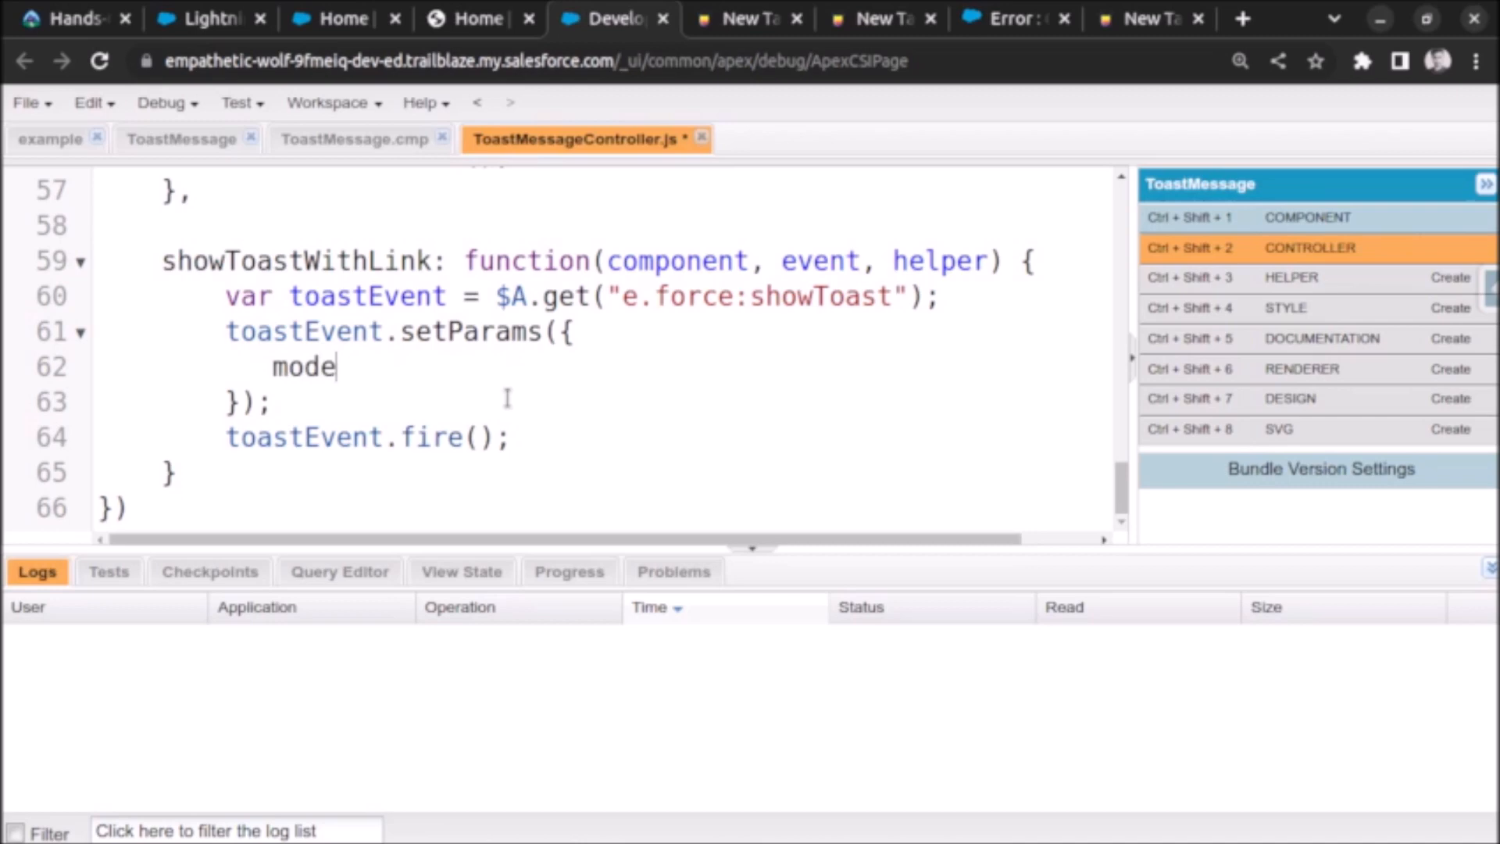
key("Backspace")
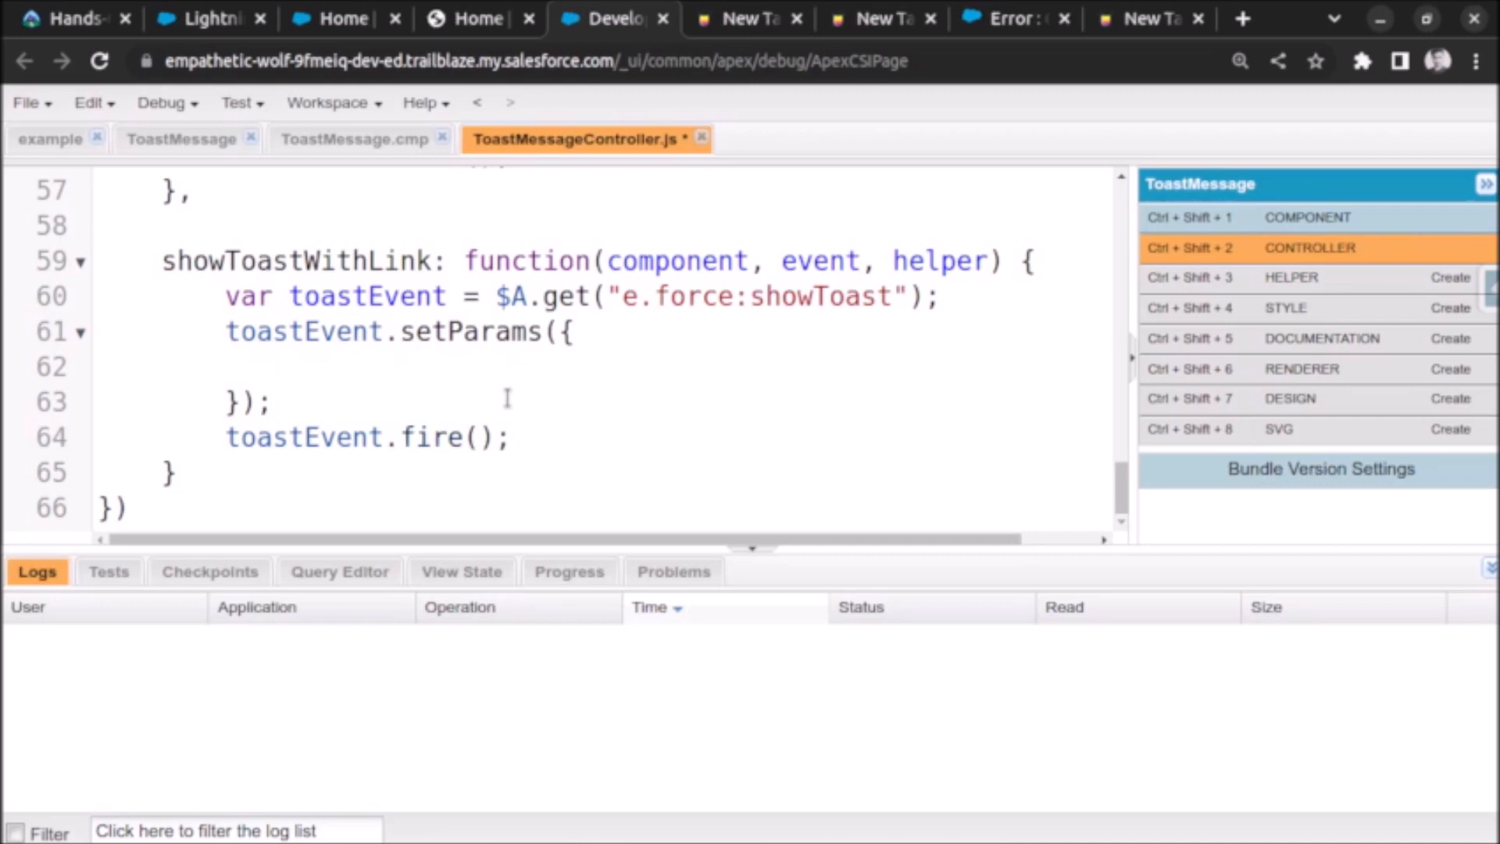
type("\"mode\"")
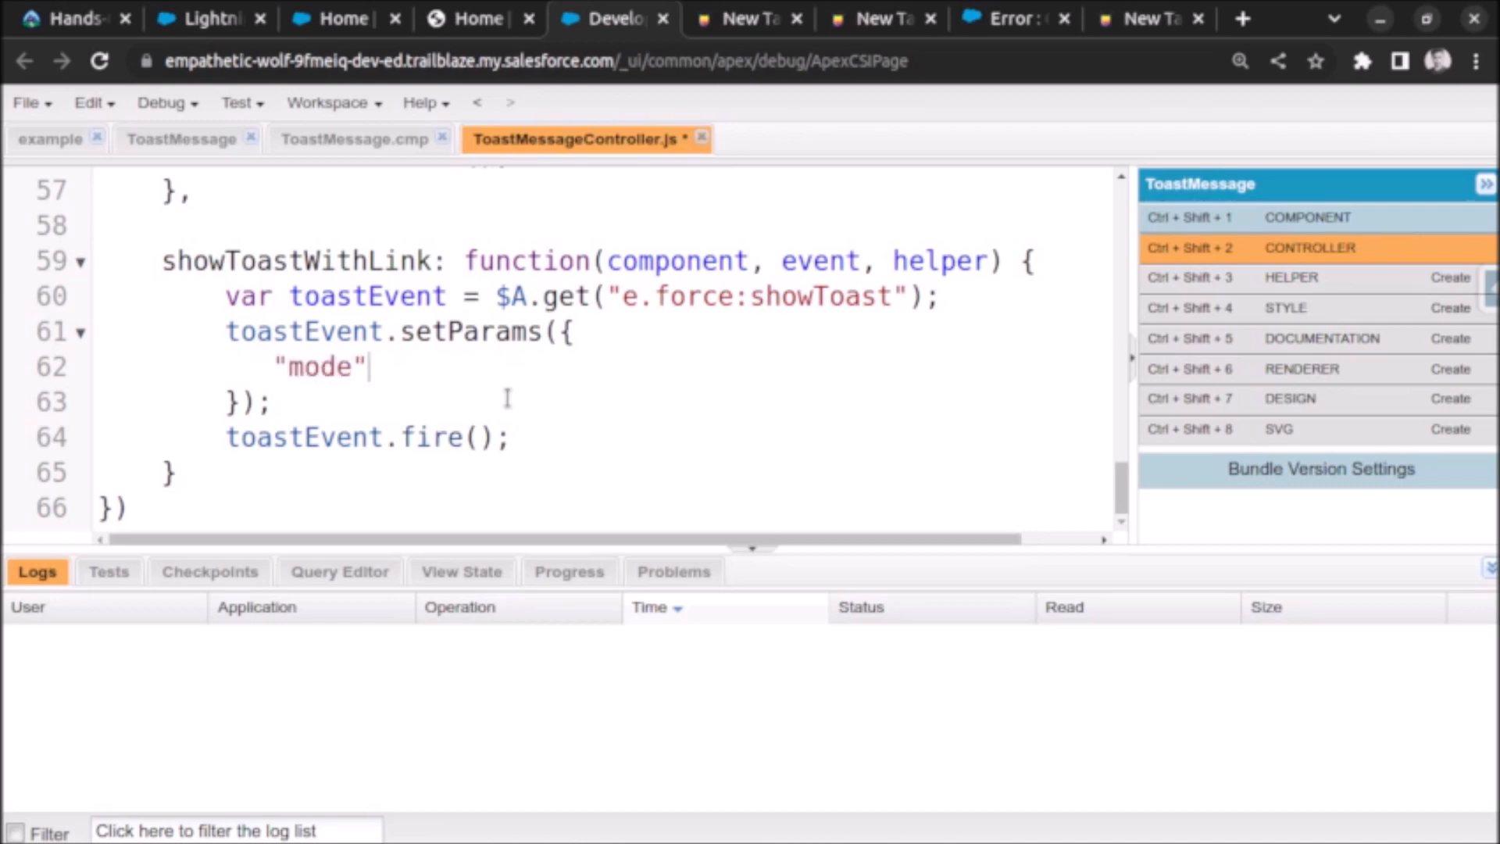
type(":")
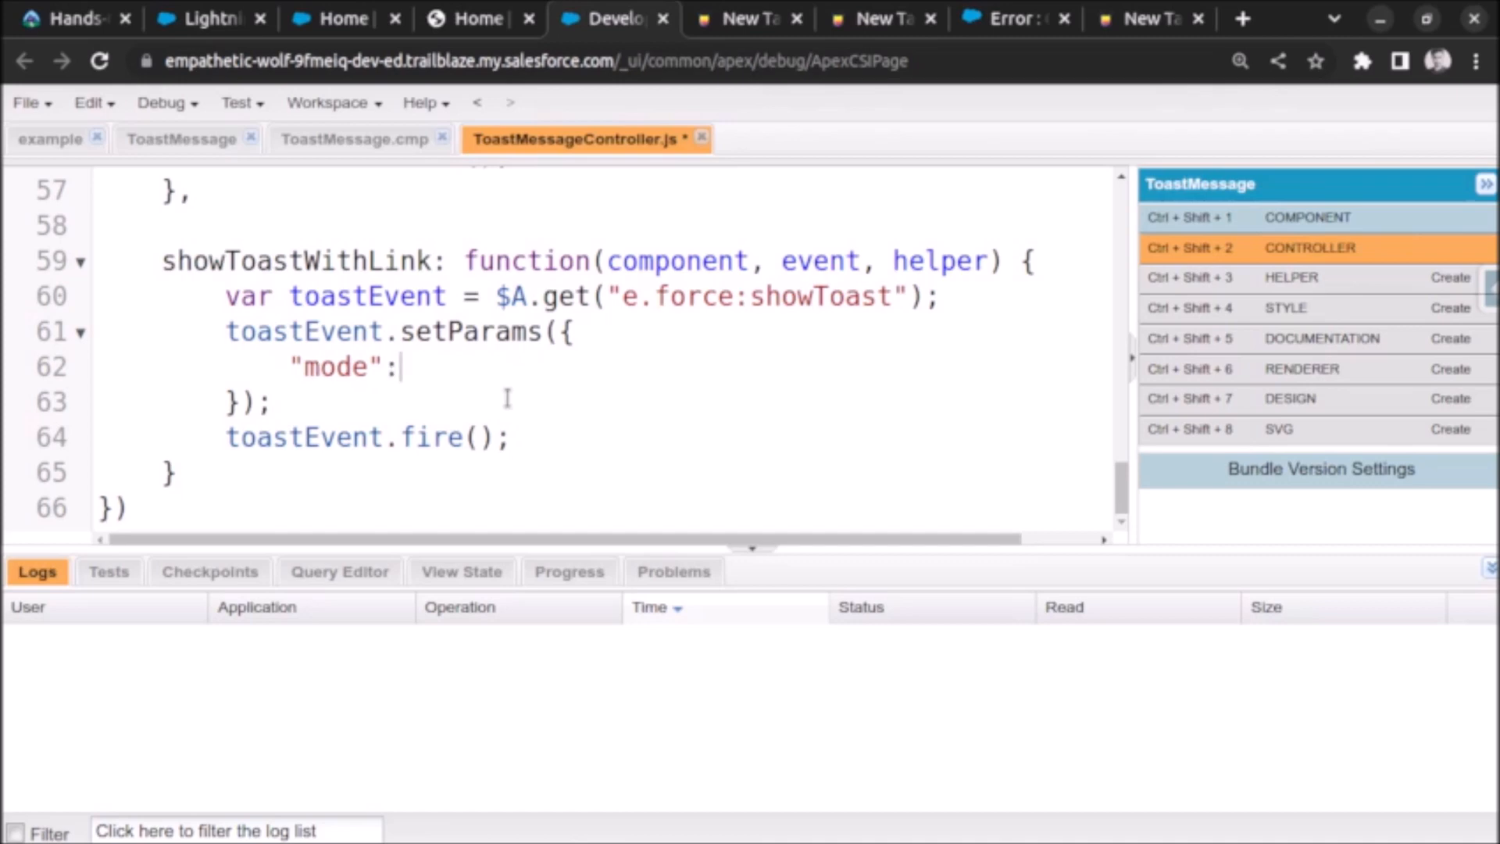
type("''")
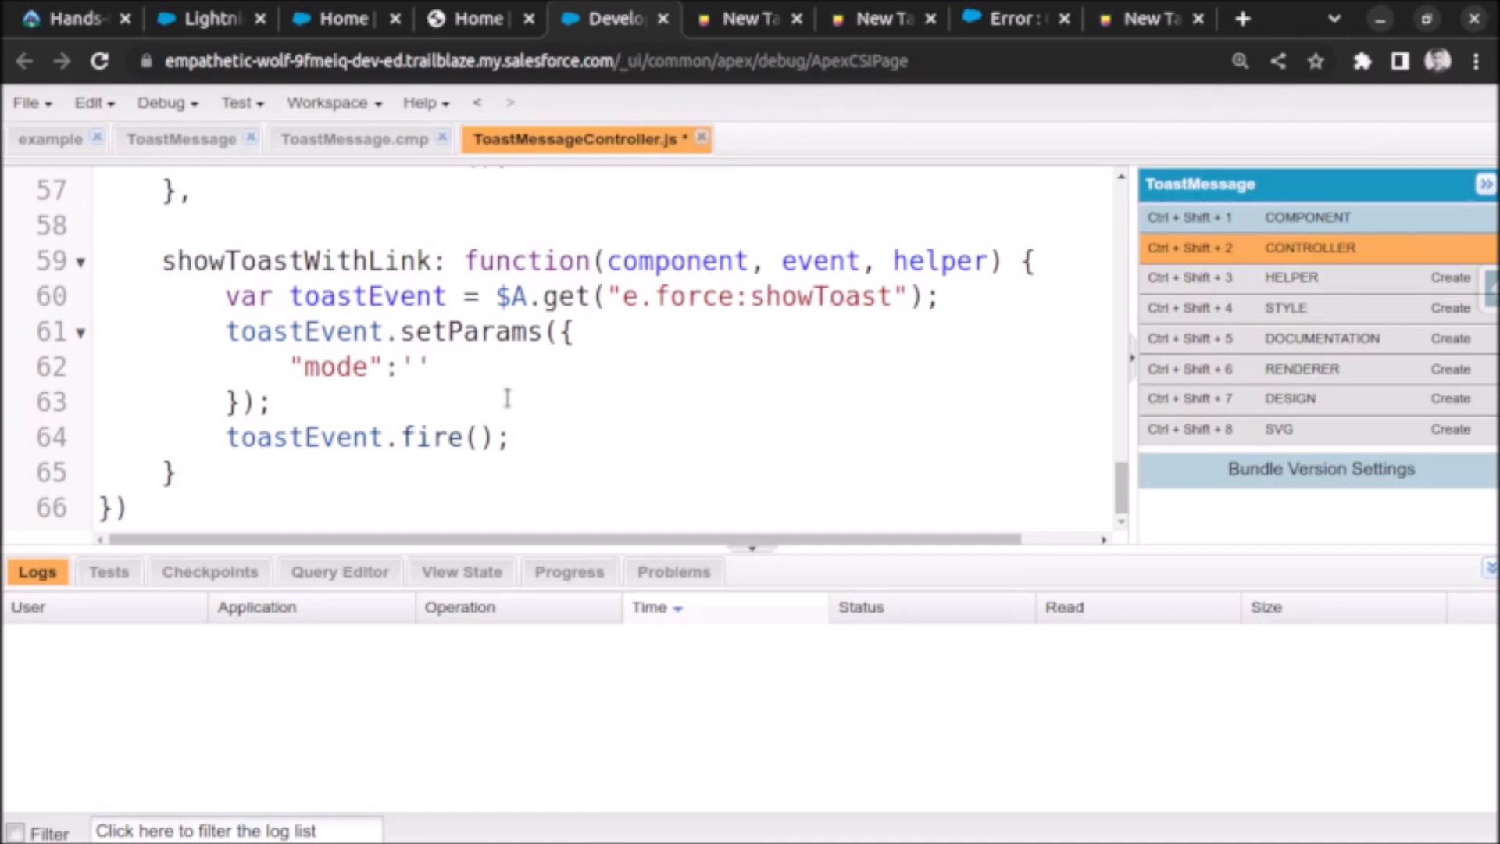
type("dismissible")
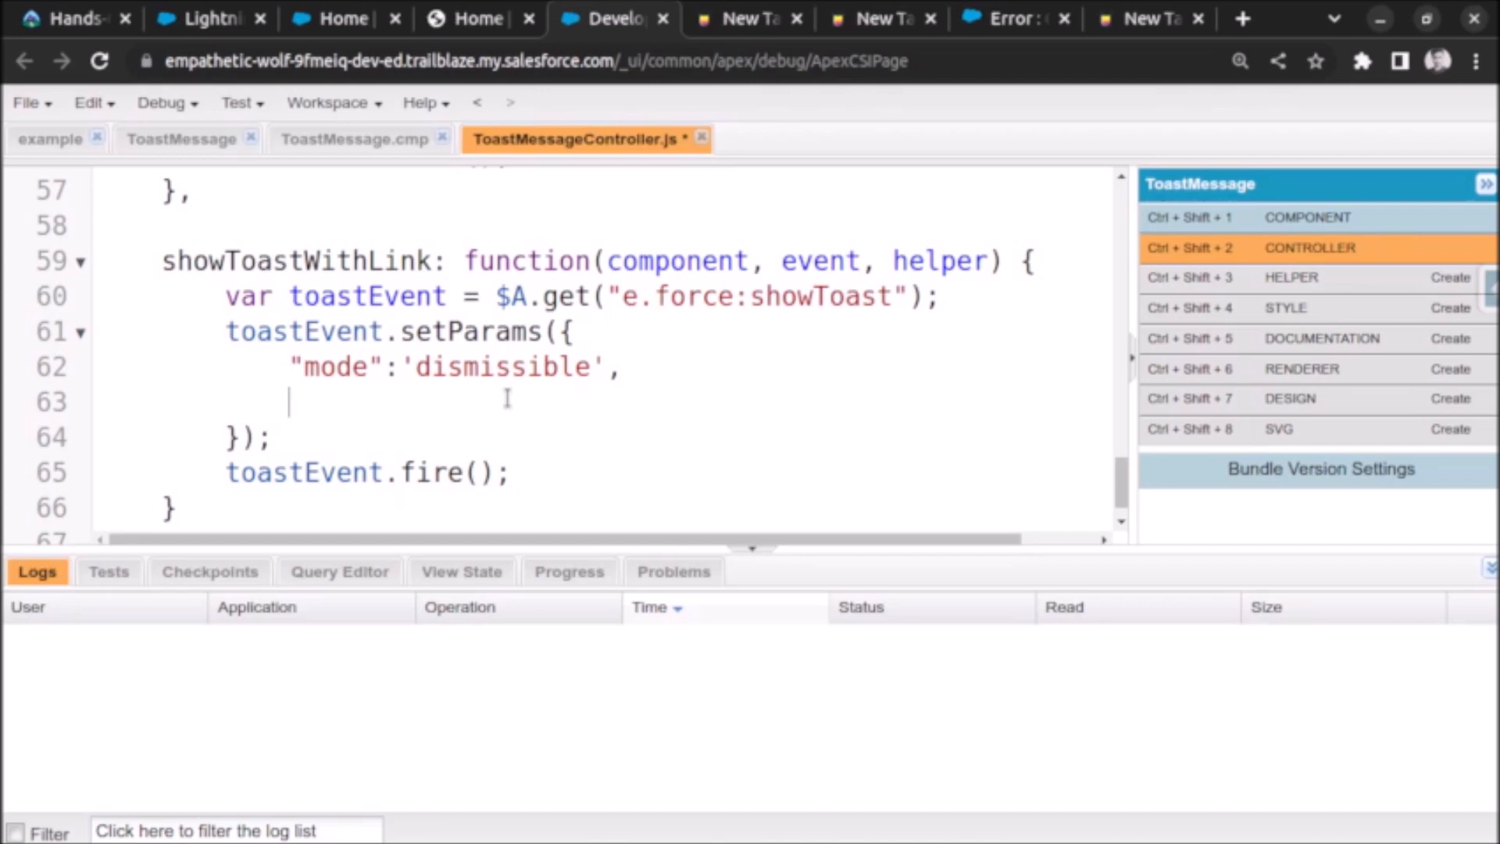
Step: Add the message parameter 'Required Message'
type("\"Me\"")
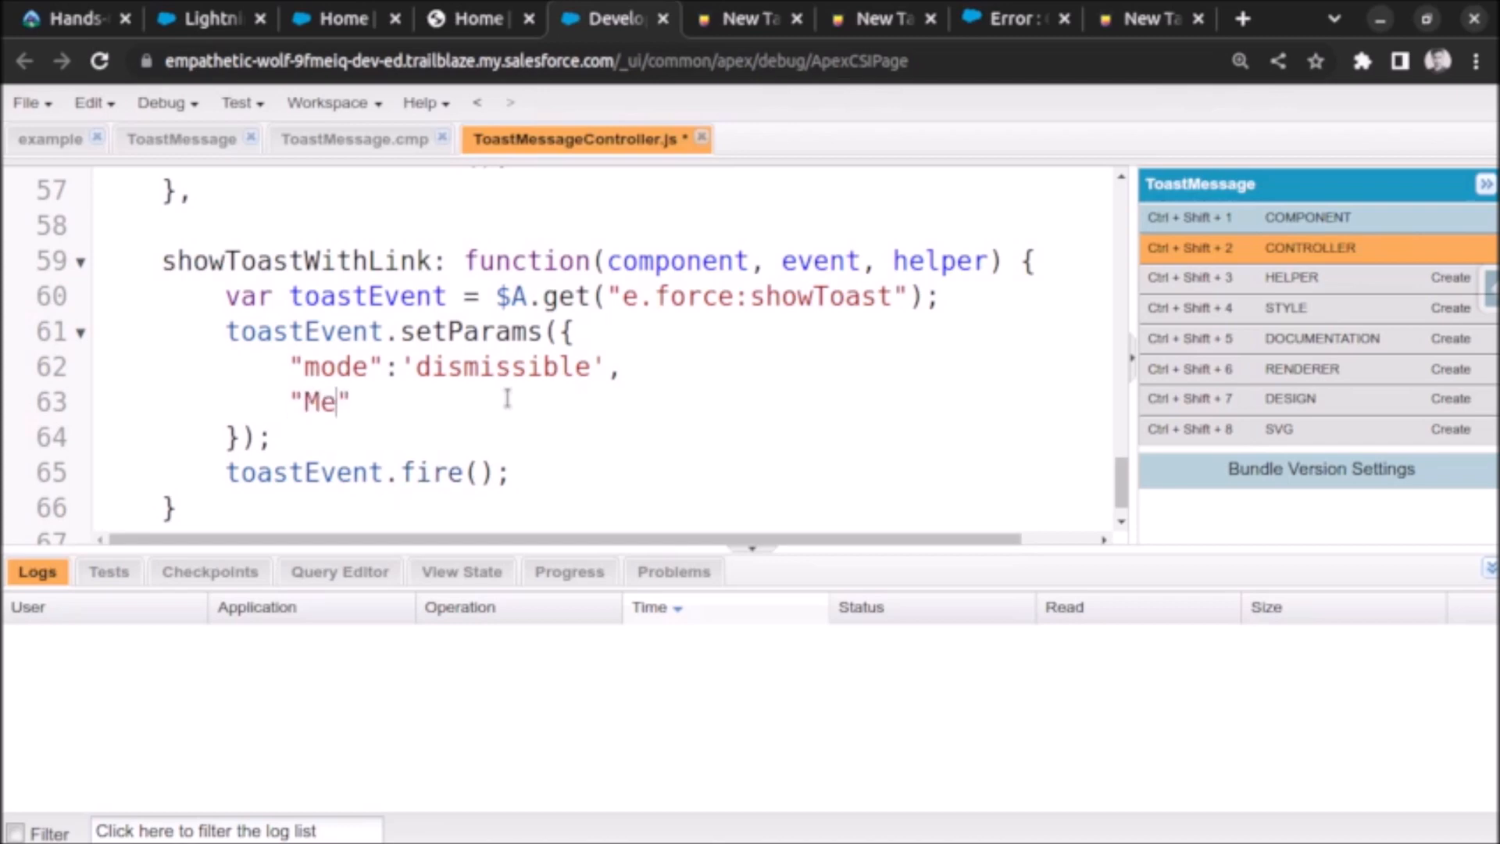
type("me")
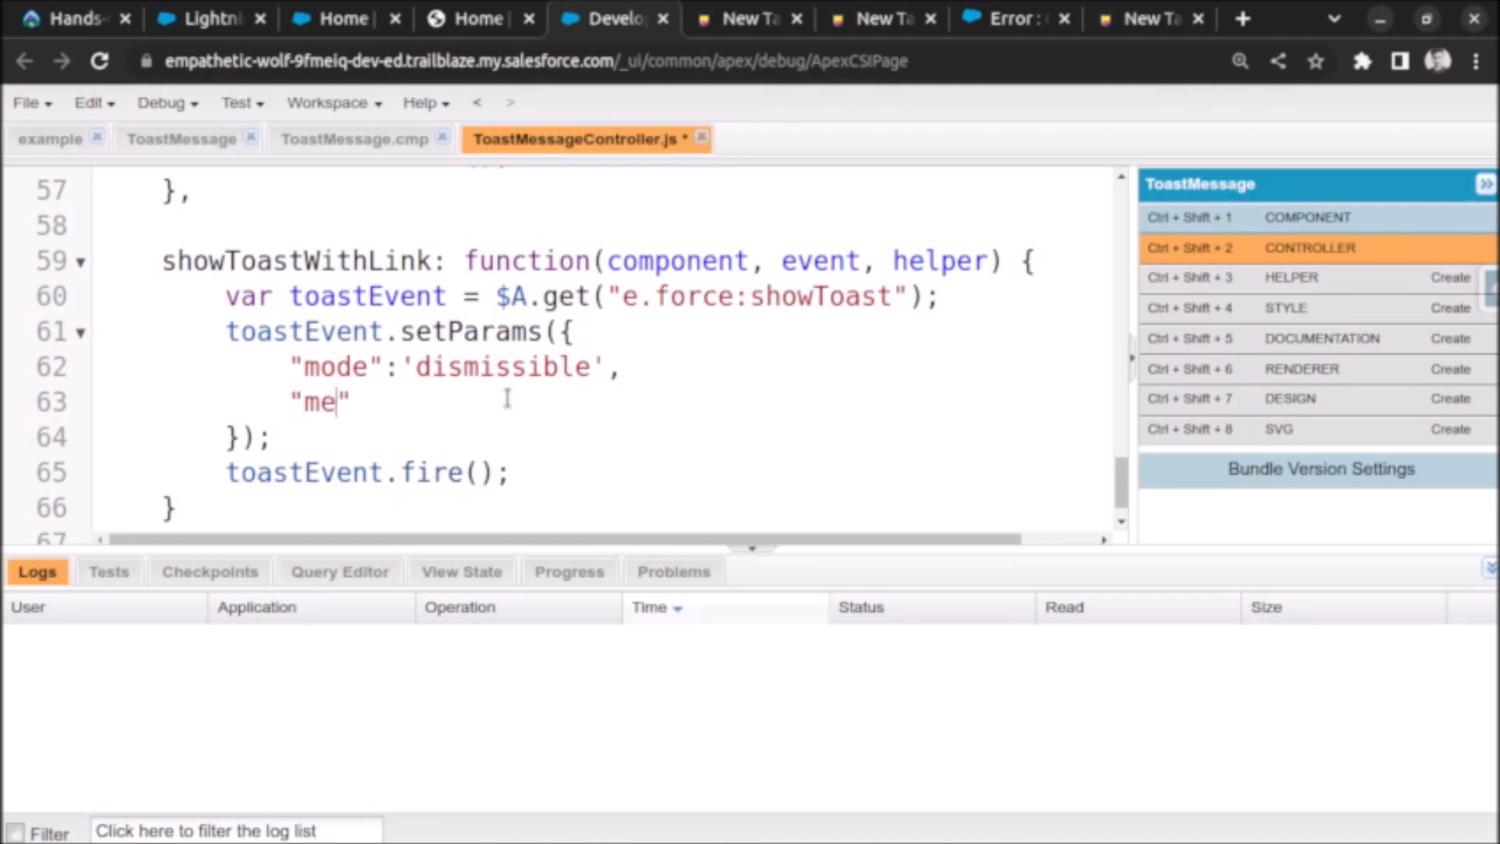
type("ssage0")
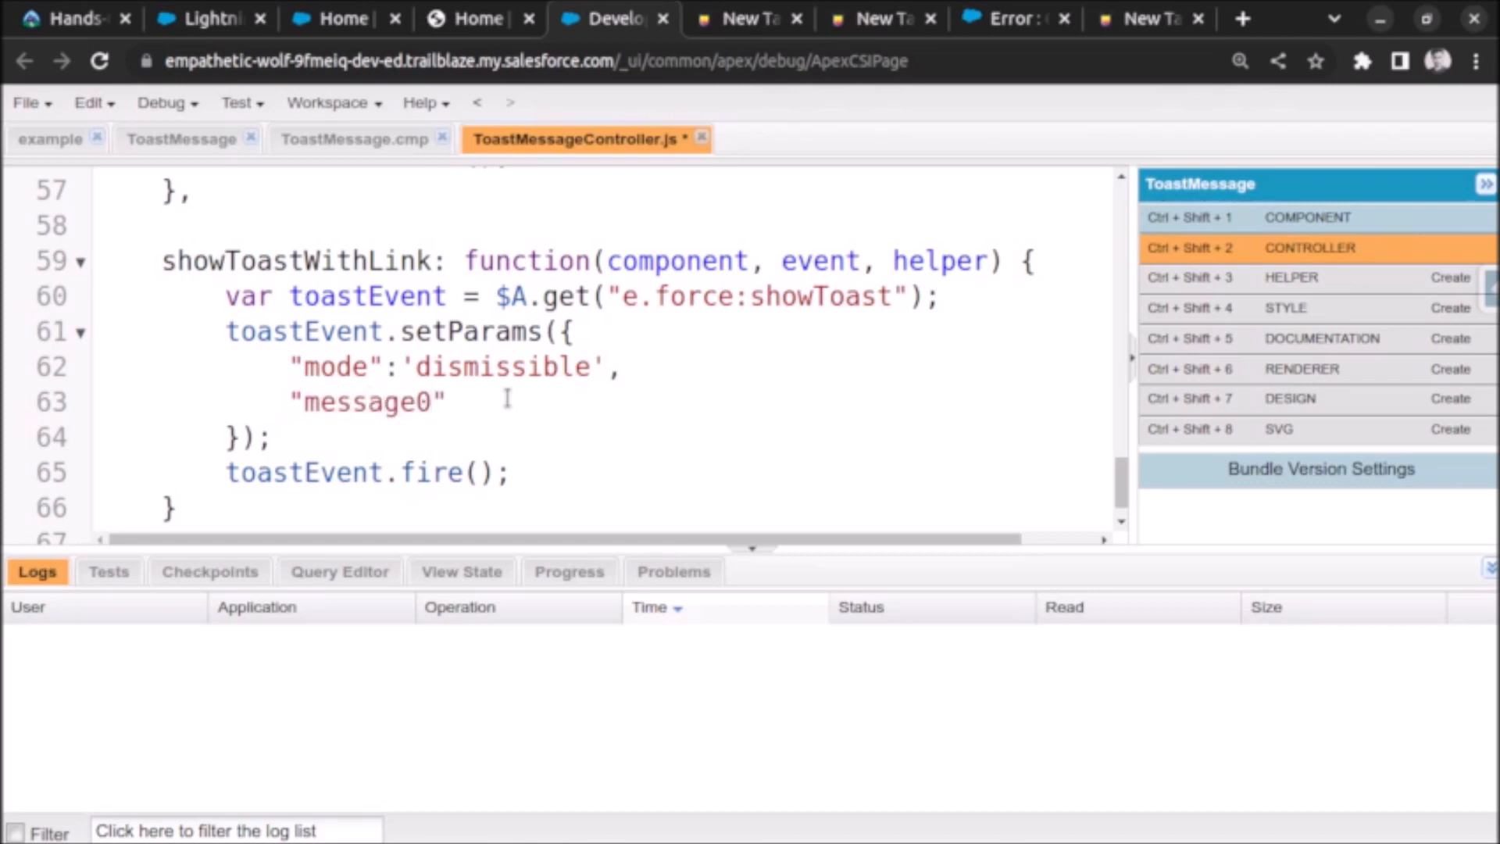
key("Backspace")
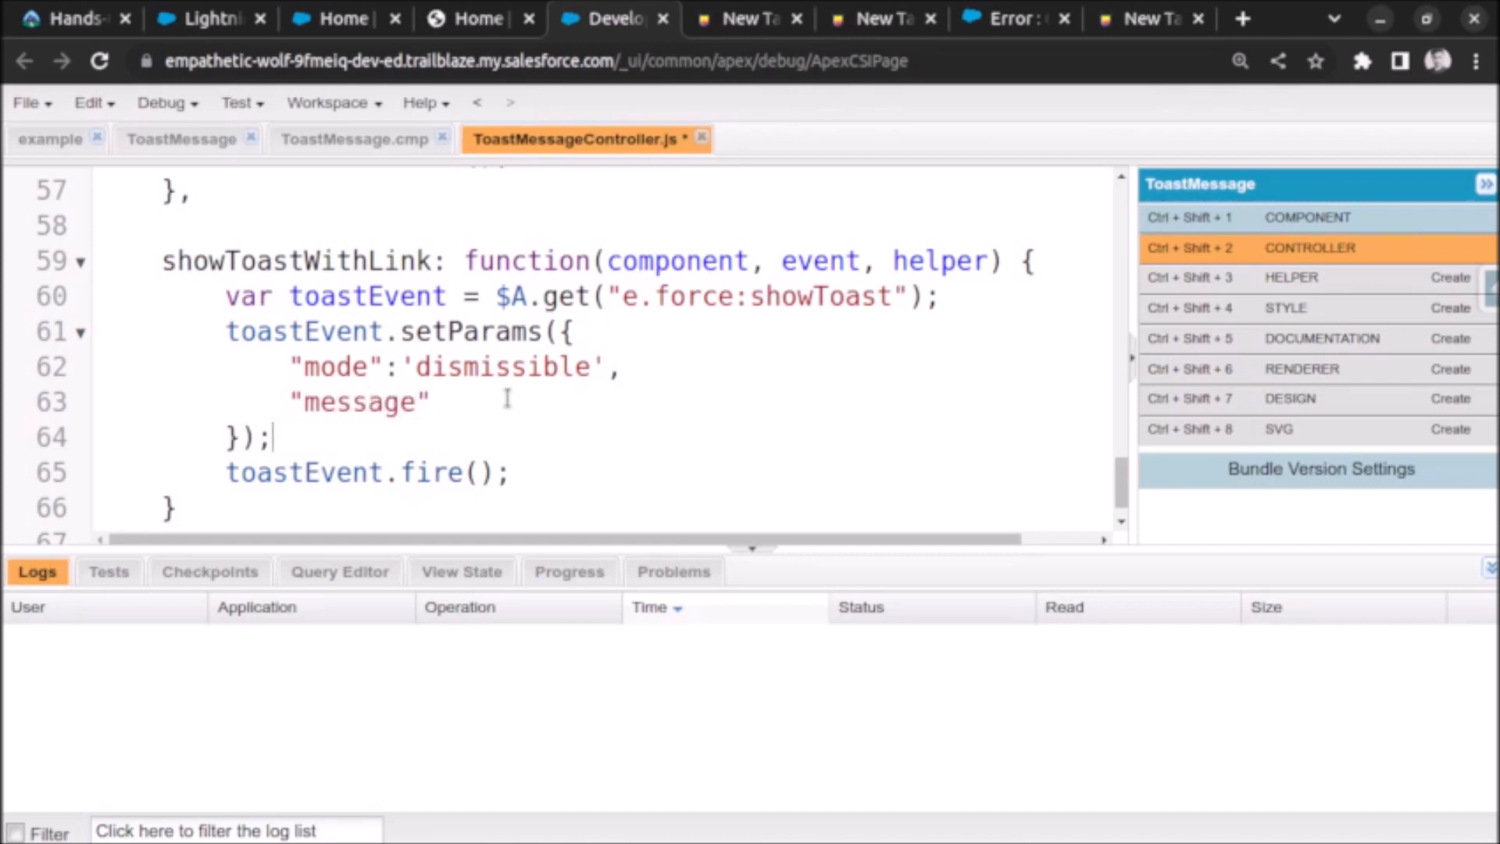
type(":")
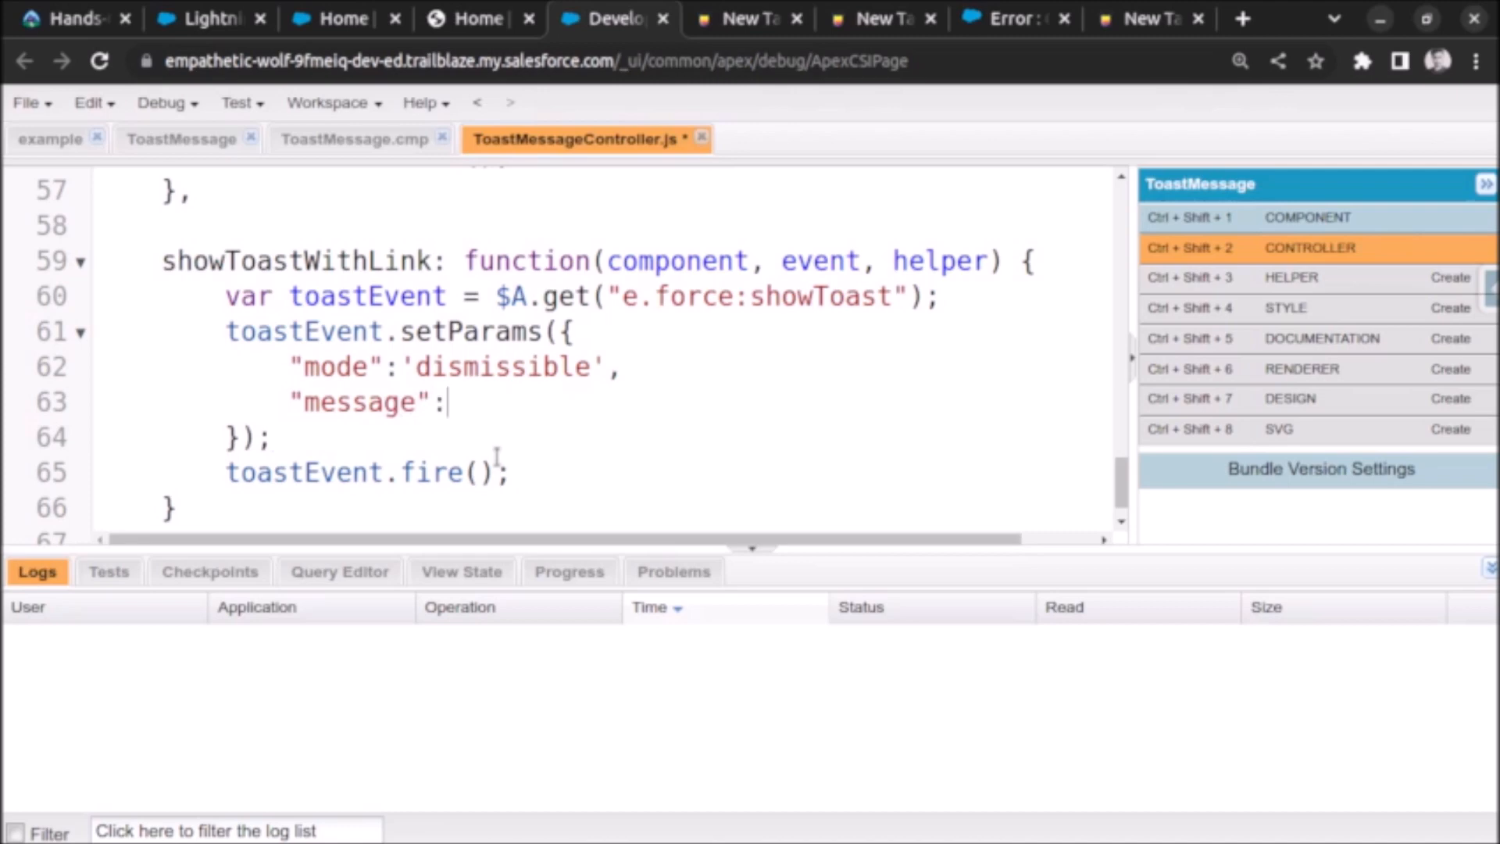
type("'Requ")
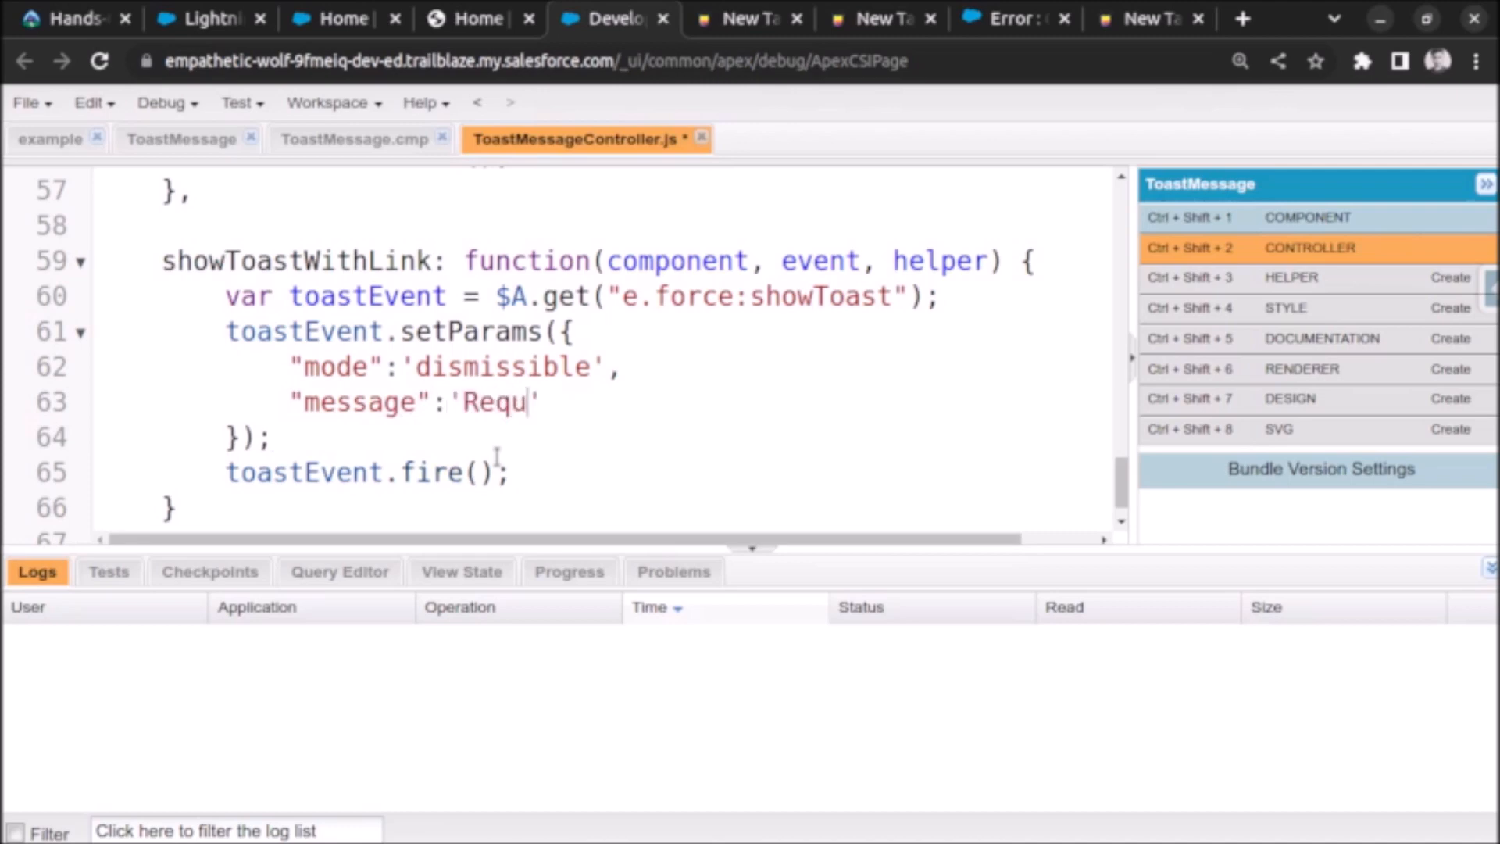
type("ired Message")
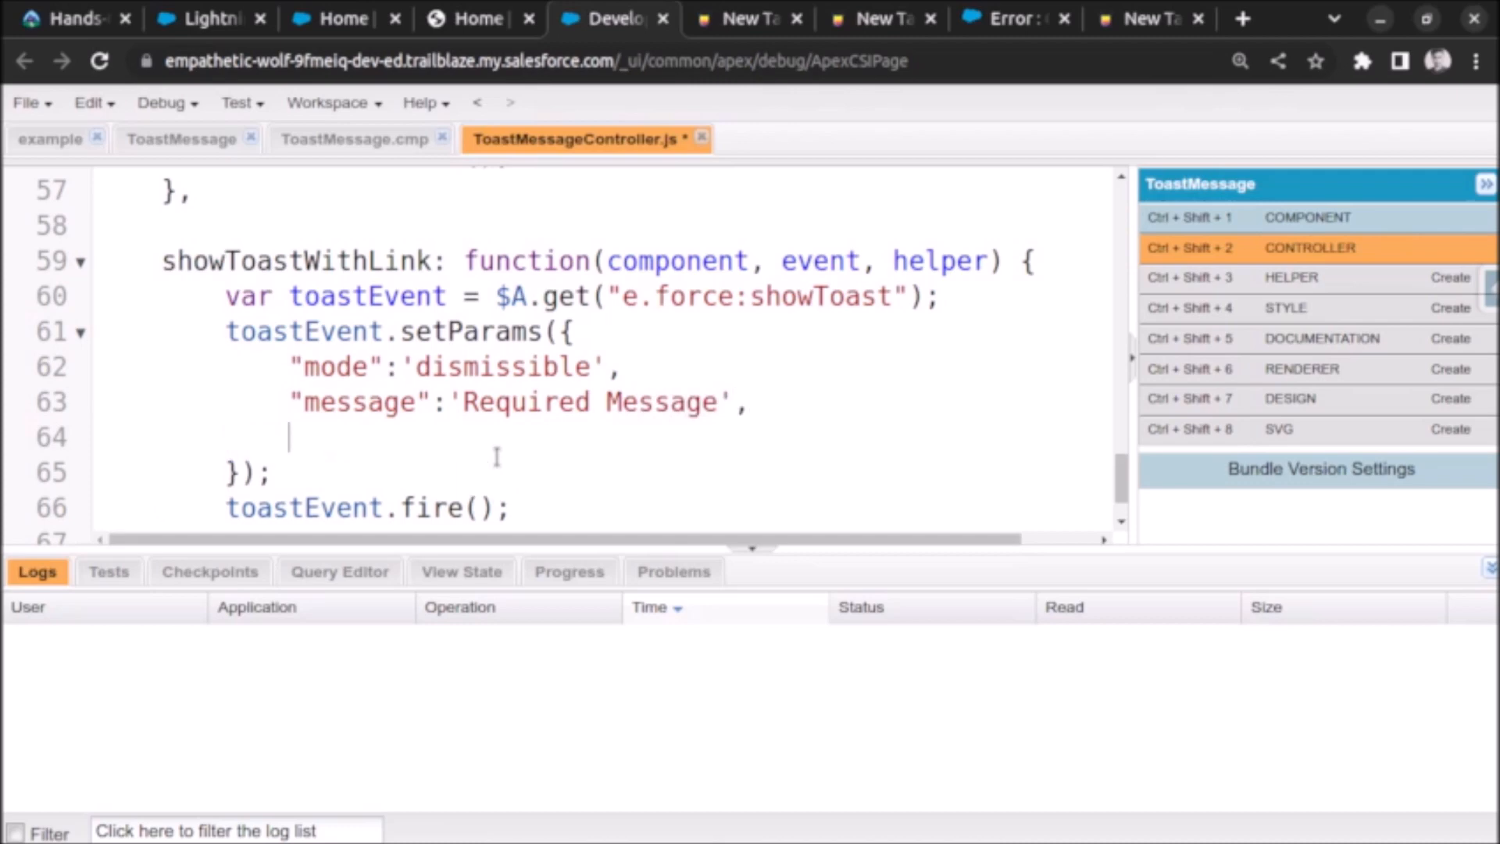
Step: Add the messageTemplate and messageTemplateData parameter keys
type("\"\"")
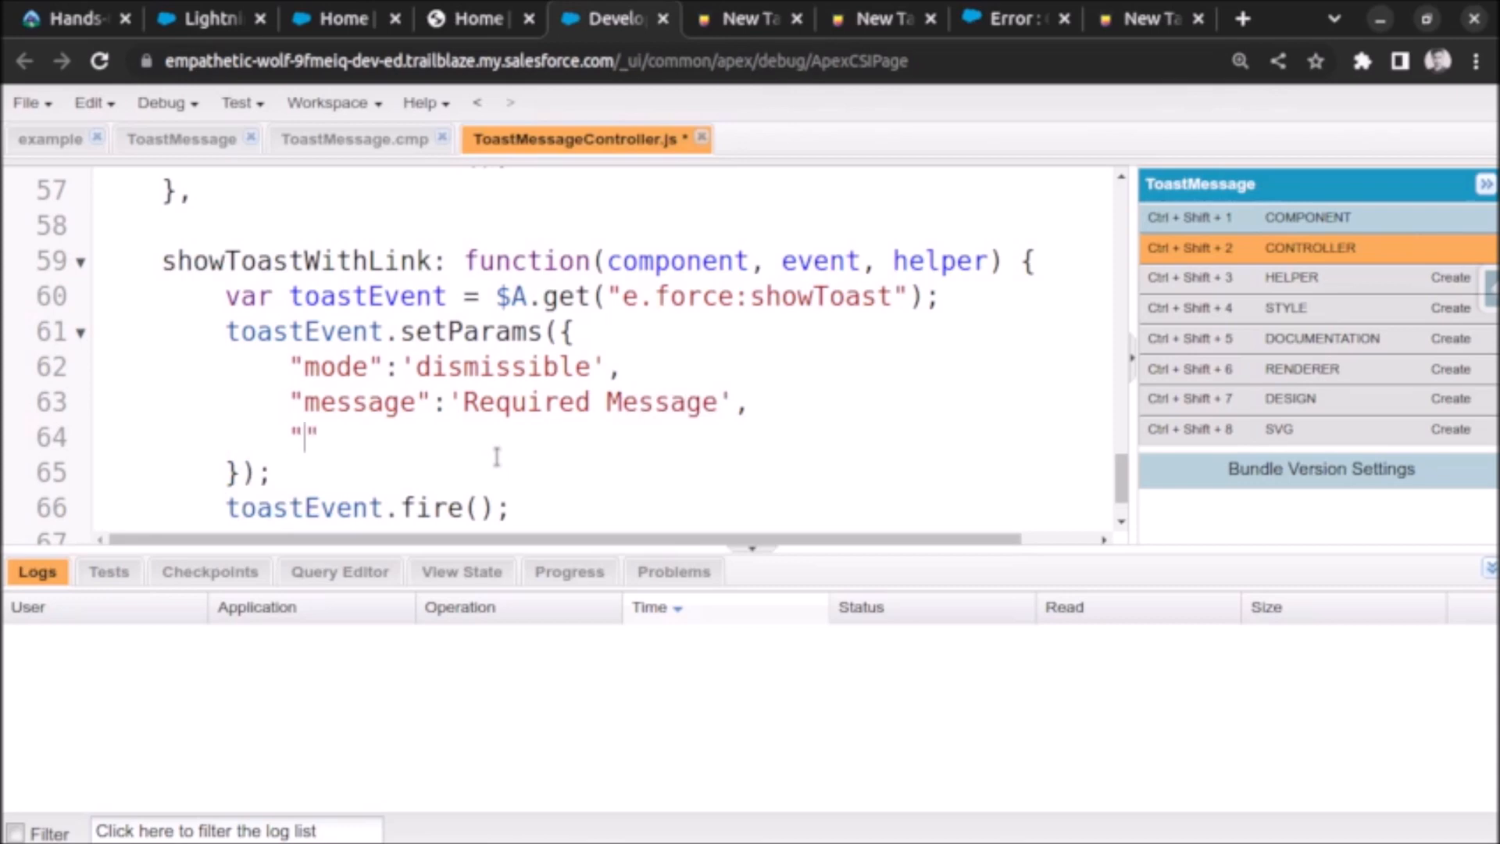
type("messageTempl")
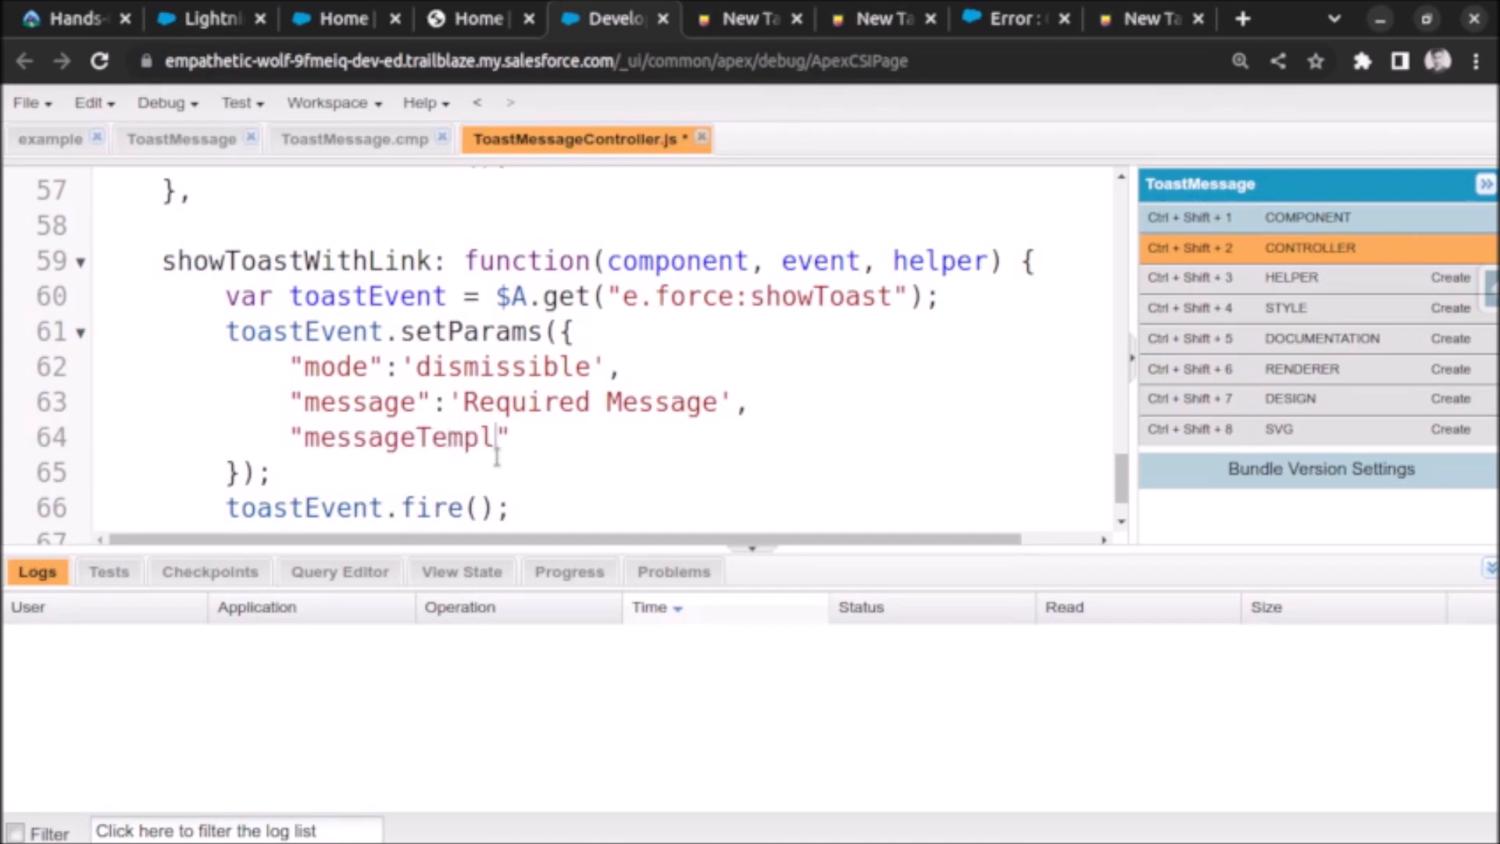
type("ate")
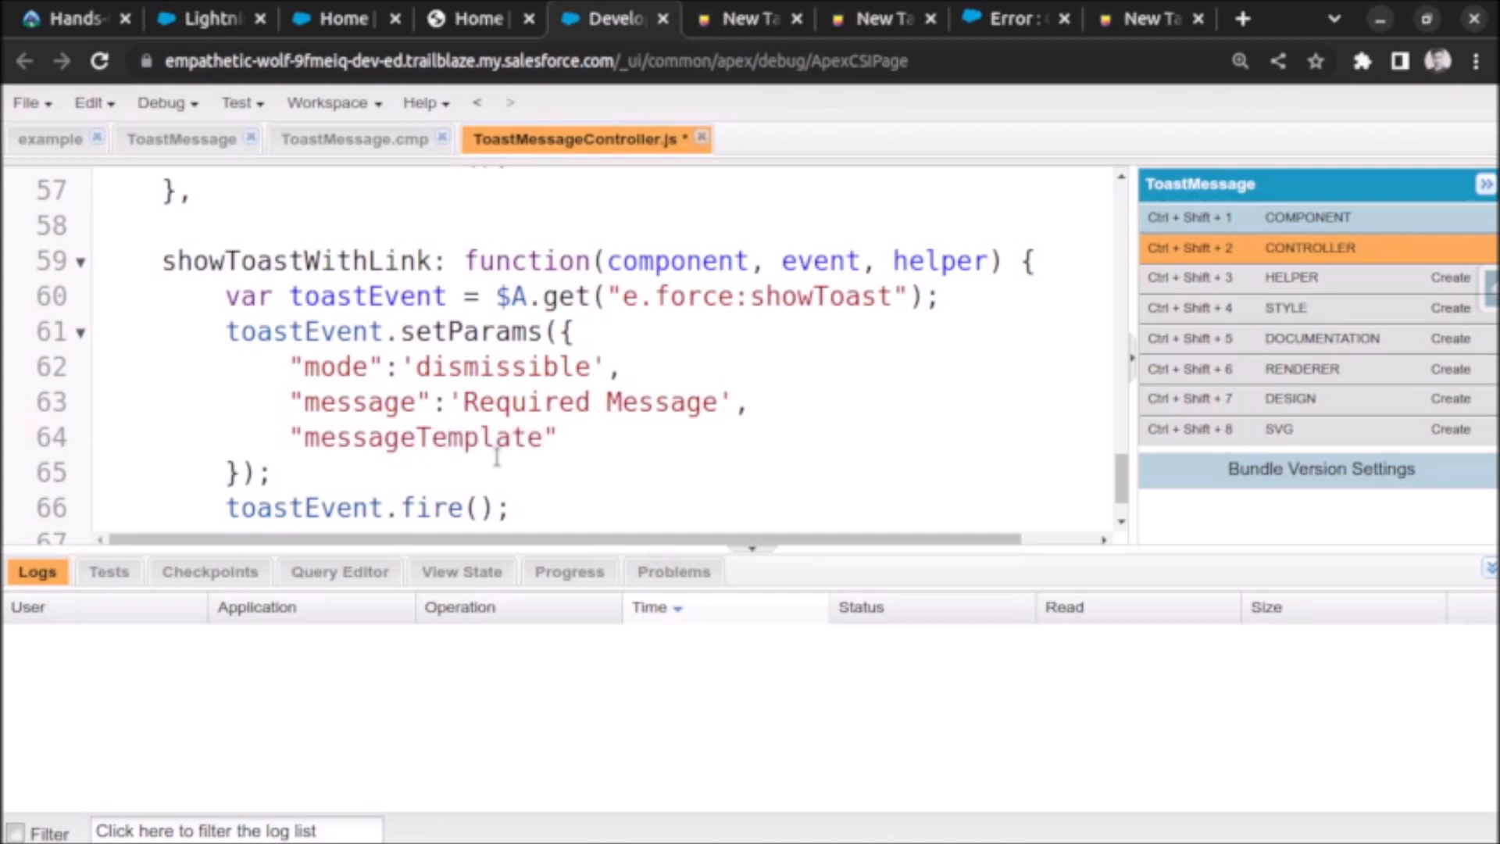
type(":,")
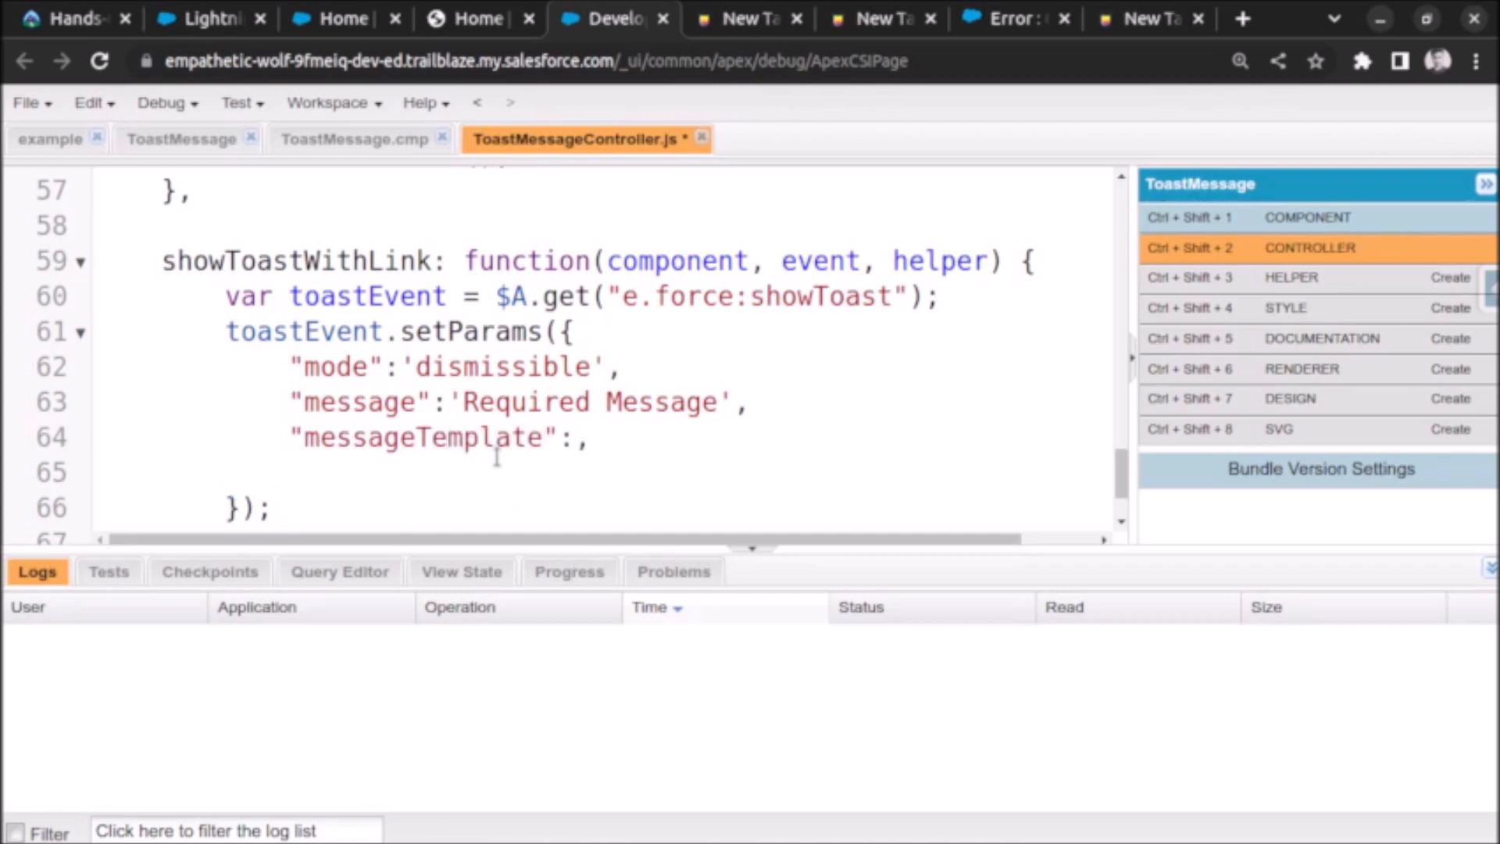
type("\"mess\"")
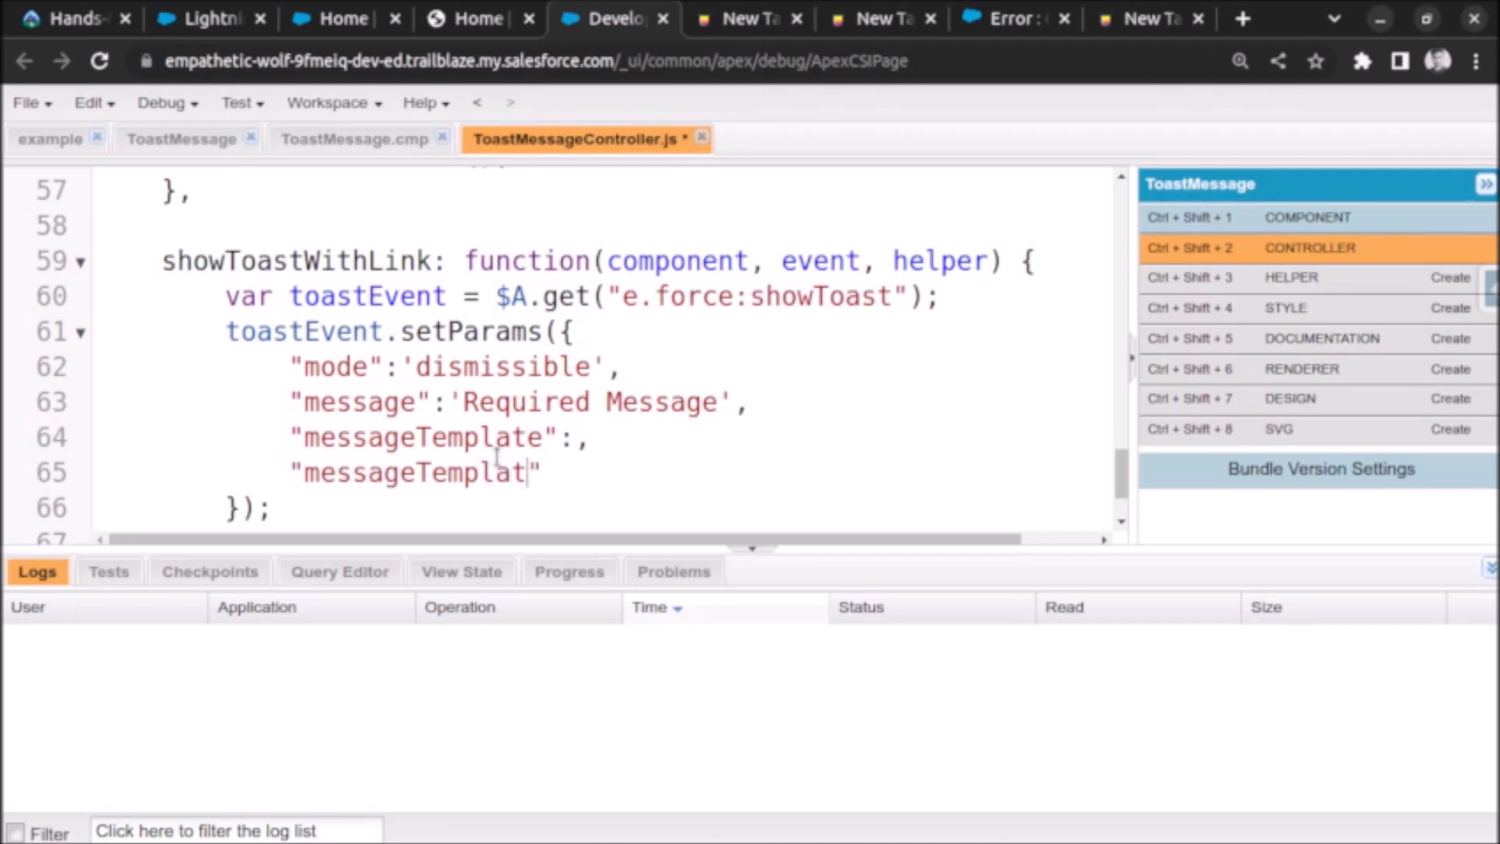
type("eData")
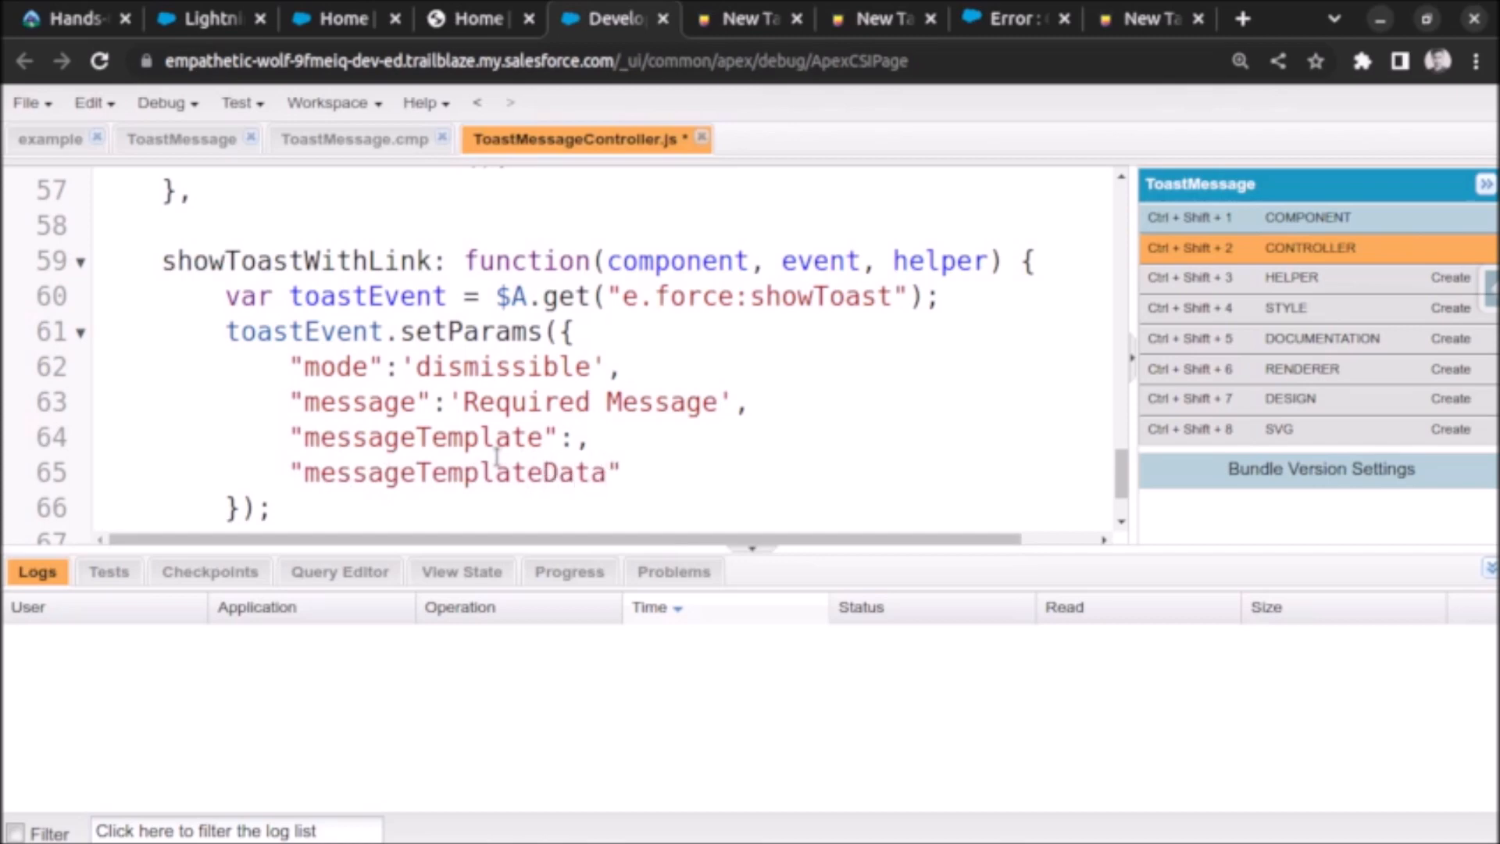
type(":")
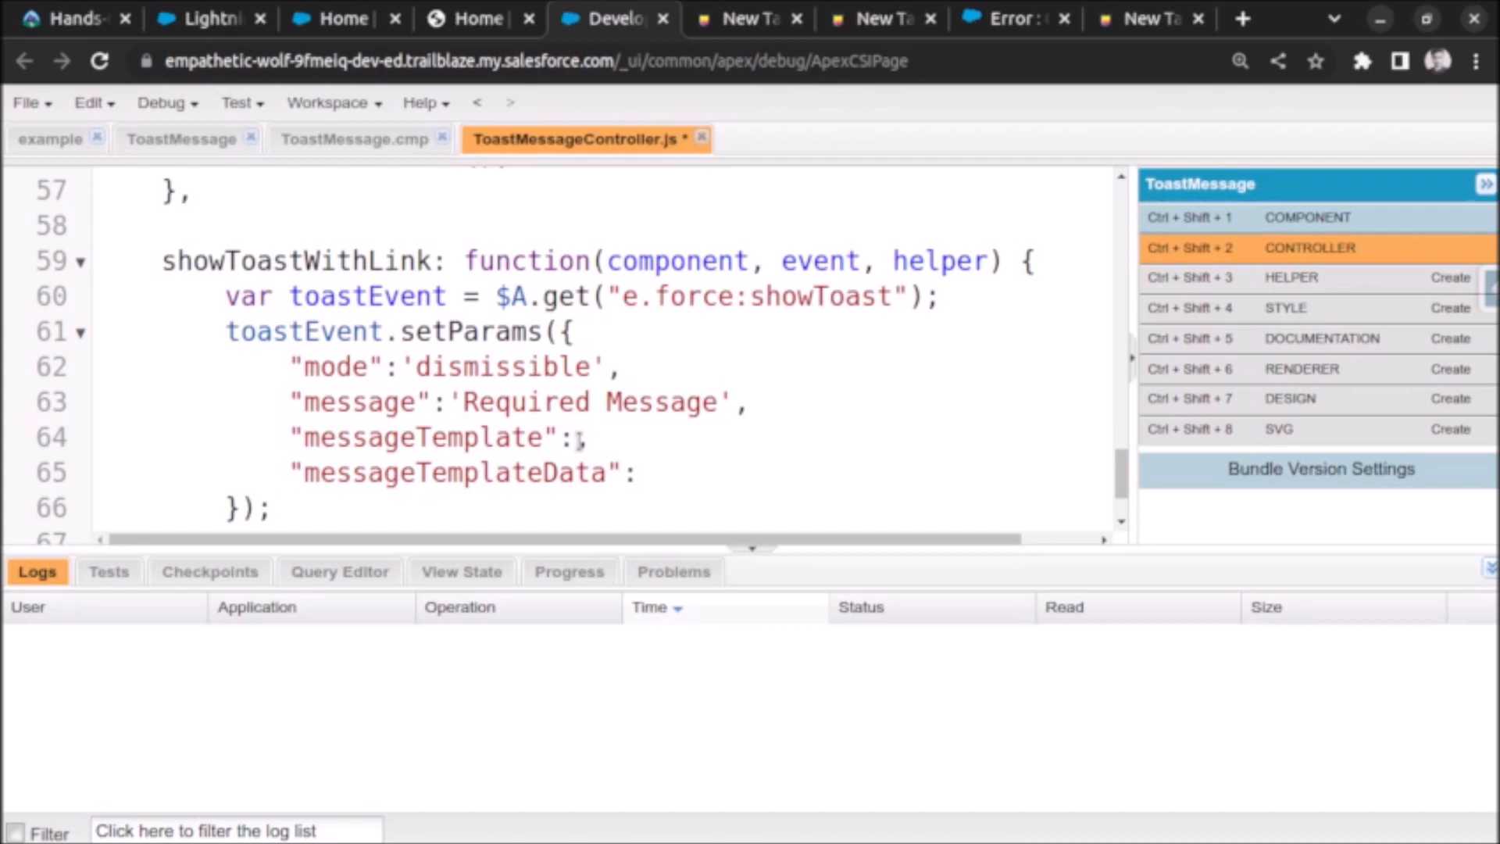
Step: Write the template 'Record {0} is created. You can see it {1}' and start the template data array
type("R")
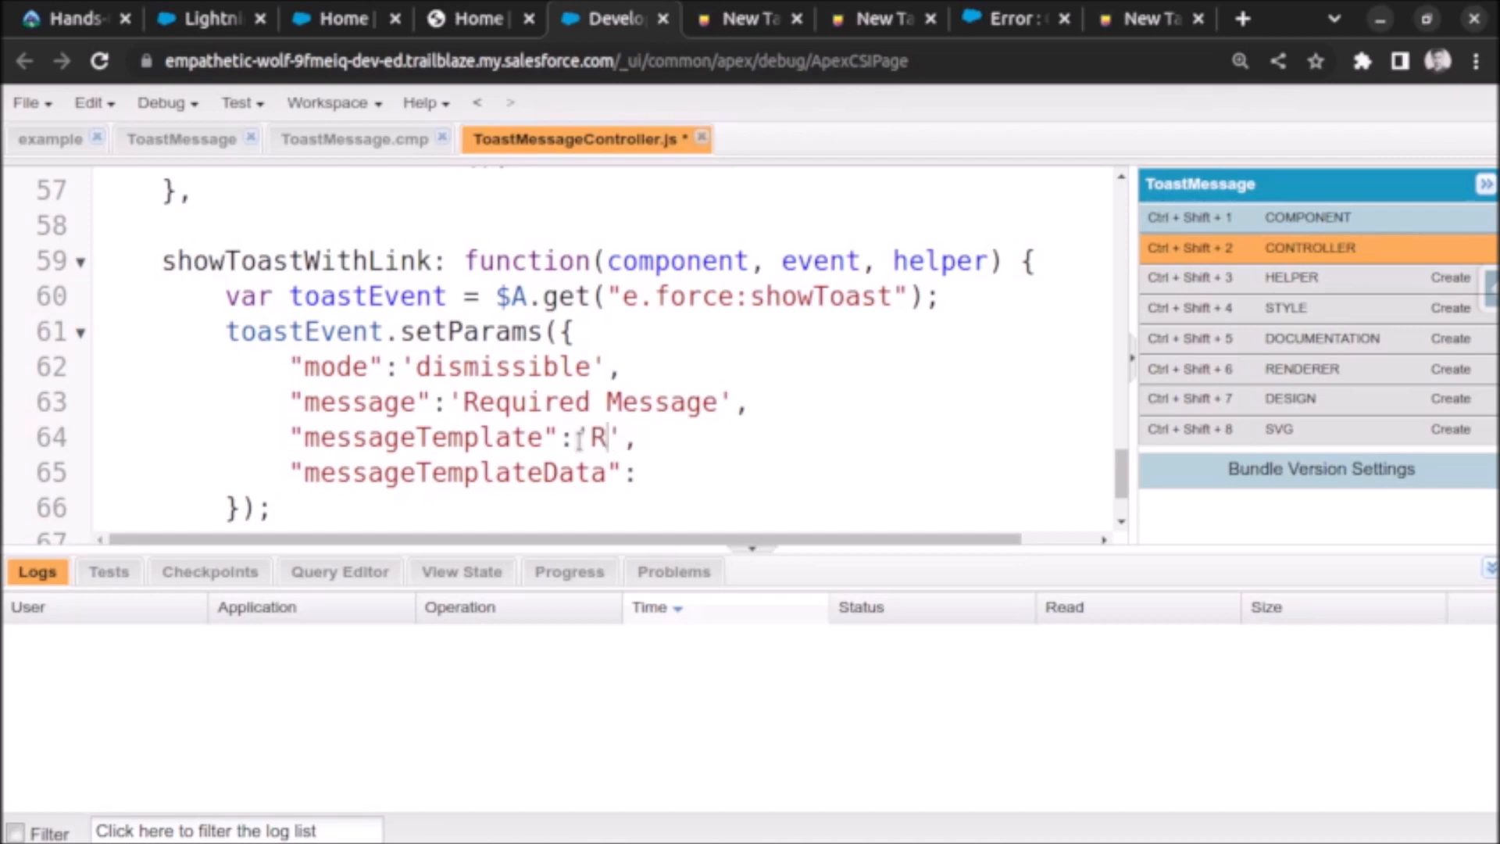
type("ecord")
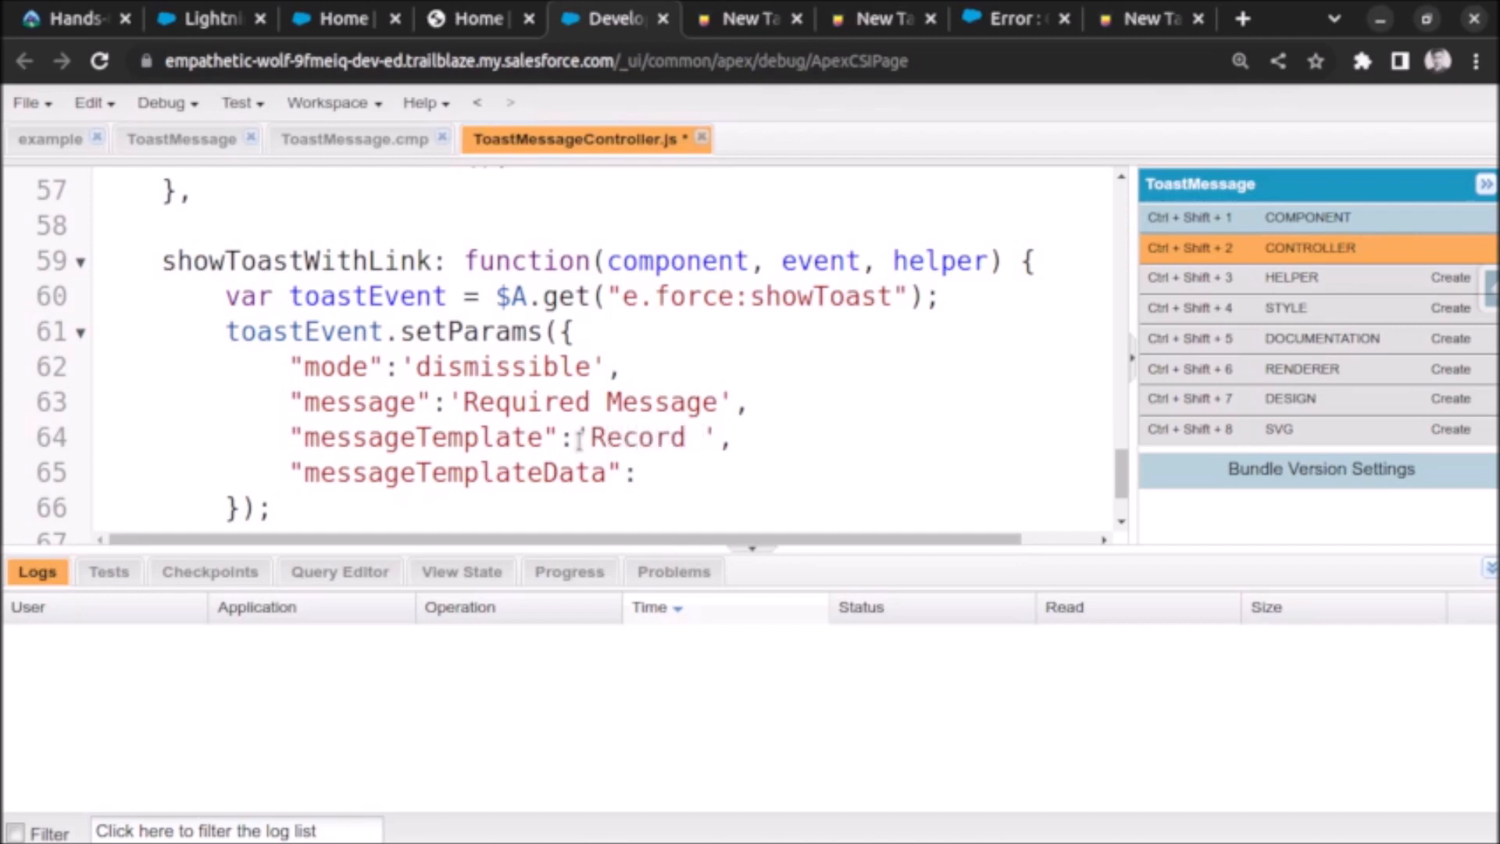
type("{}")
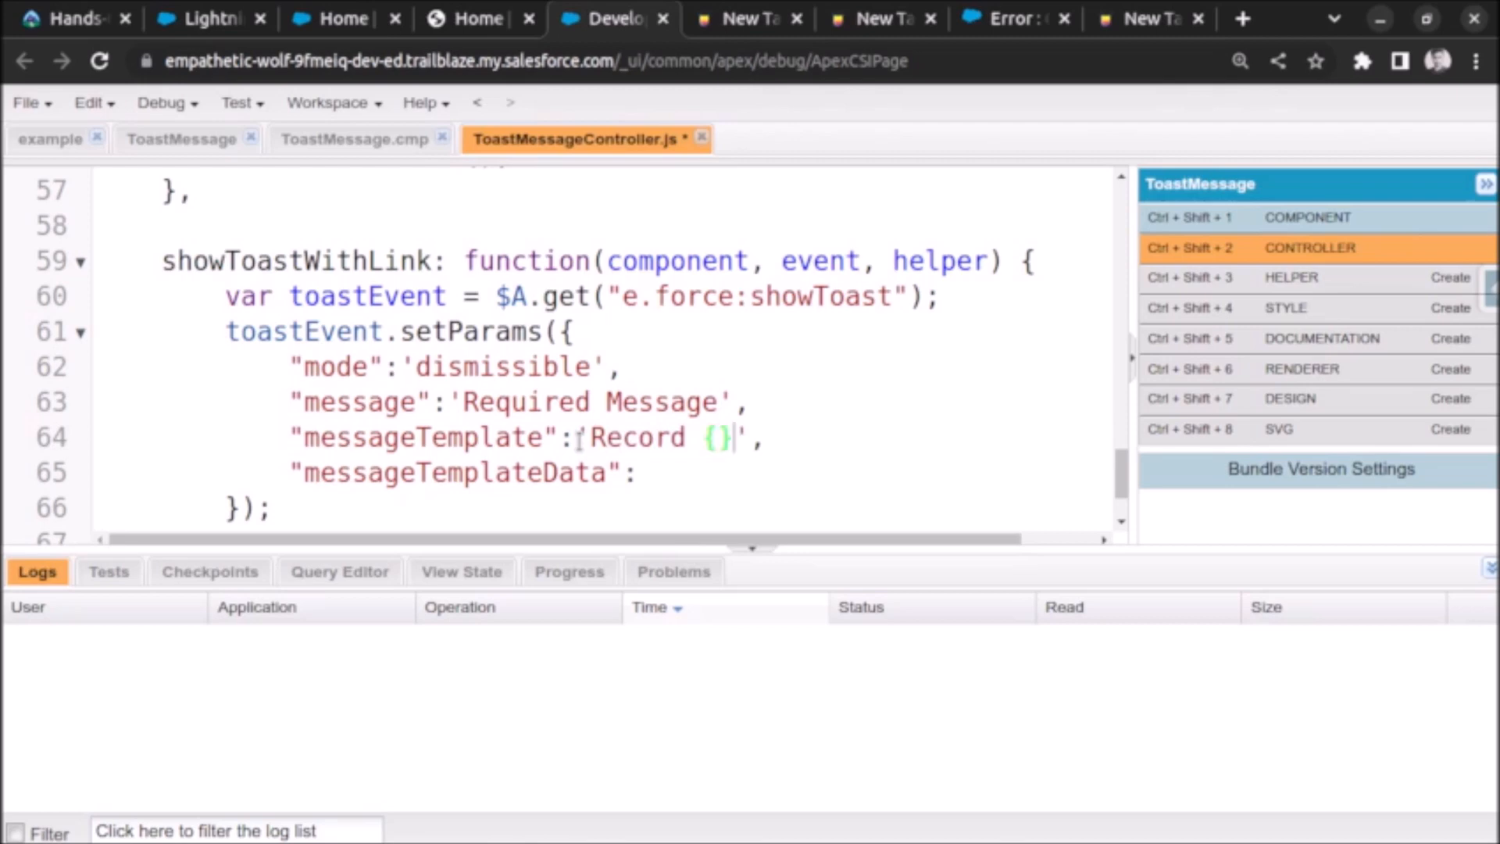
type("0")
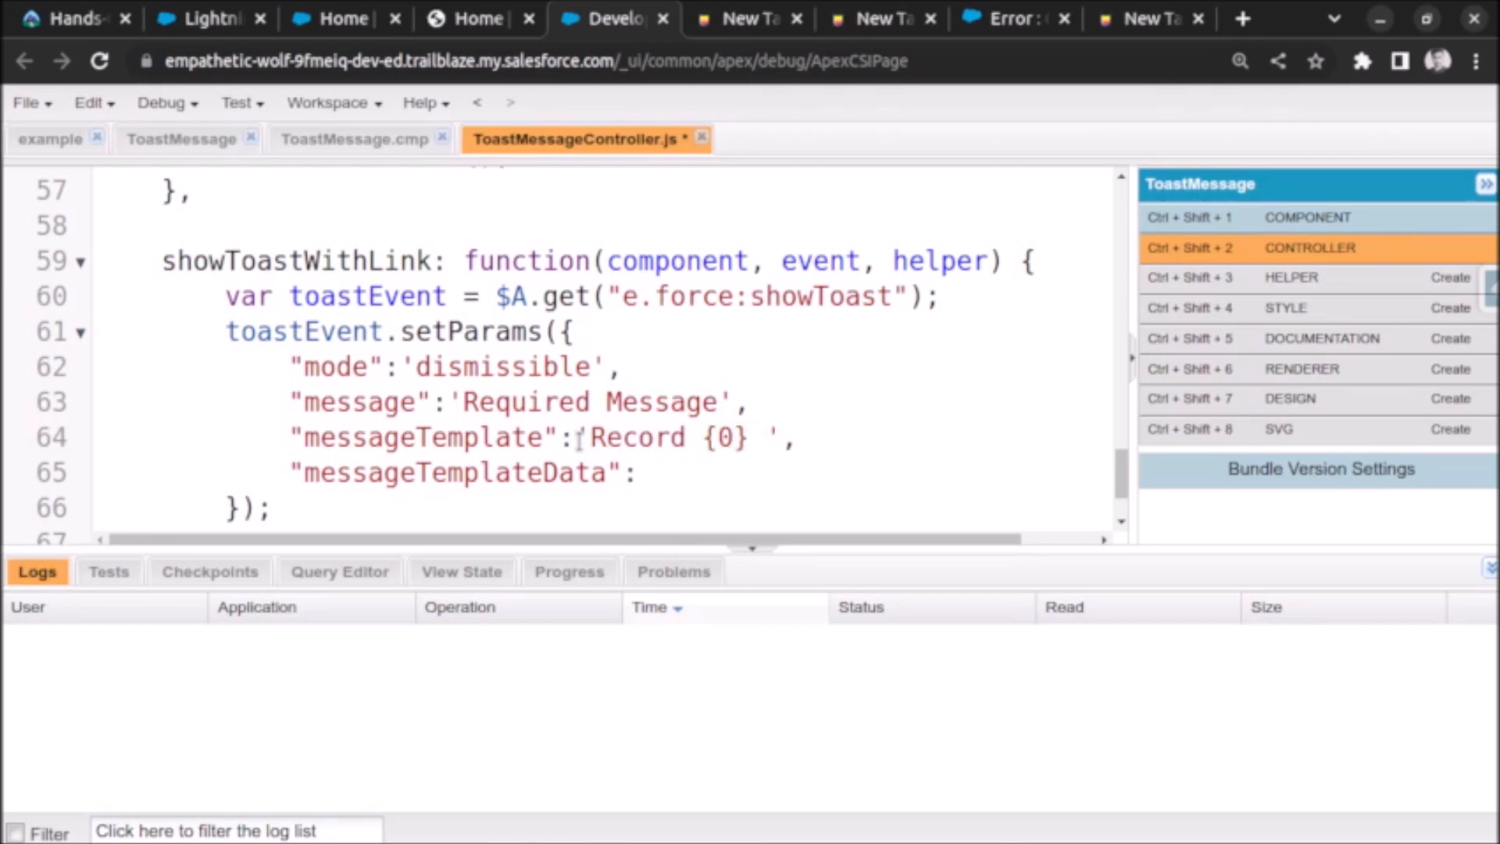
type("is created")
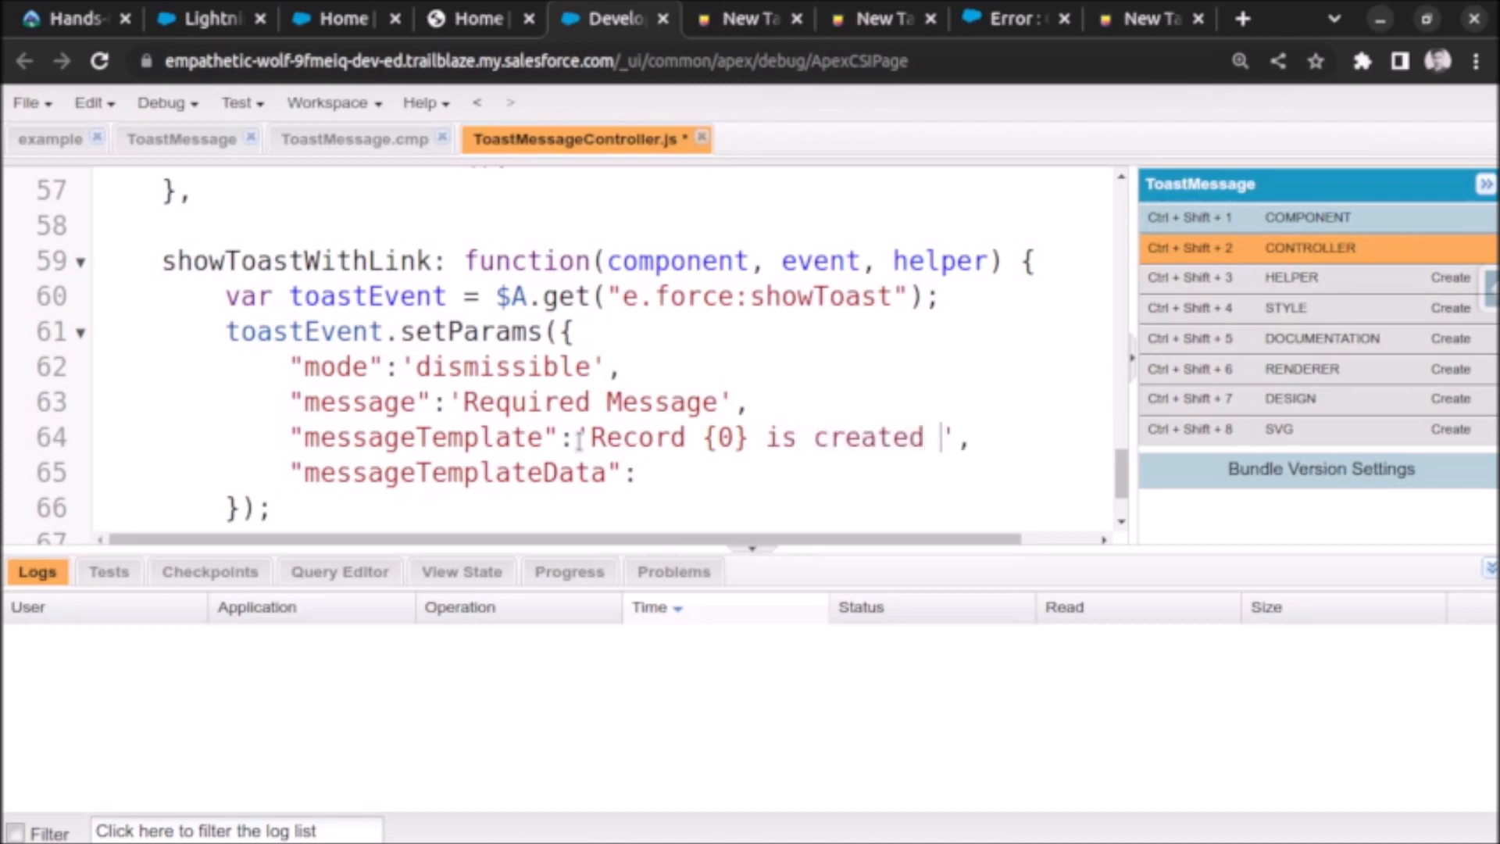
type(". You")
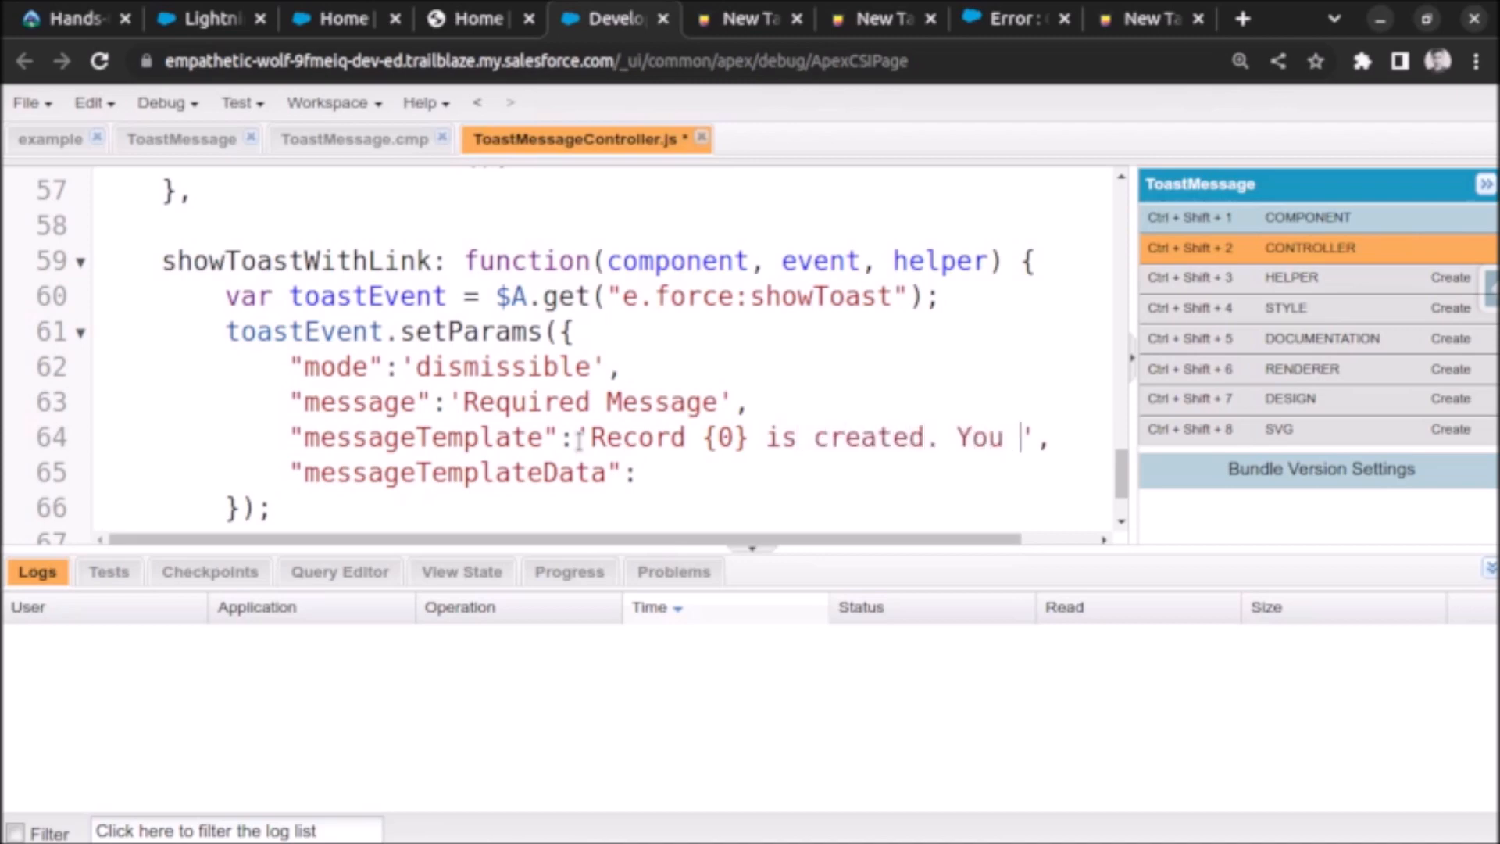
type("can see it h")
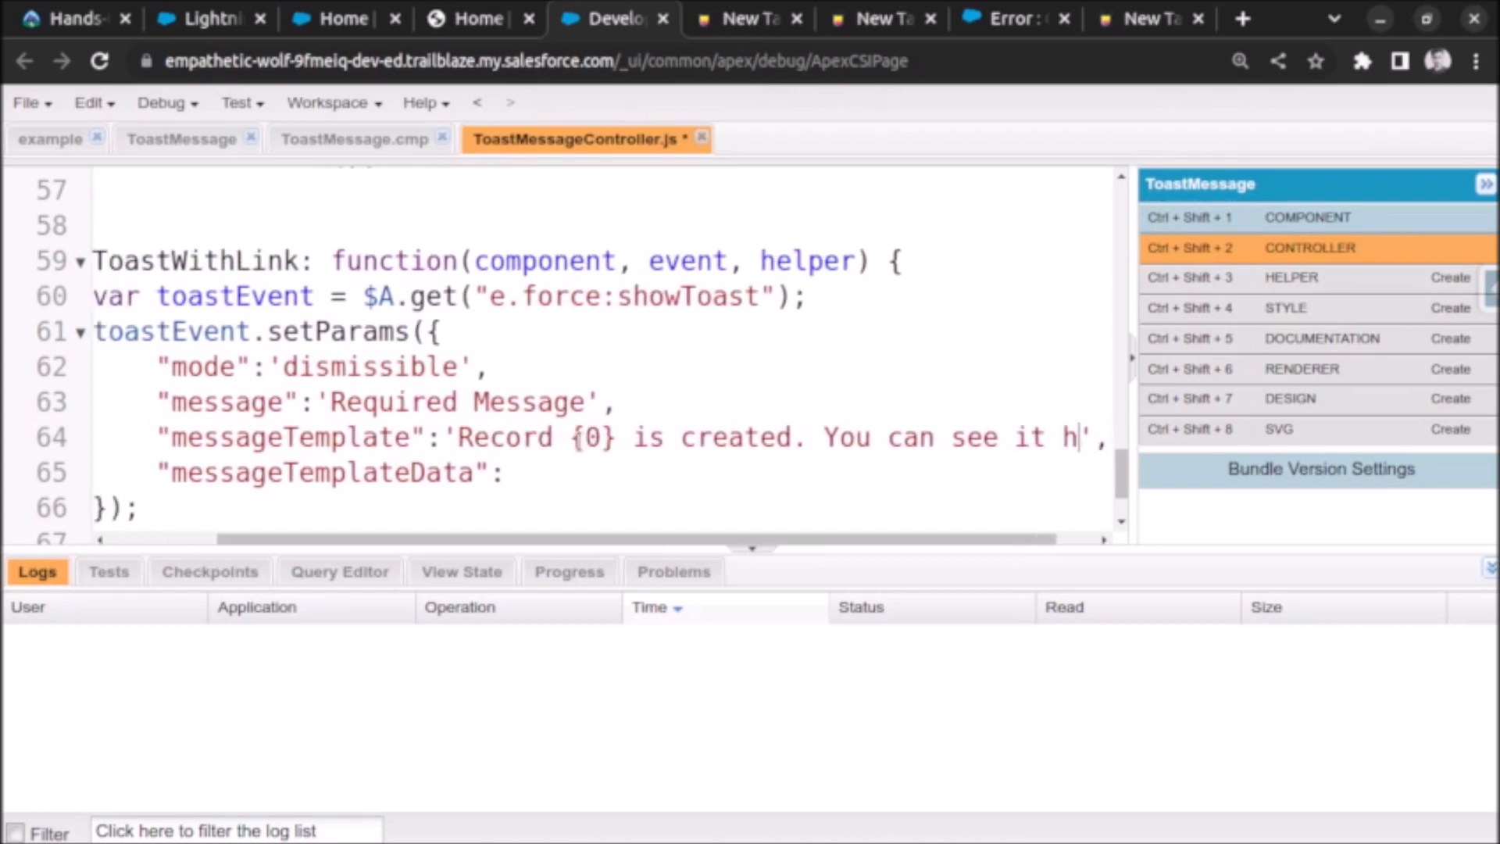
type("{}")
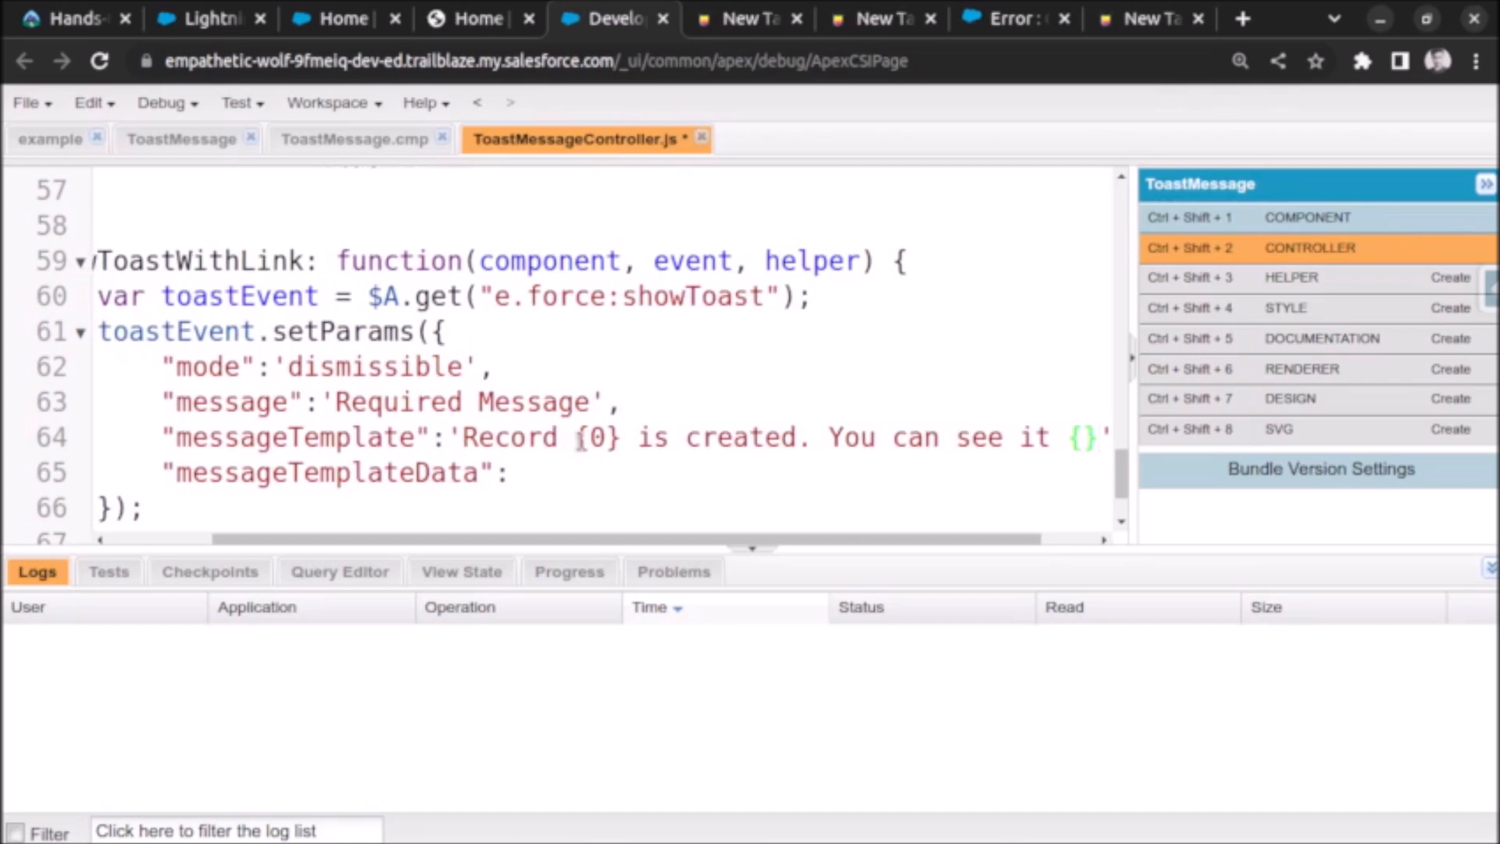
type("1")
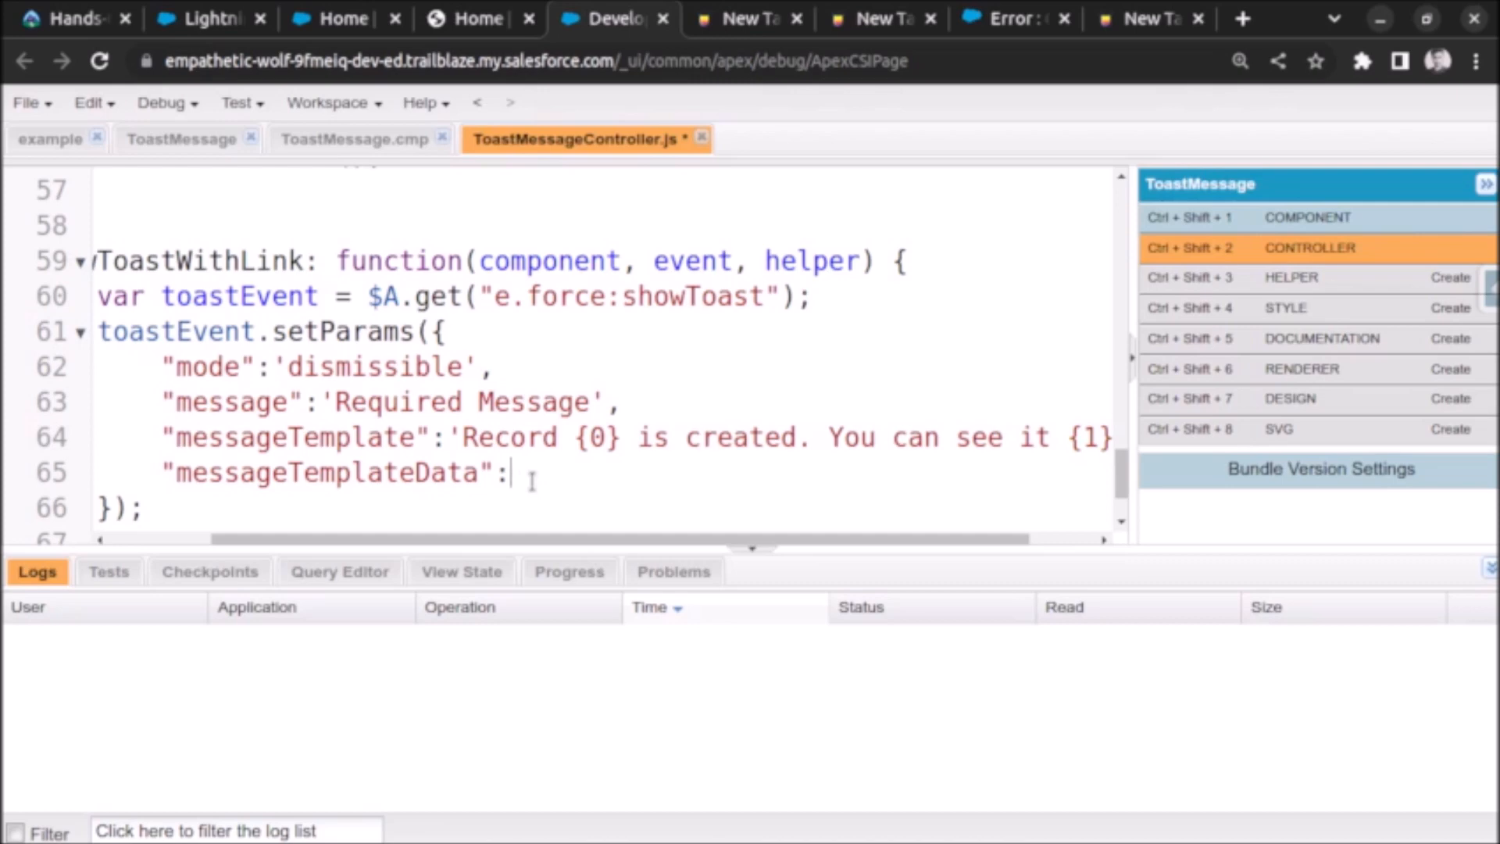
type("[]")
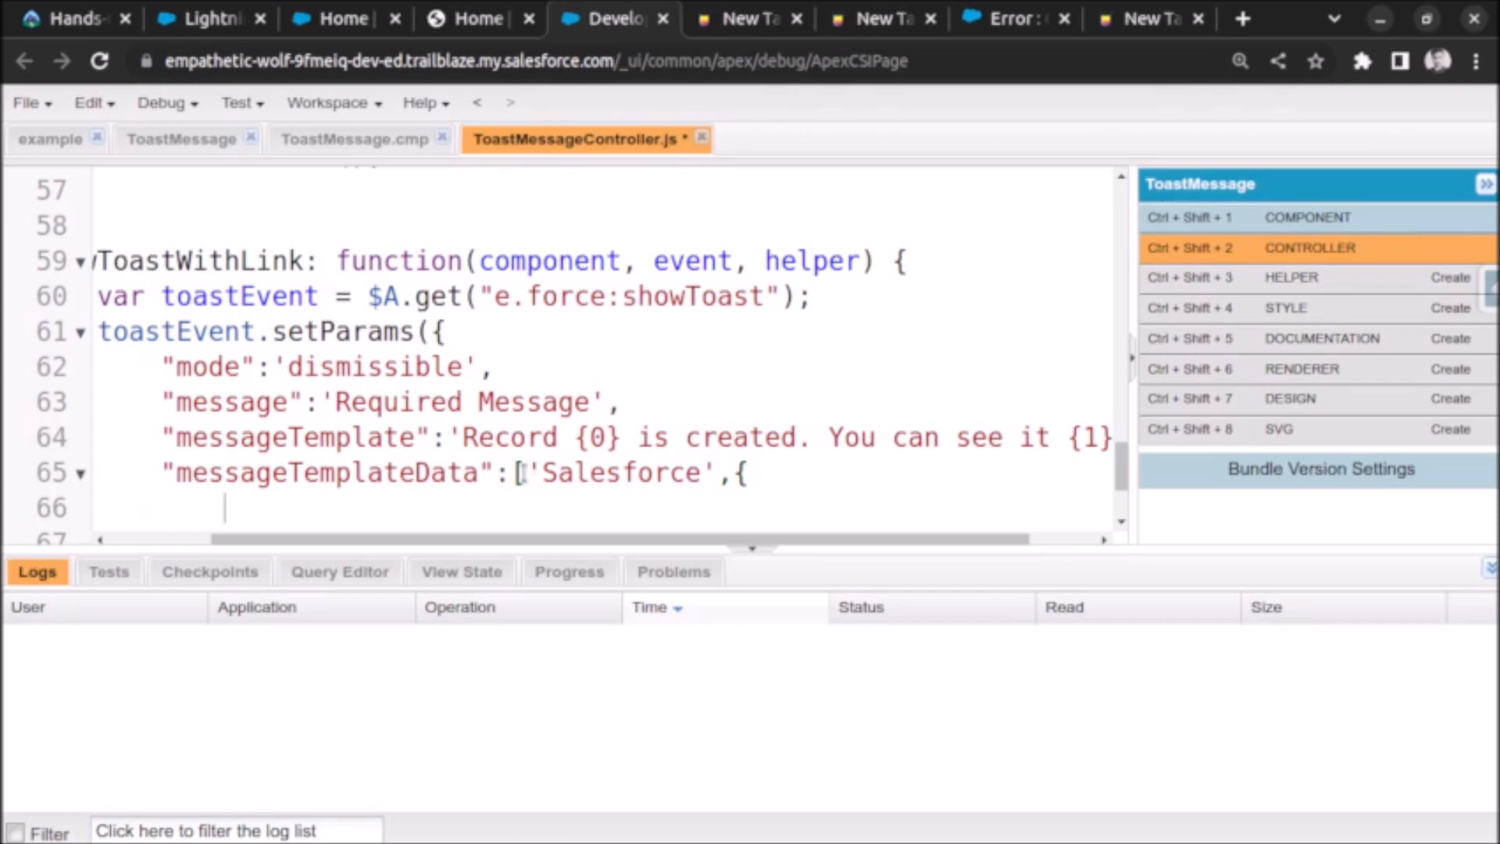
scroll("down", 3)
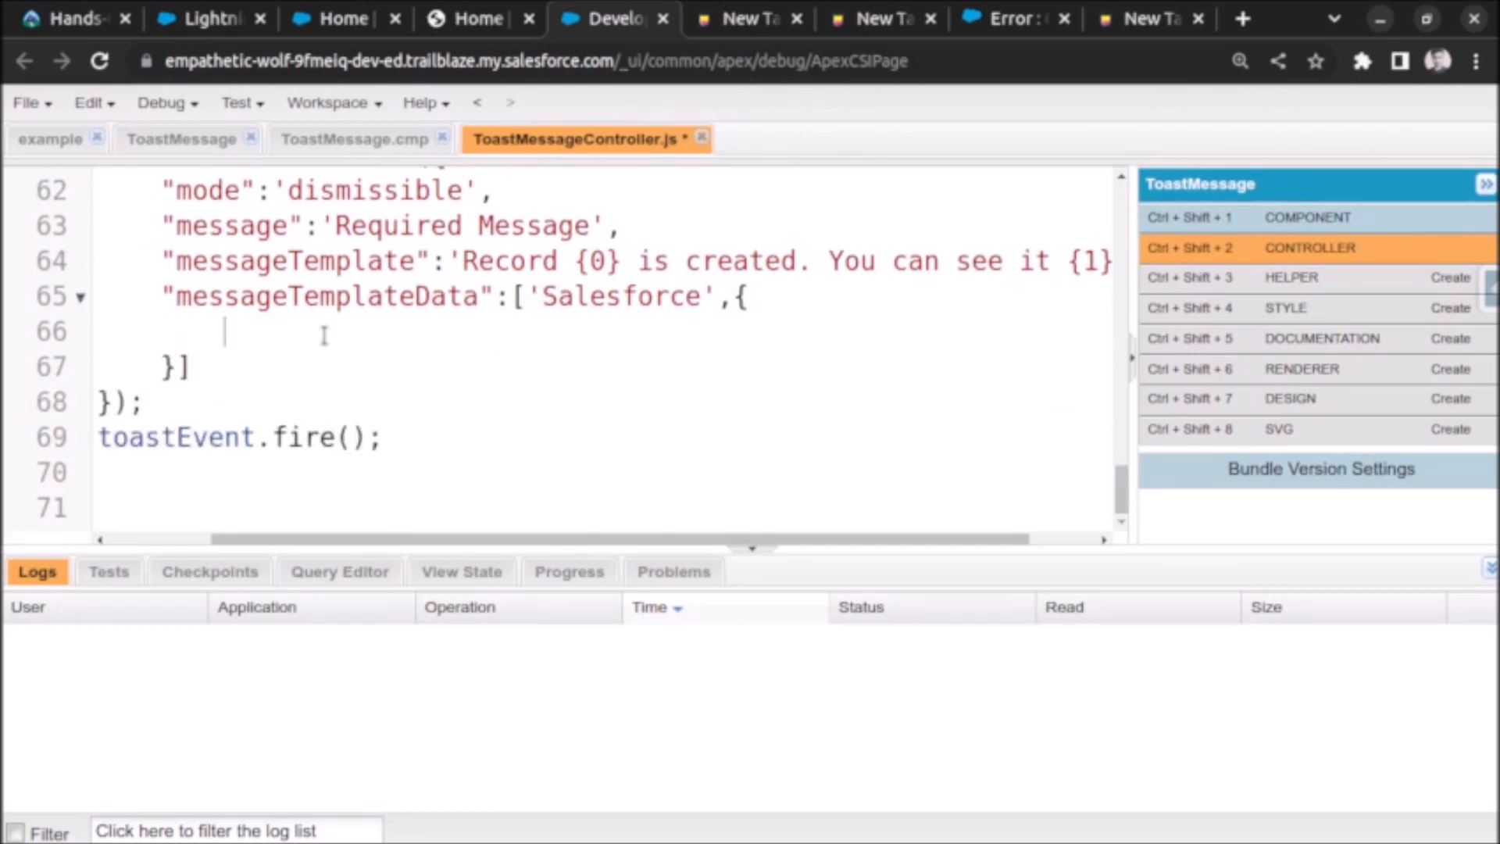
type("url")
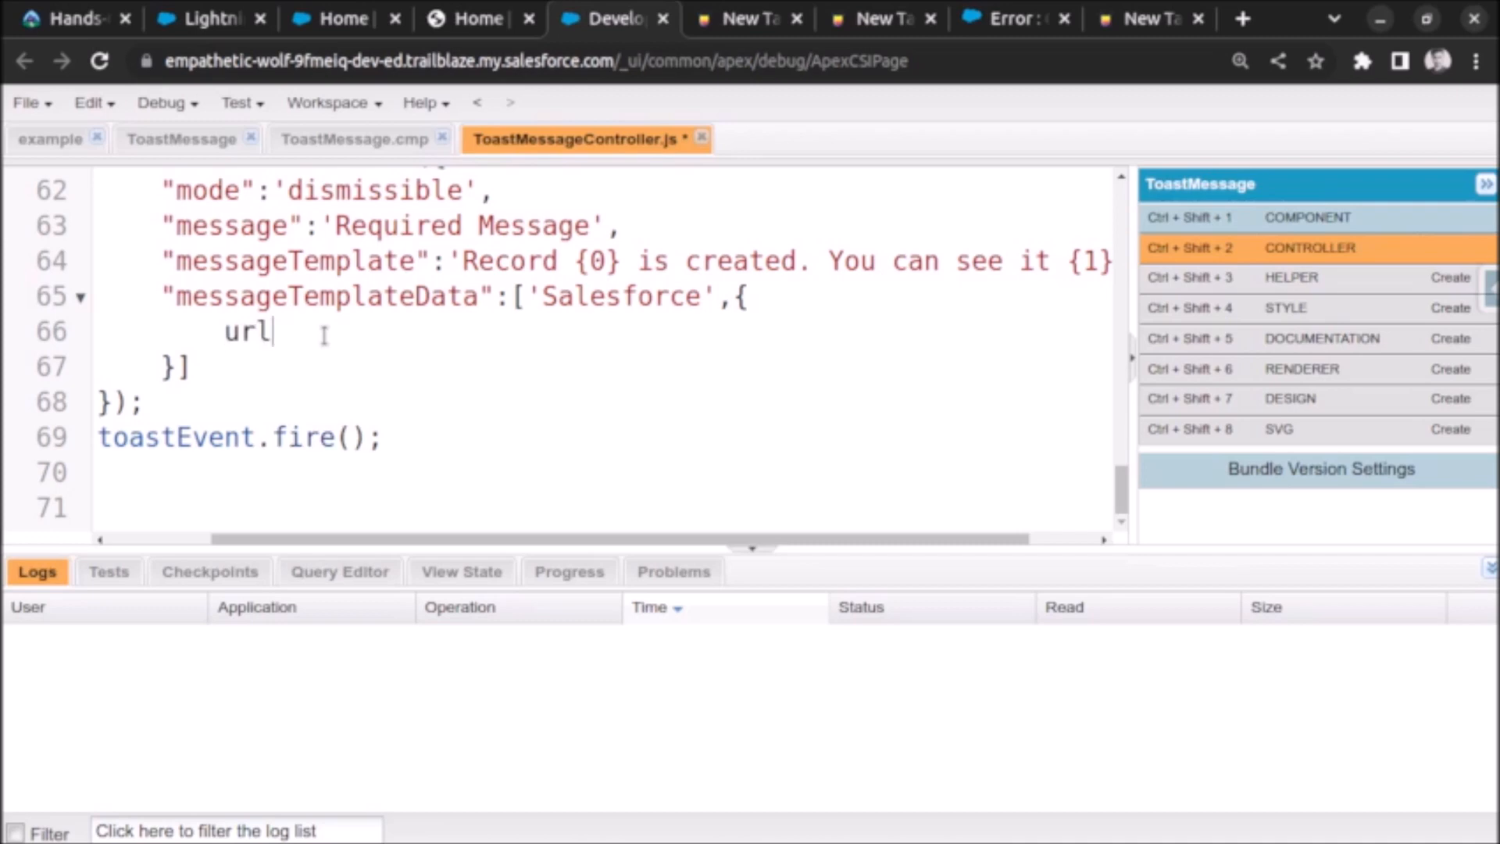
type(":''")
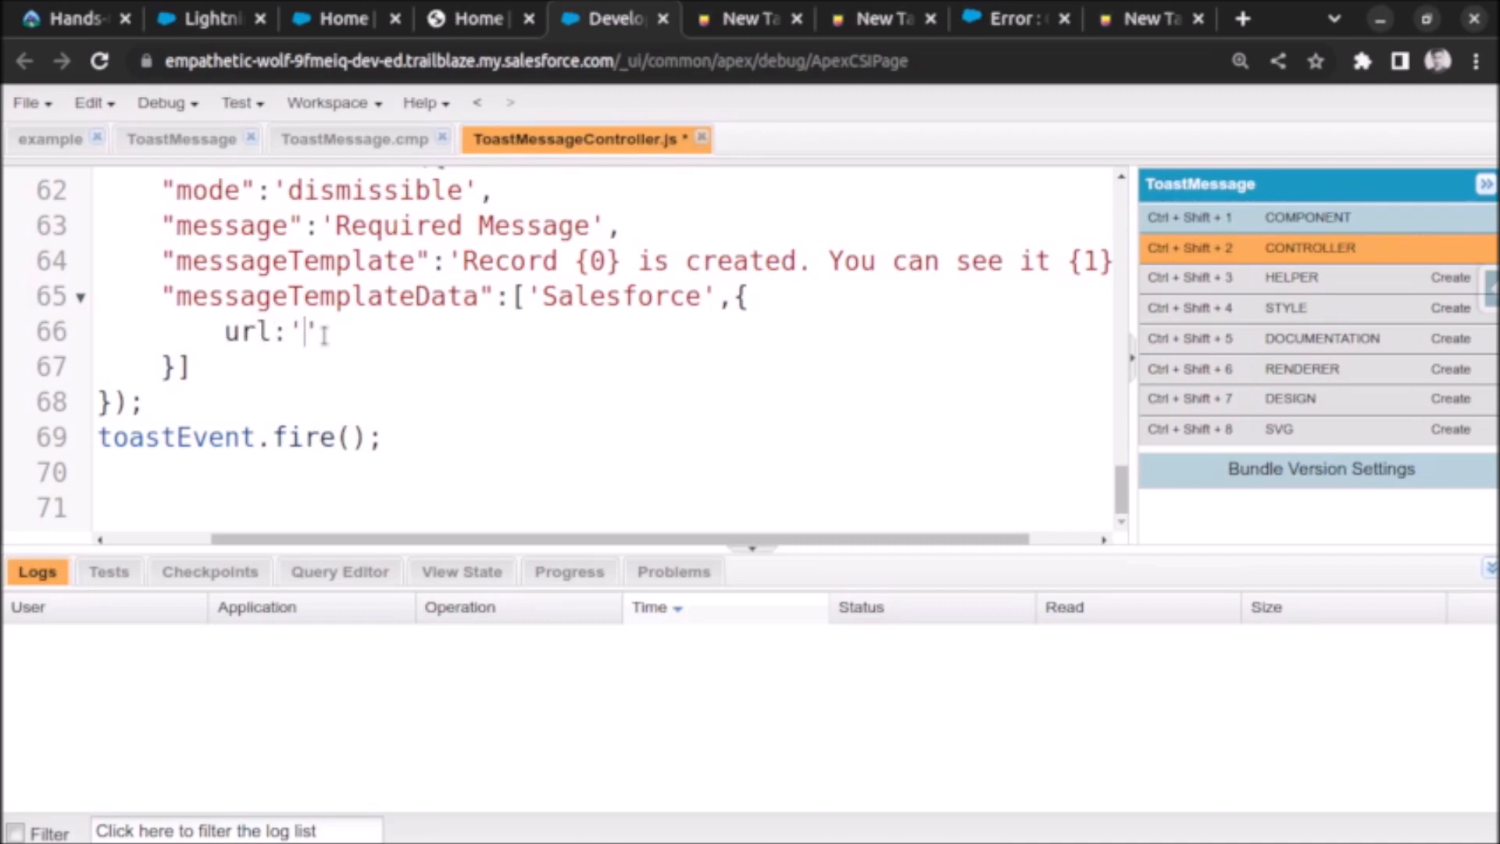
type("https")
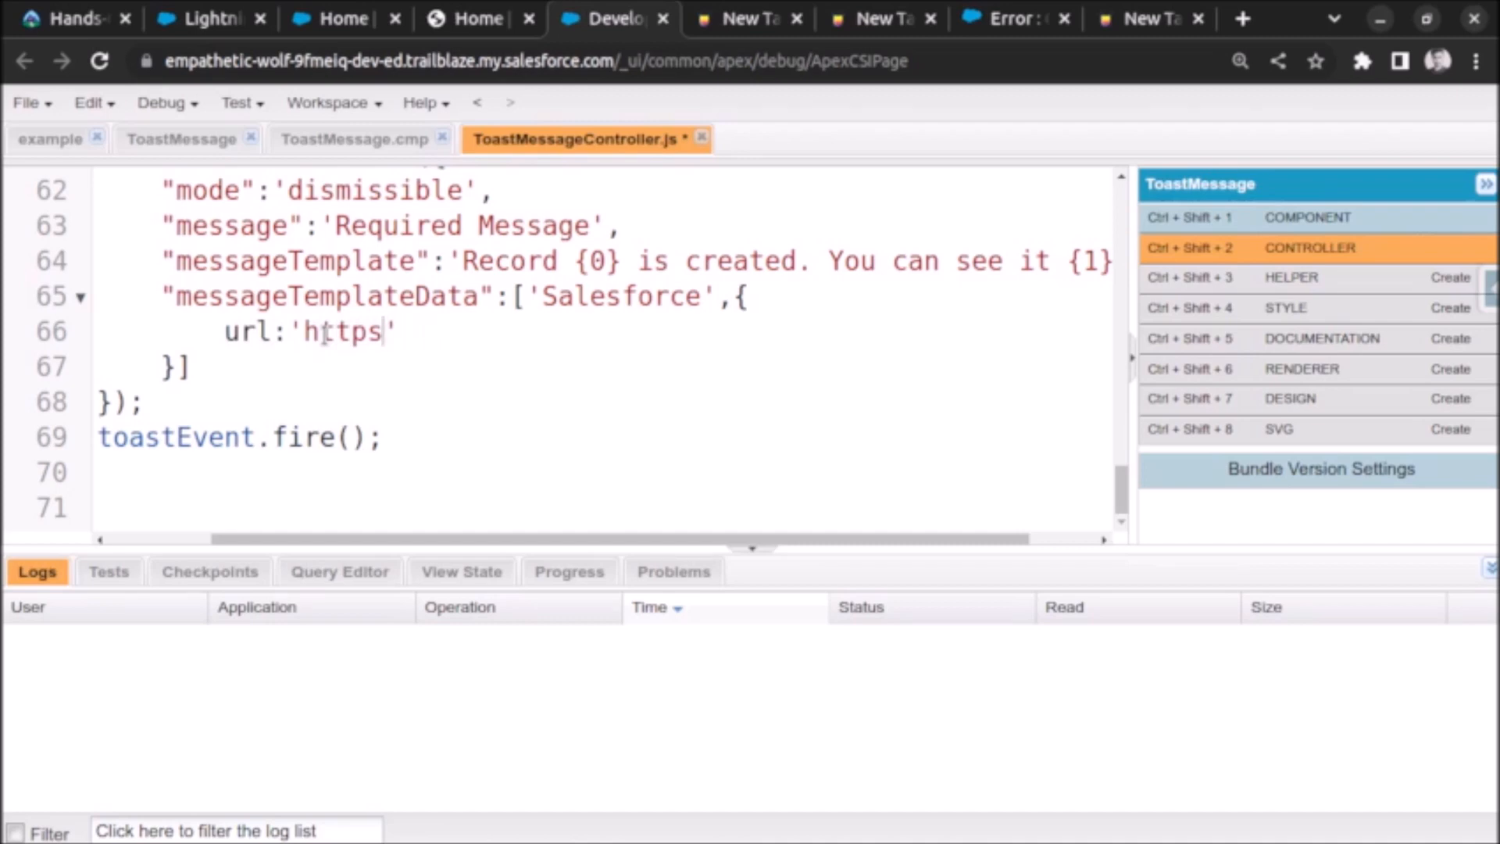
type(":")
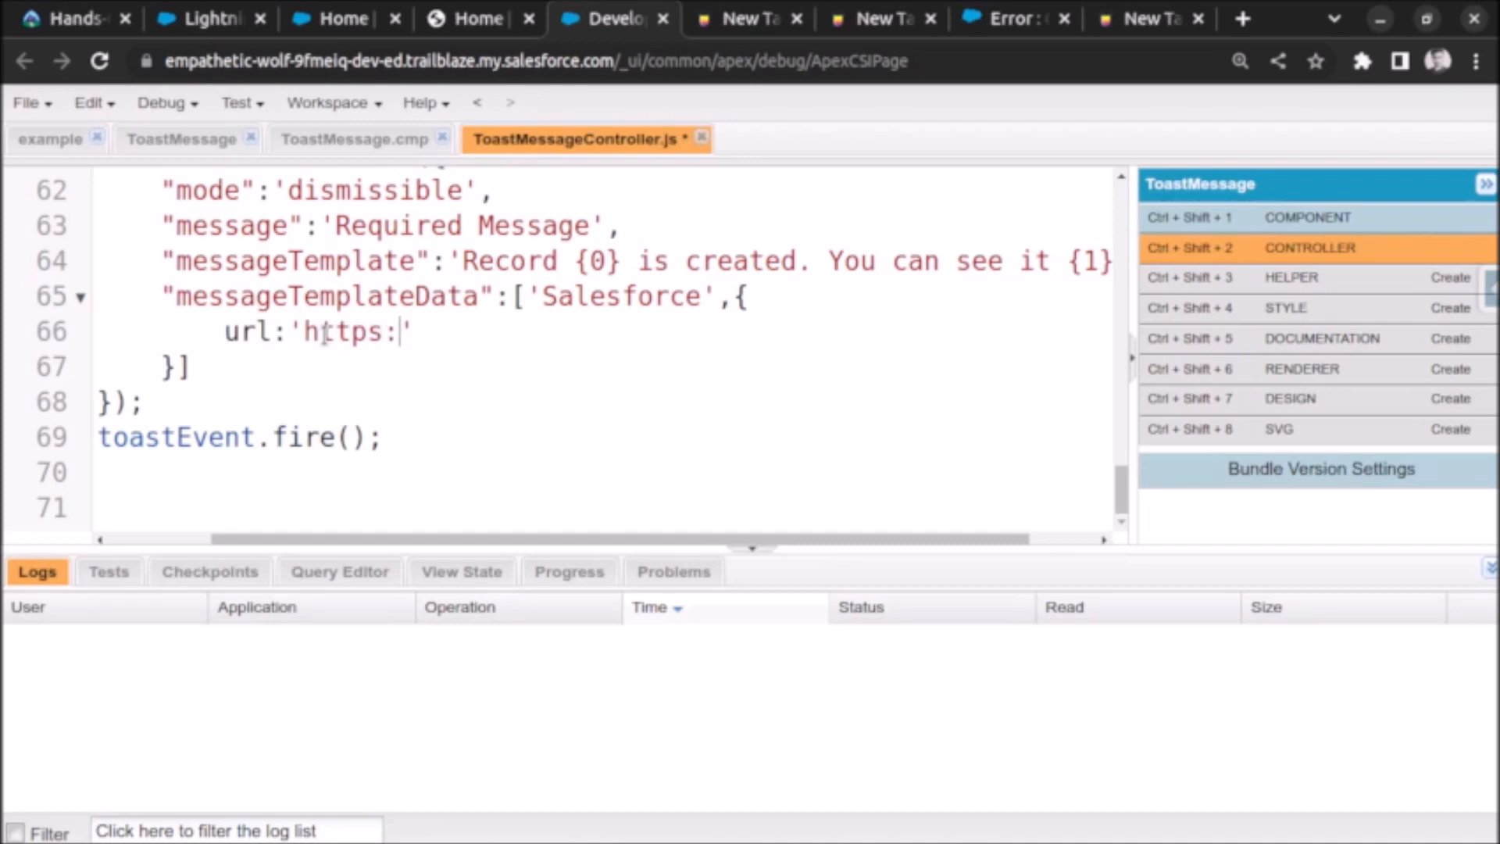
type("//www.g")
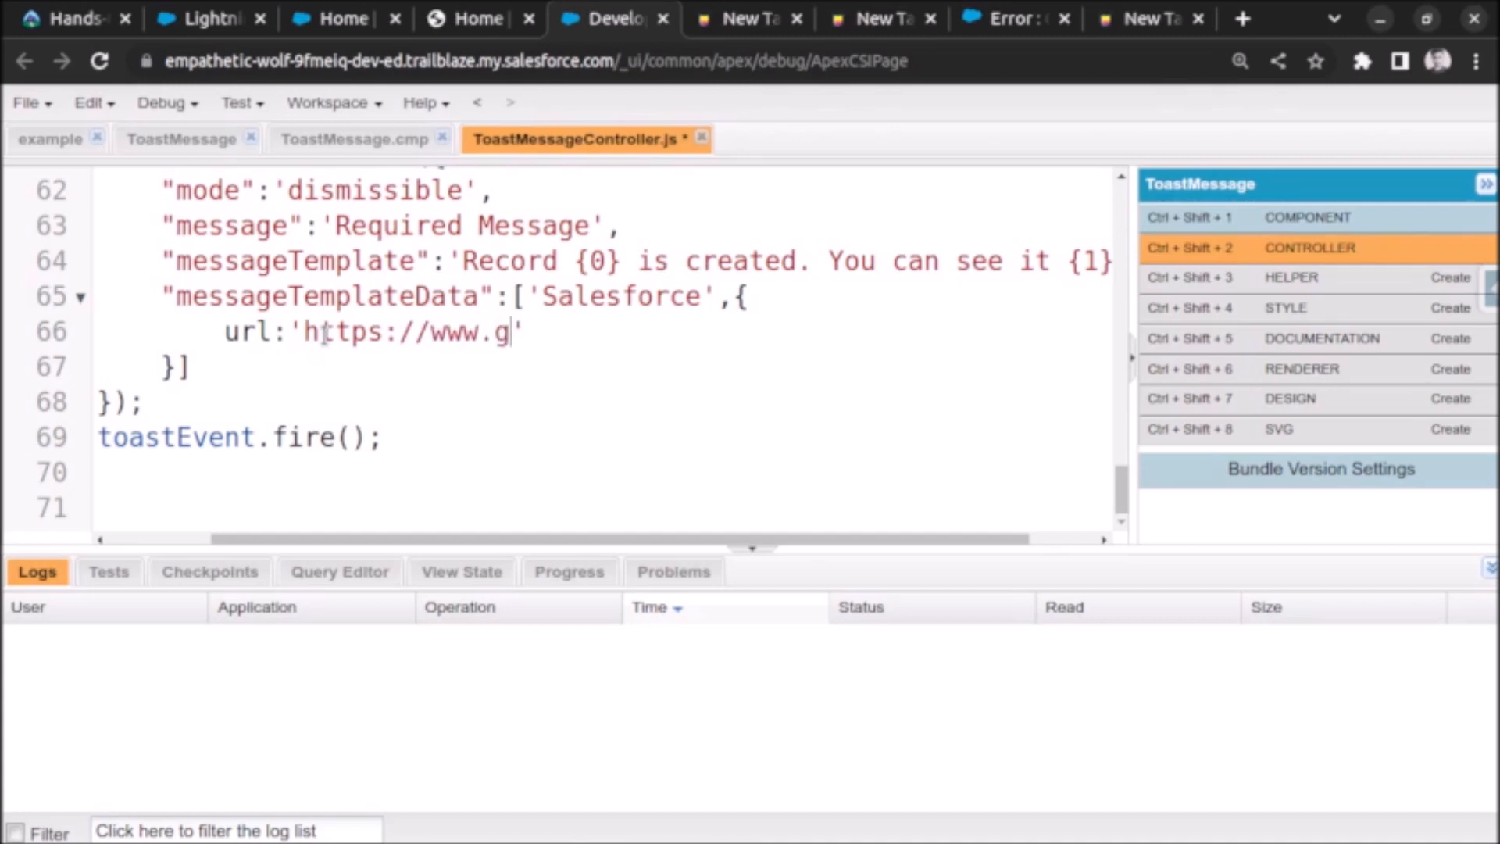
type("oogle.co.")
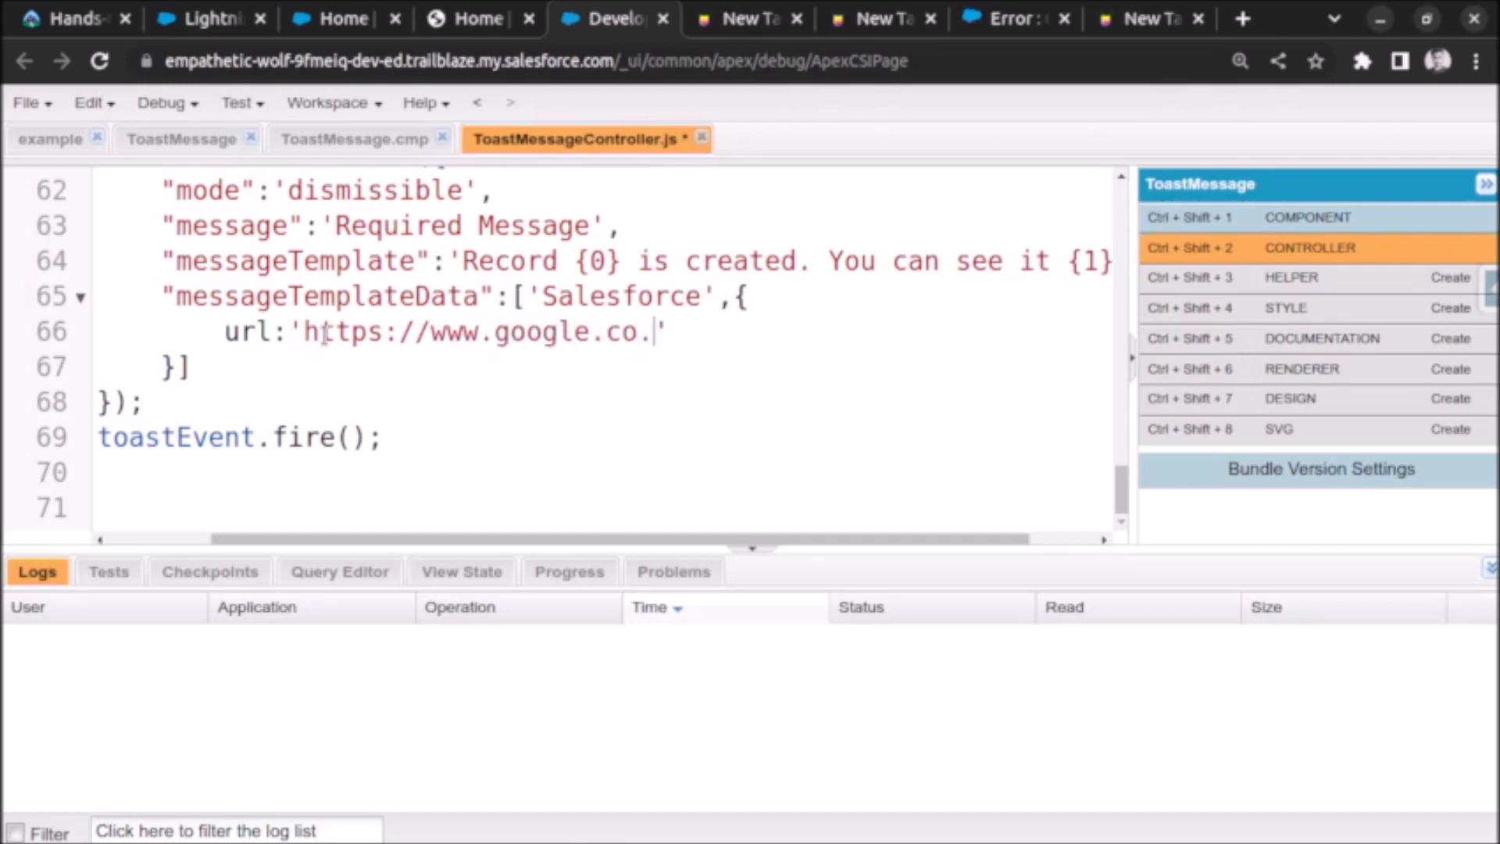
type("in")
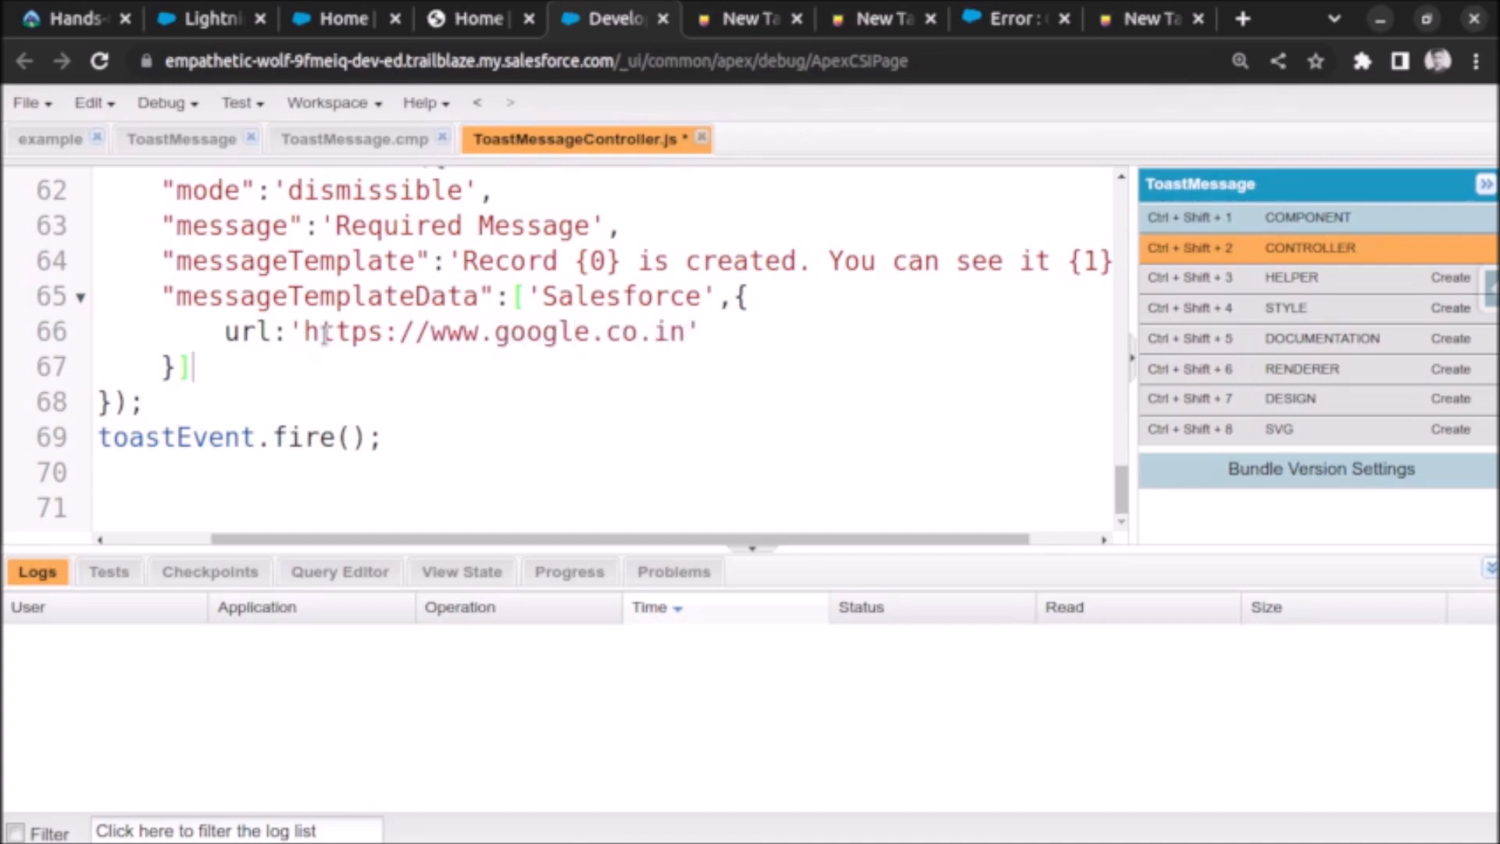
Step: Add label 'here' to the link object
type(",")
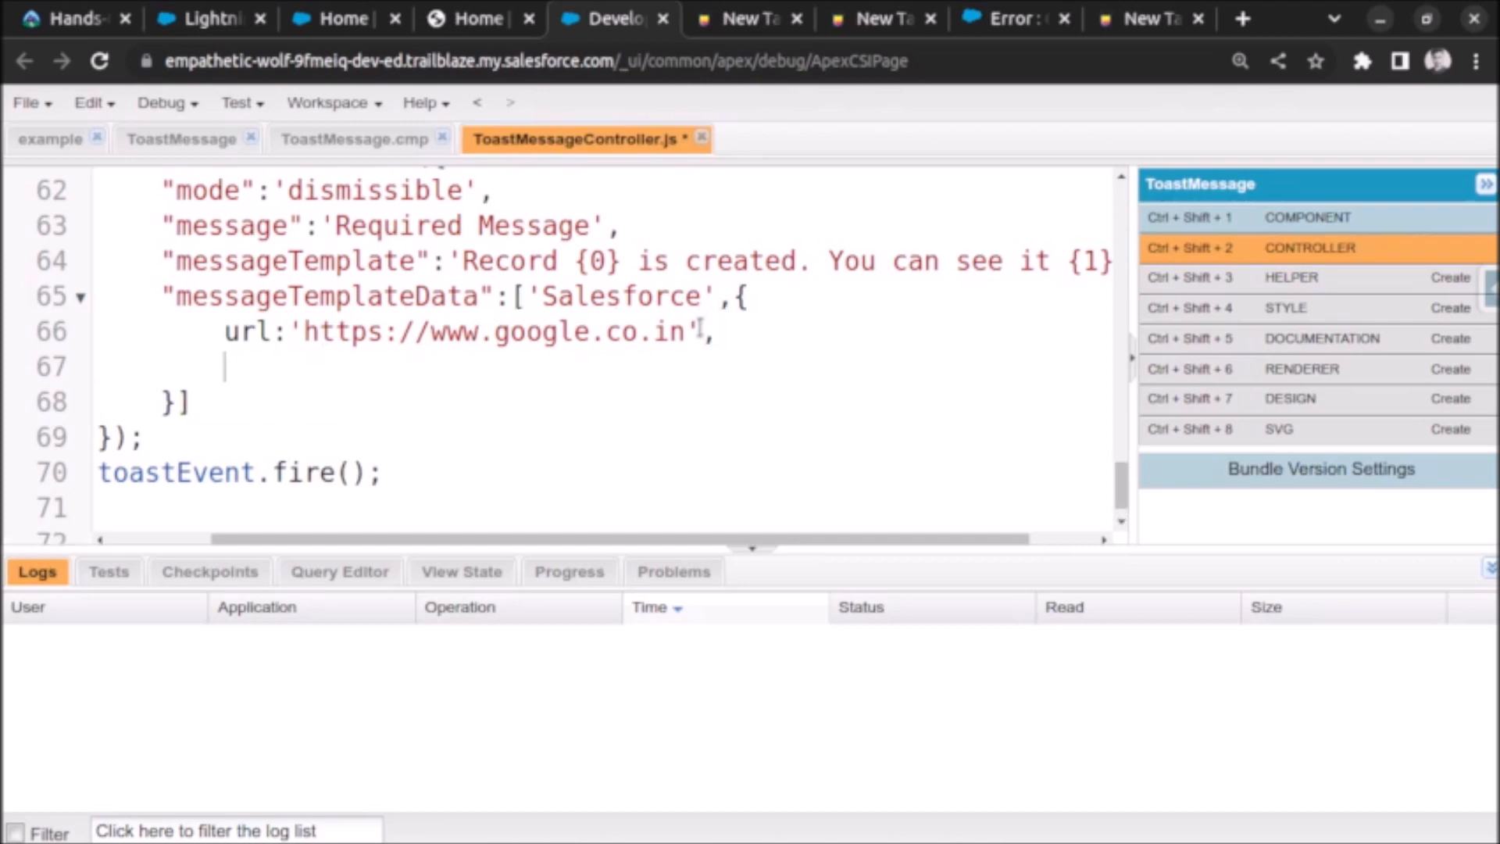
type("label")
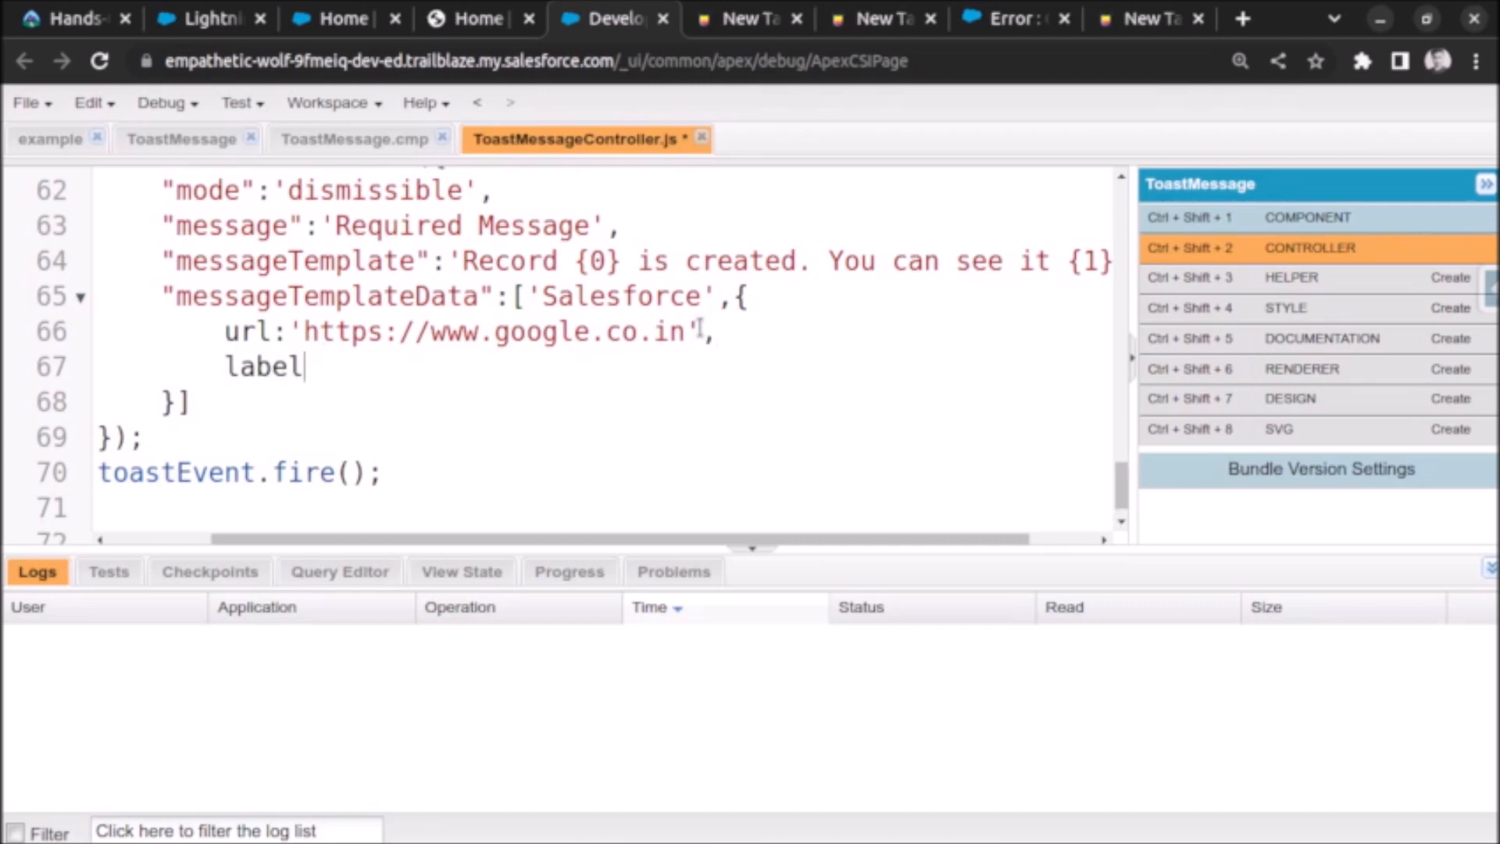
type(":")
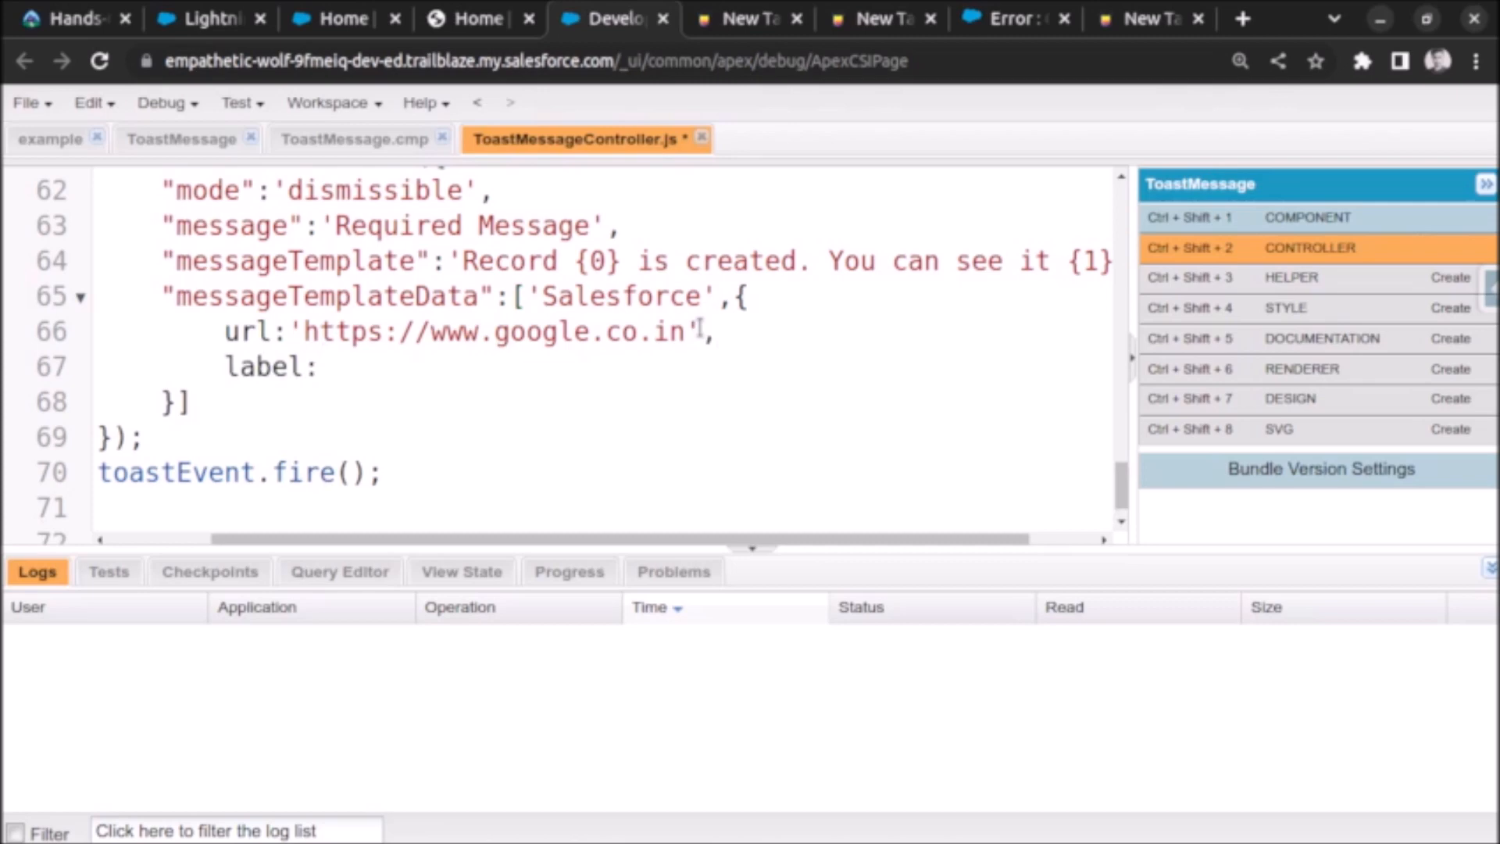
type("'here'")
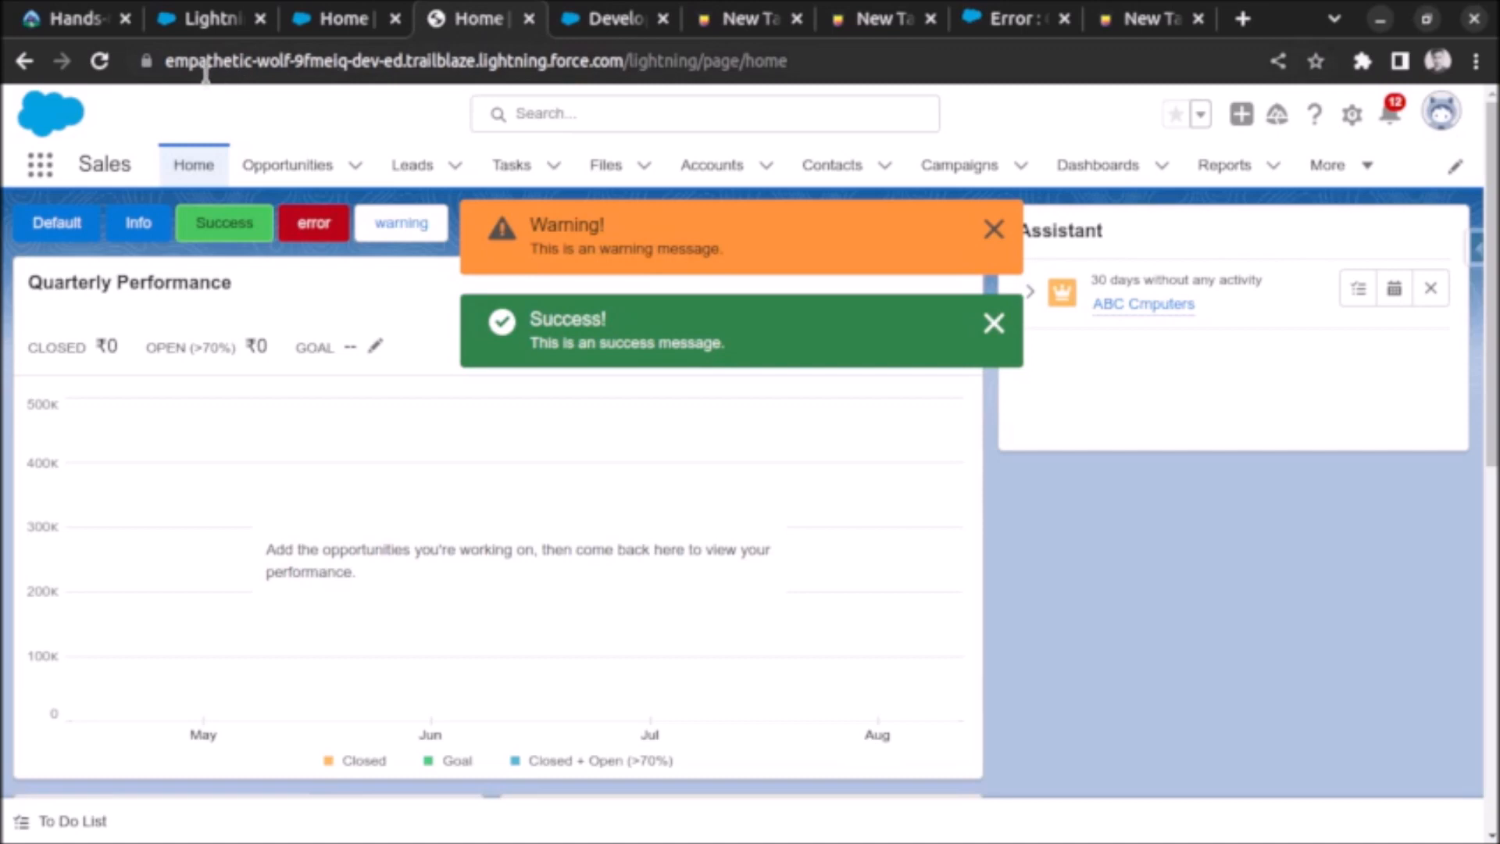
Step: Dismiss the warning and success toasts and switch browser tabs
left_click(994, 228)
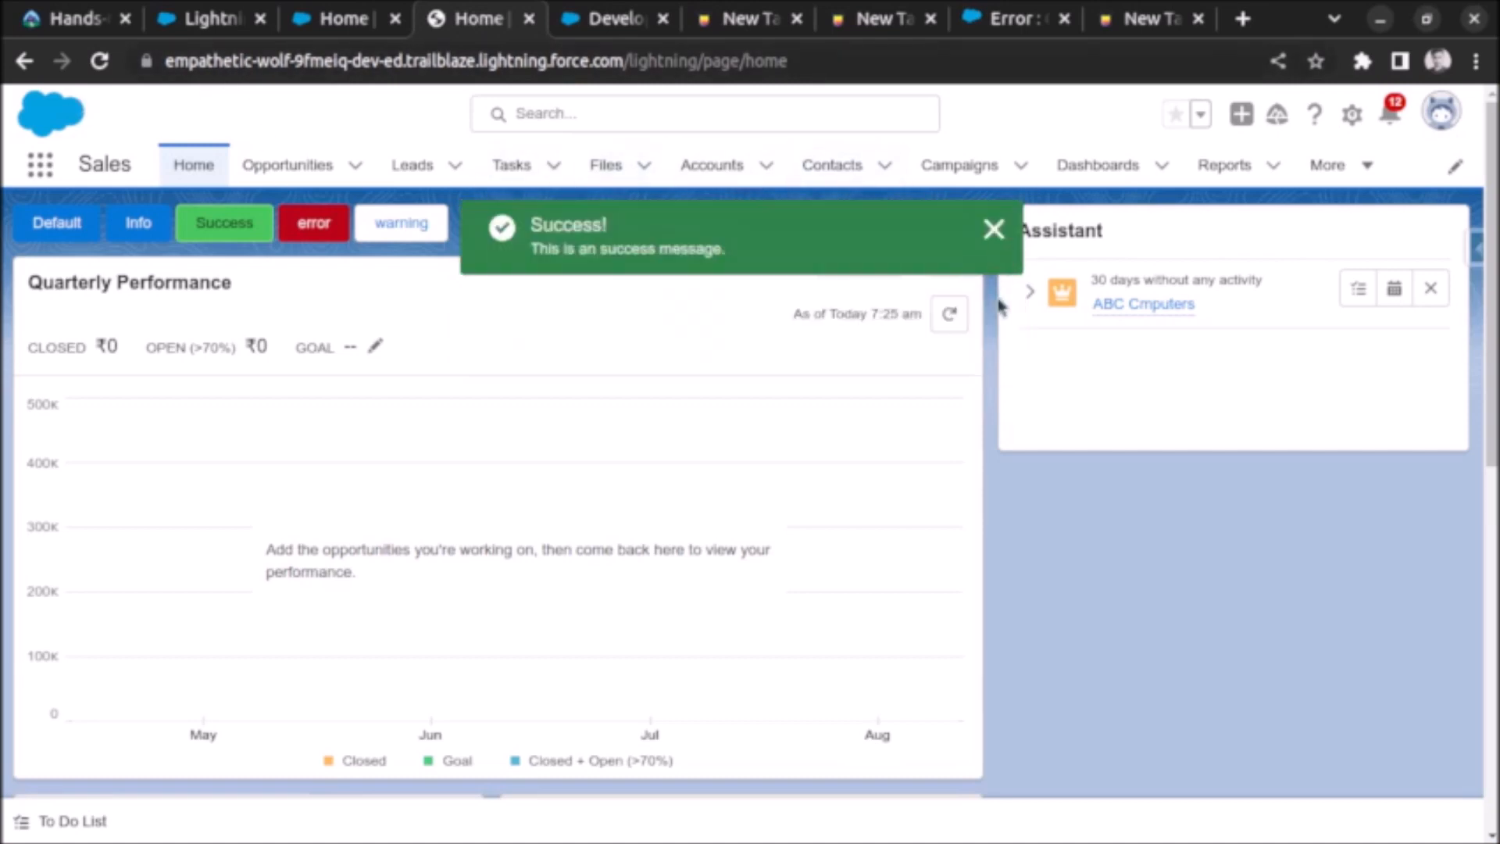
left_click(993, 229)
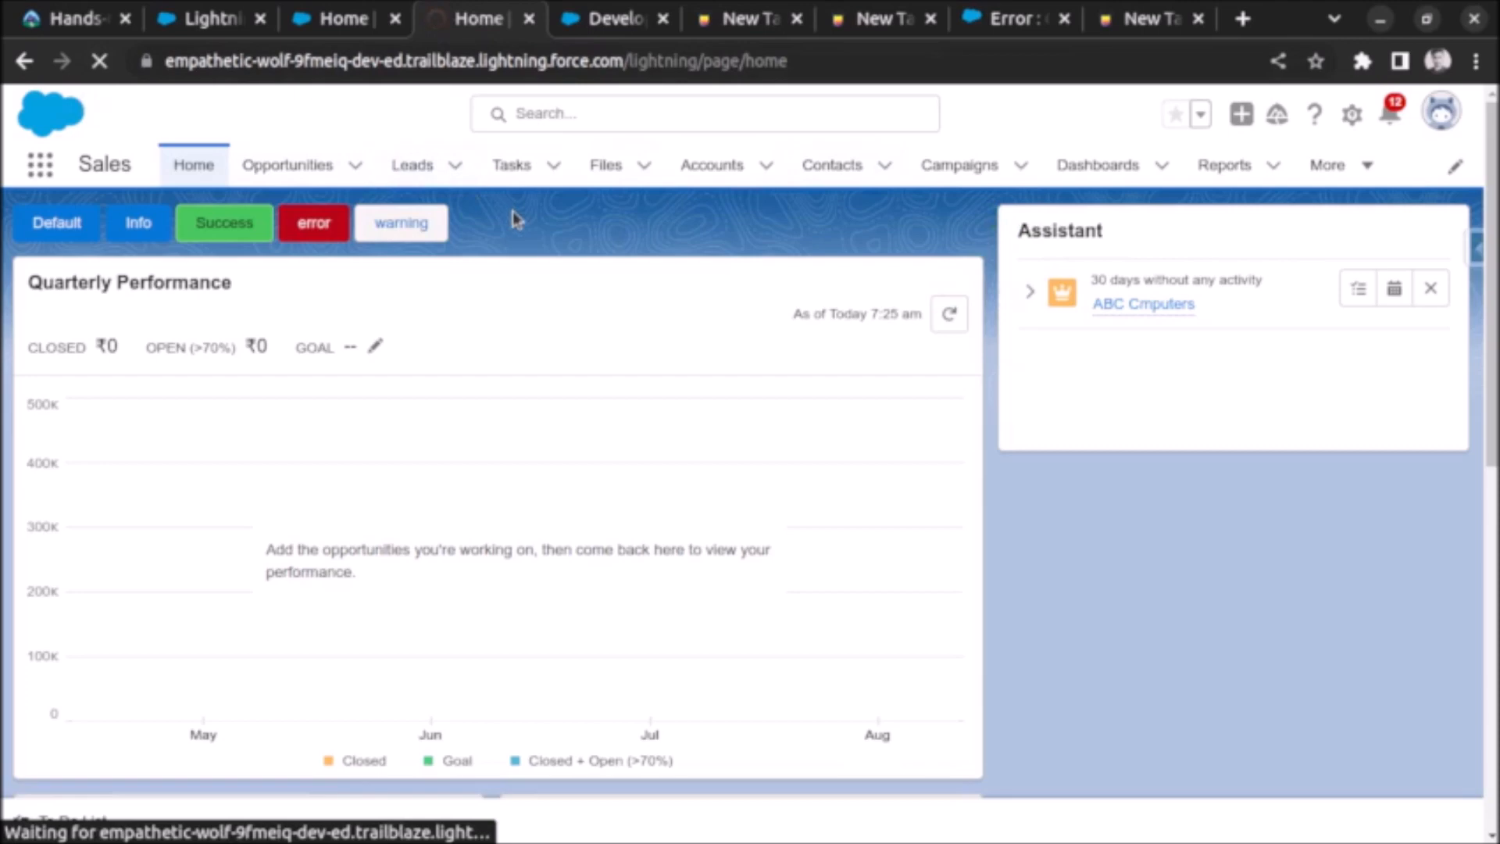
left_click(469, 19)
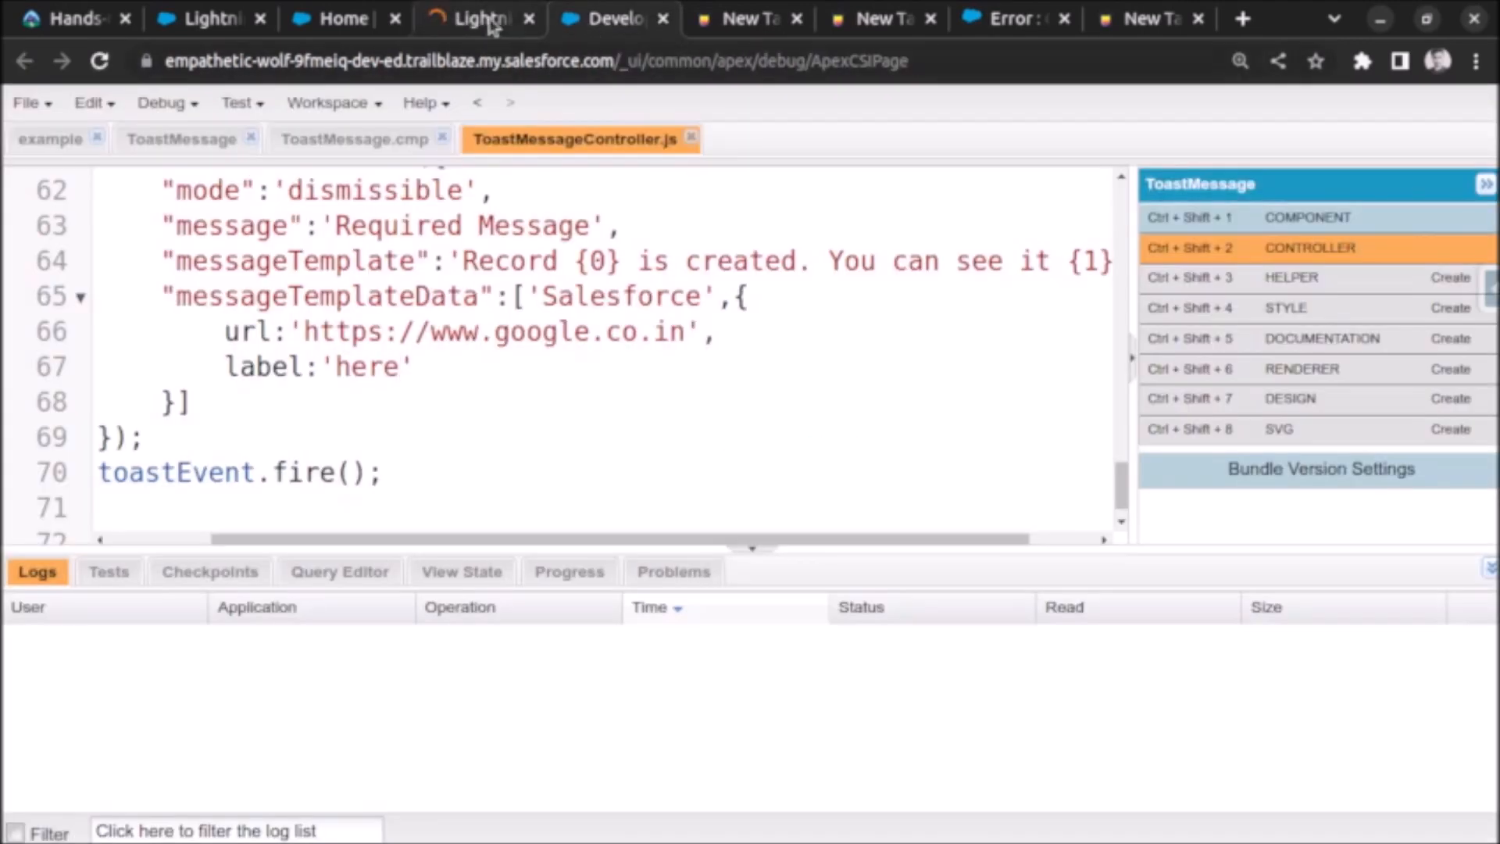
left_click(475, 18)
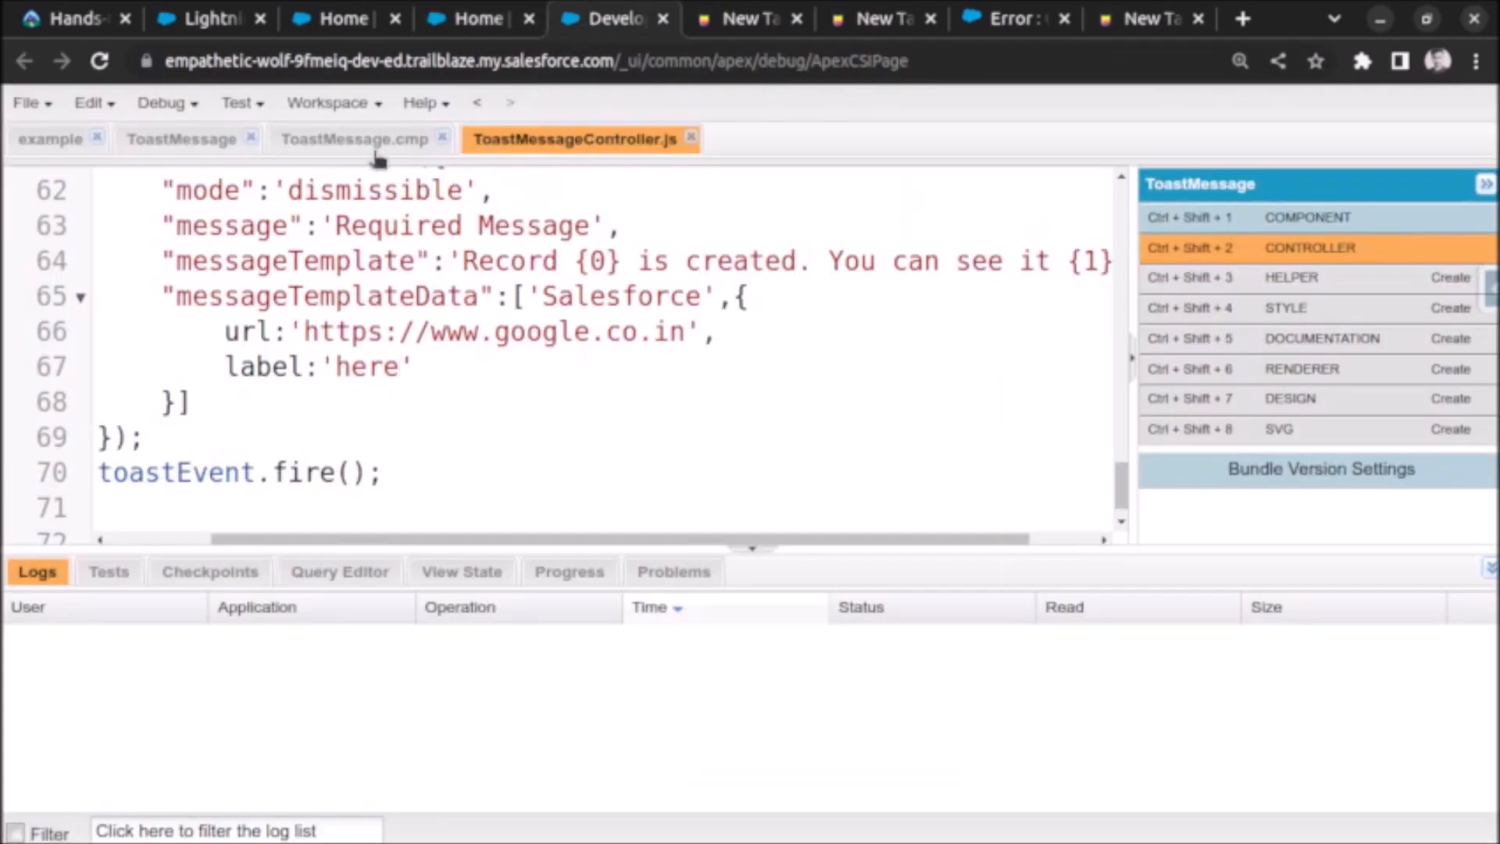
Step: Reload the Lightning home page and try the new toastWithLink button
left_click(354, 139)
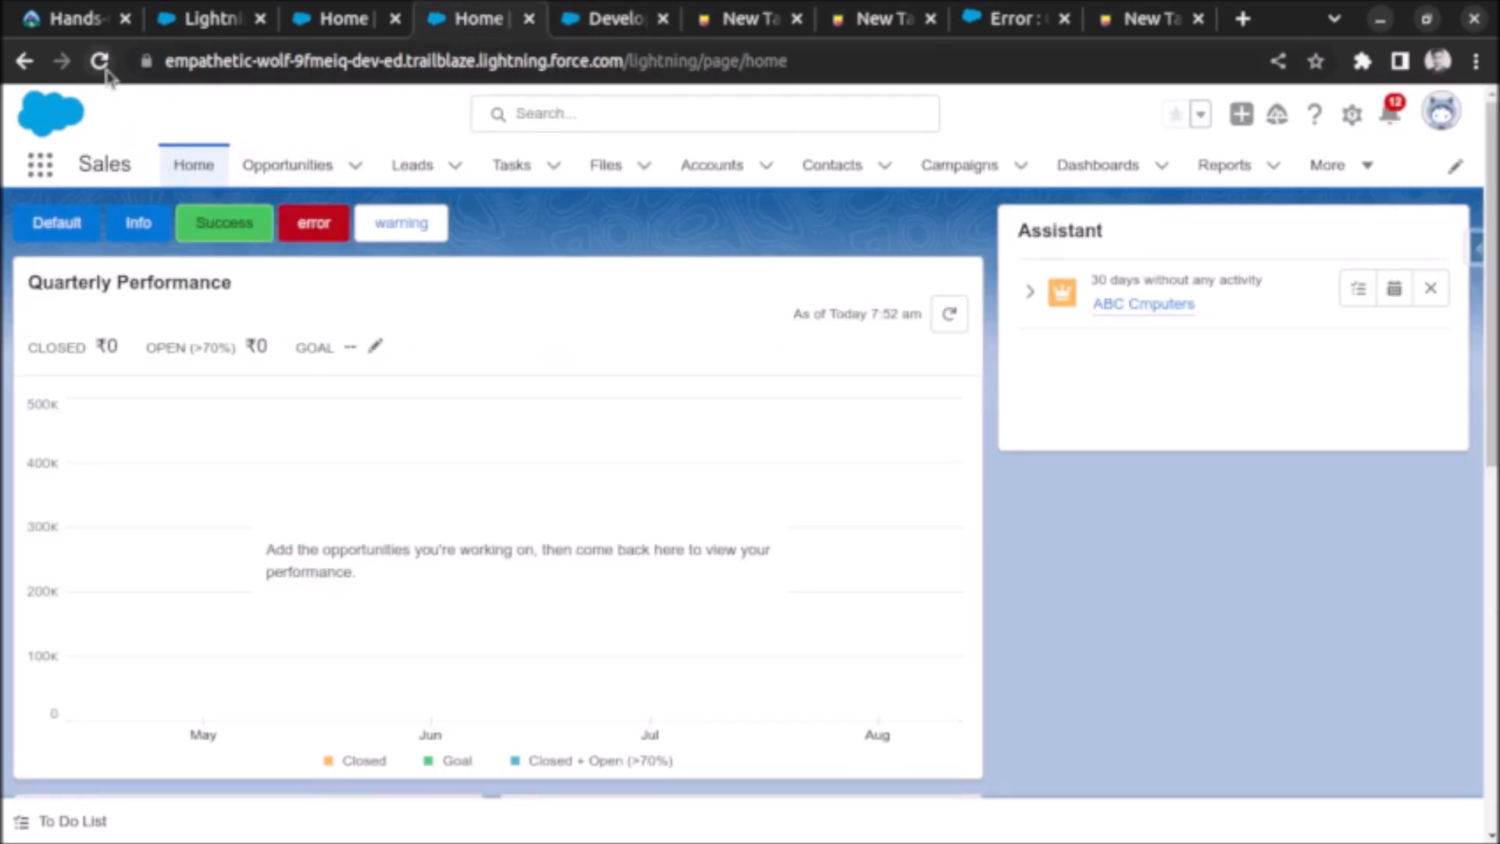
left_click(100, 61)
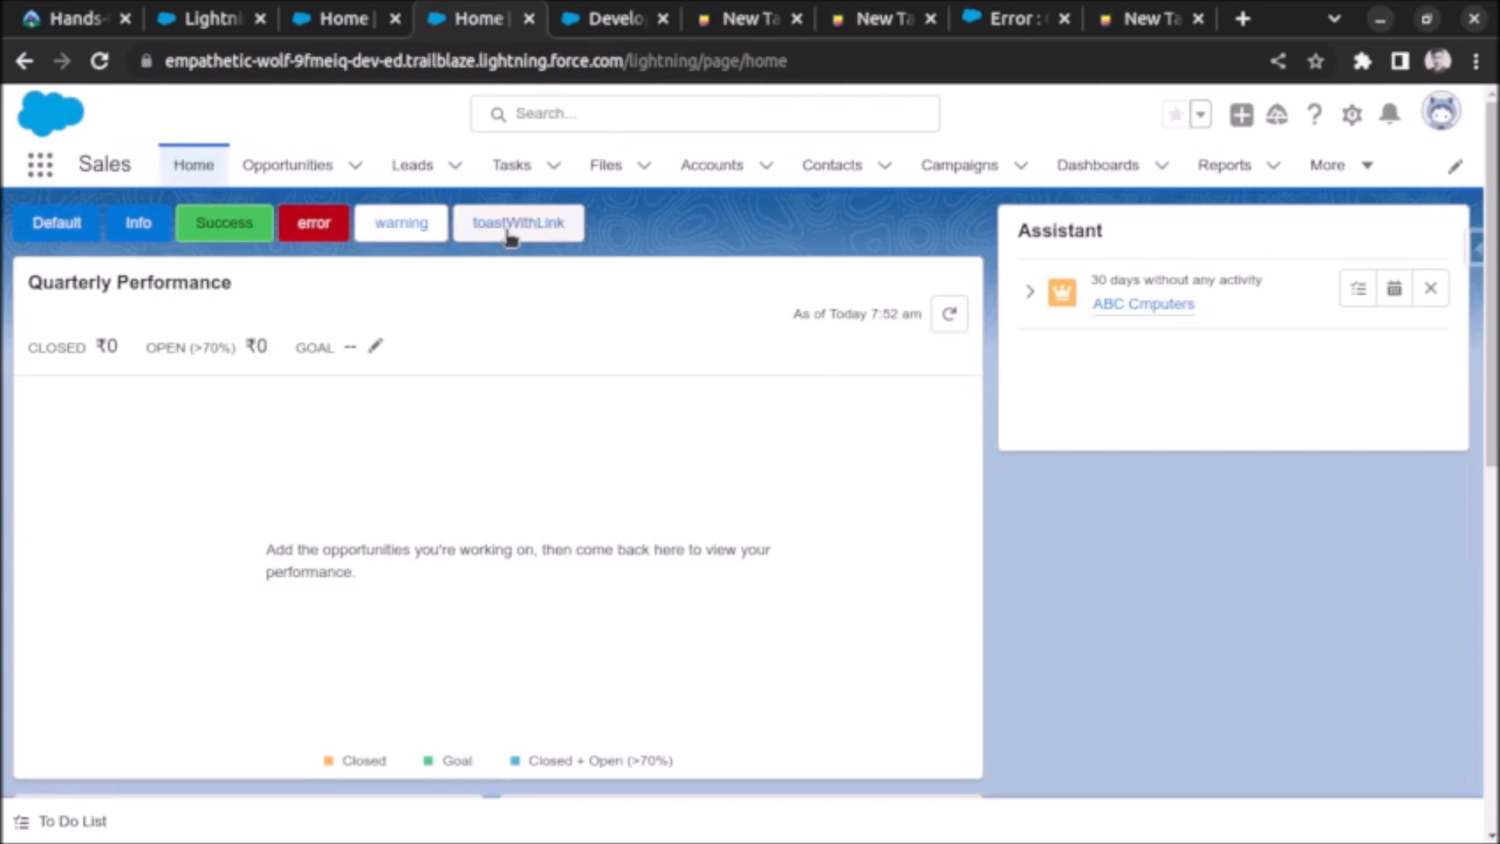
left_click(517, 222)
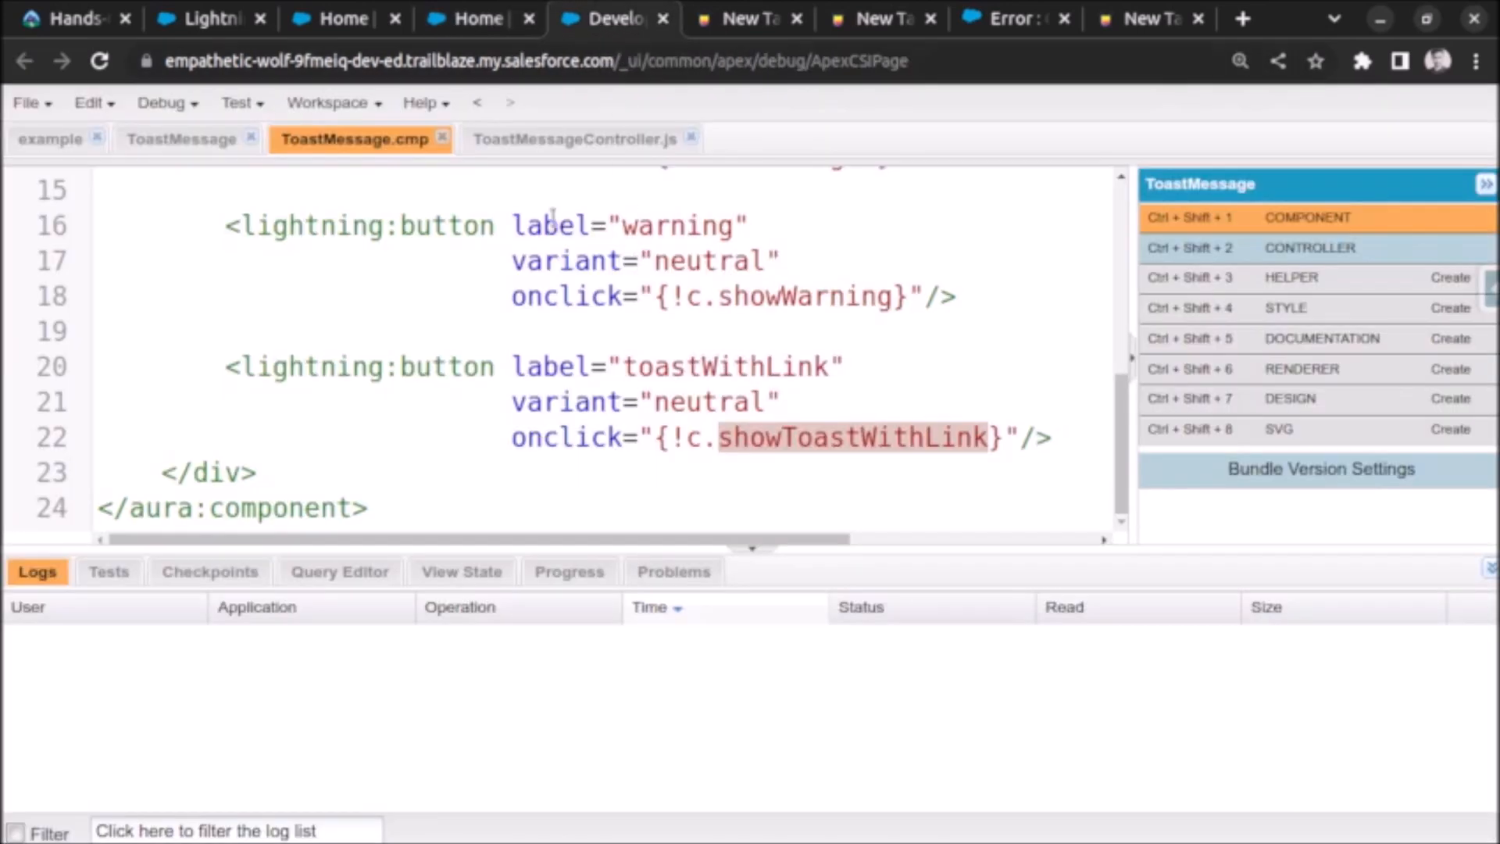
Step: Review the 'Salesforce' entry and Google url in the controller's messageTemplateData line
left_click(578, 139)
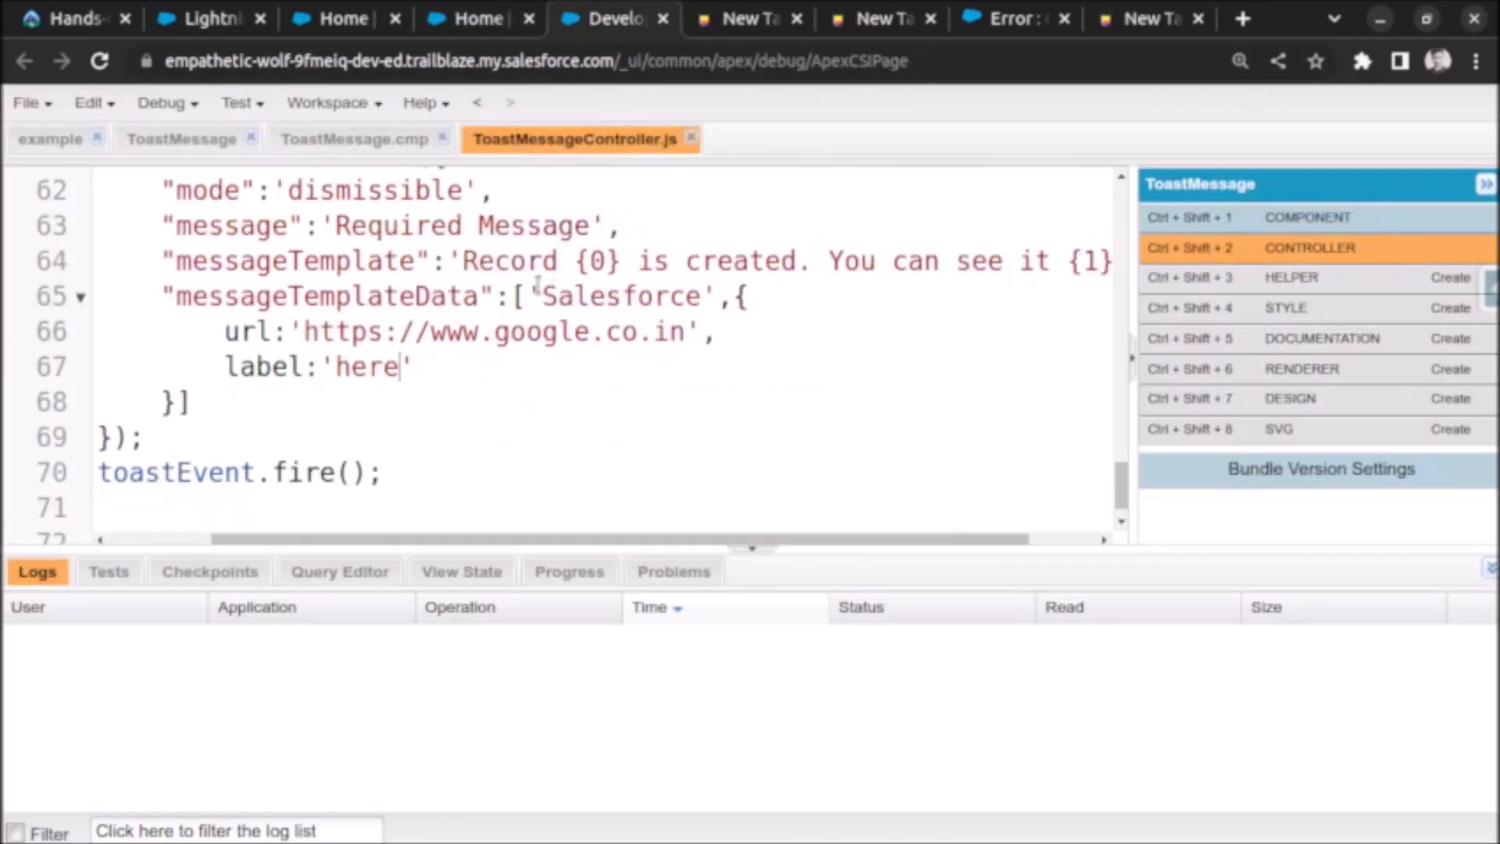
double_click(621, 297)
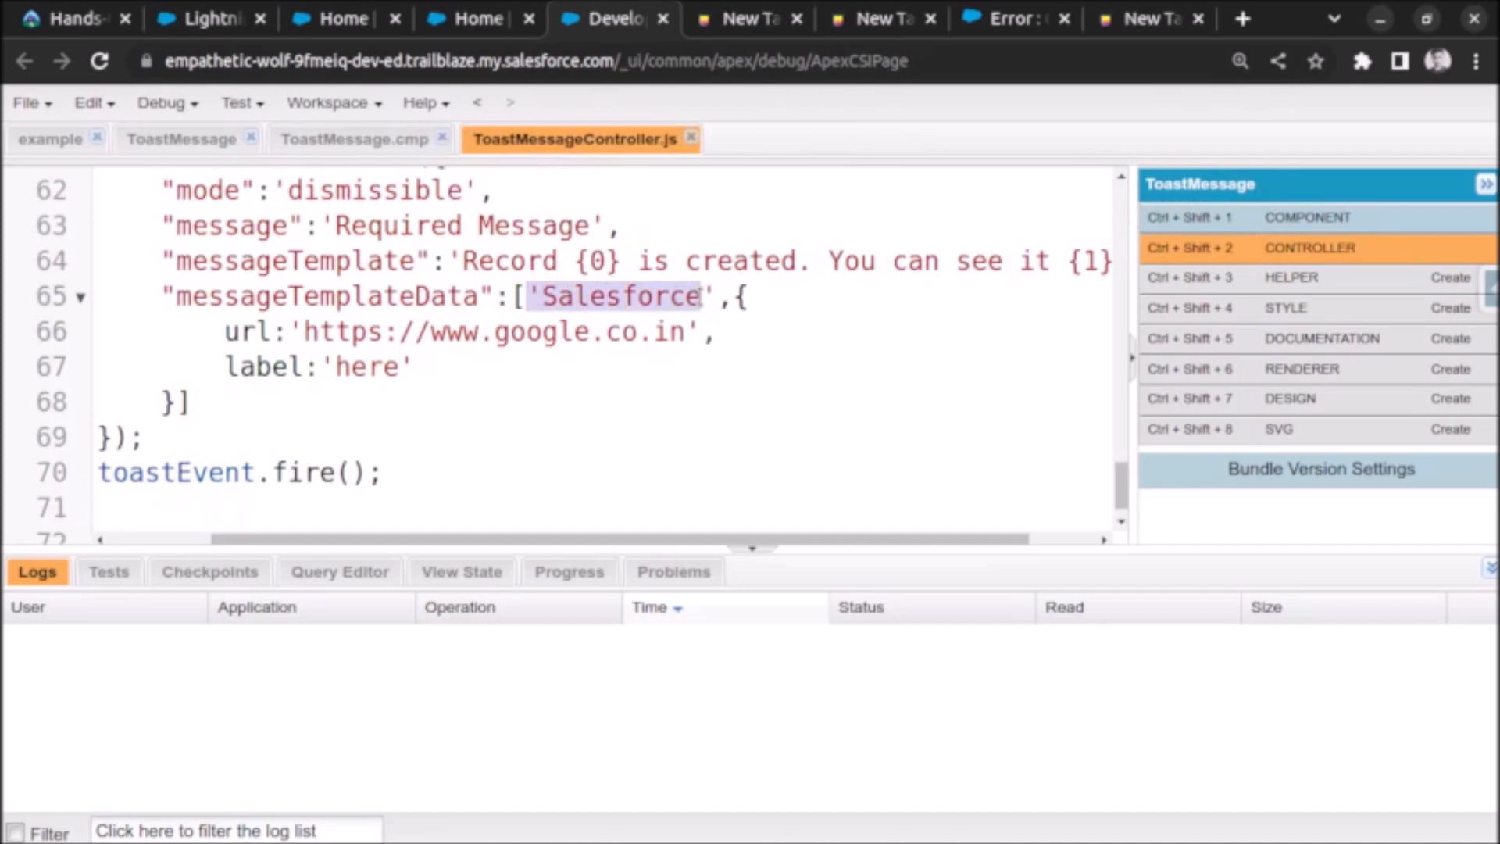
left_click(636, 297)
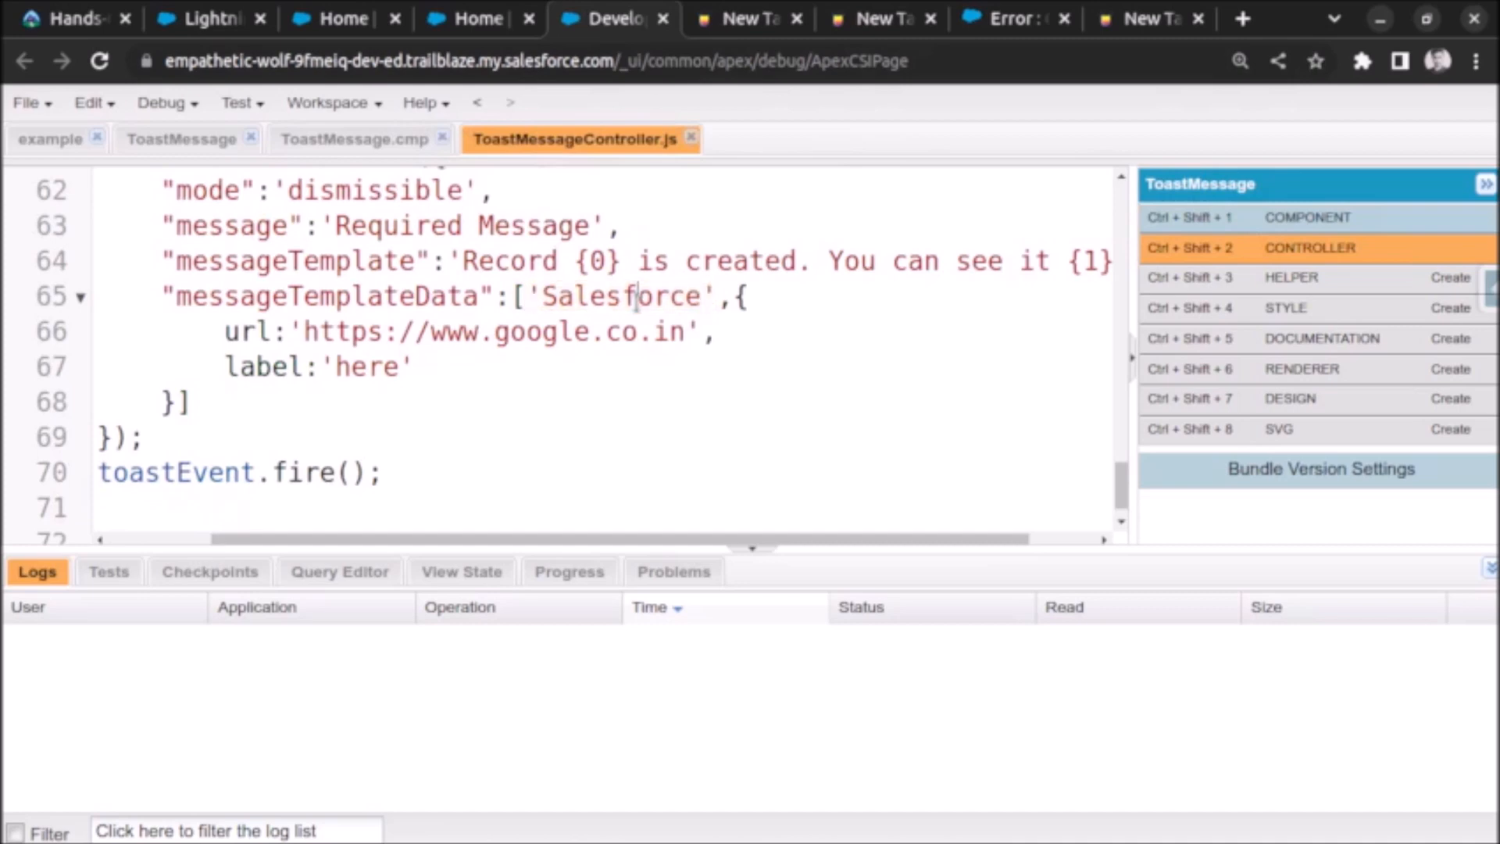
double_click(595, 261)
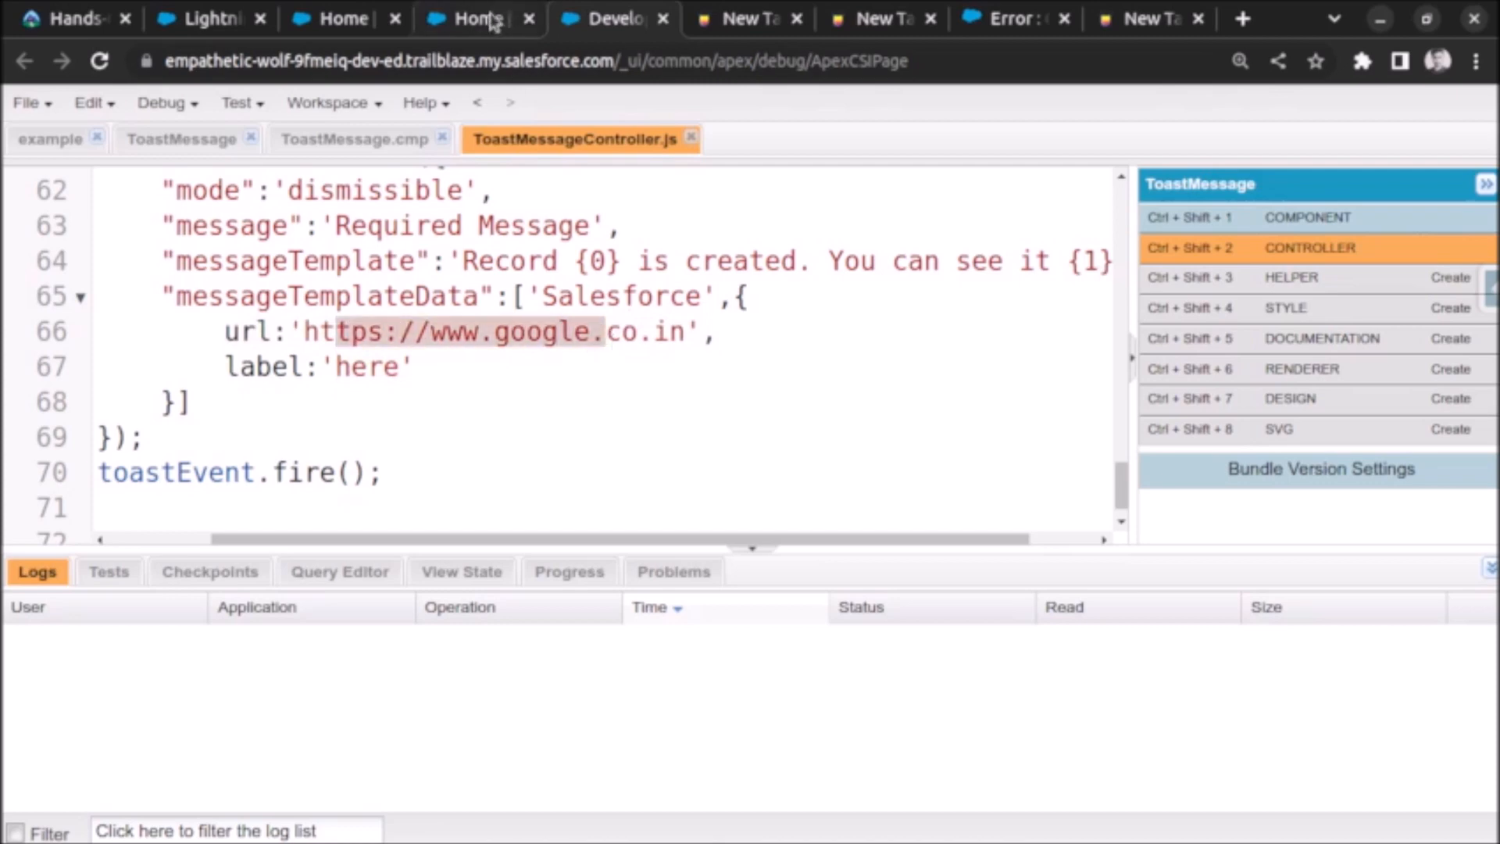
Step: View the toast 'Record Salesforce is created. You can see it here' on the Lightning home page
left_click(475, 17)
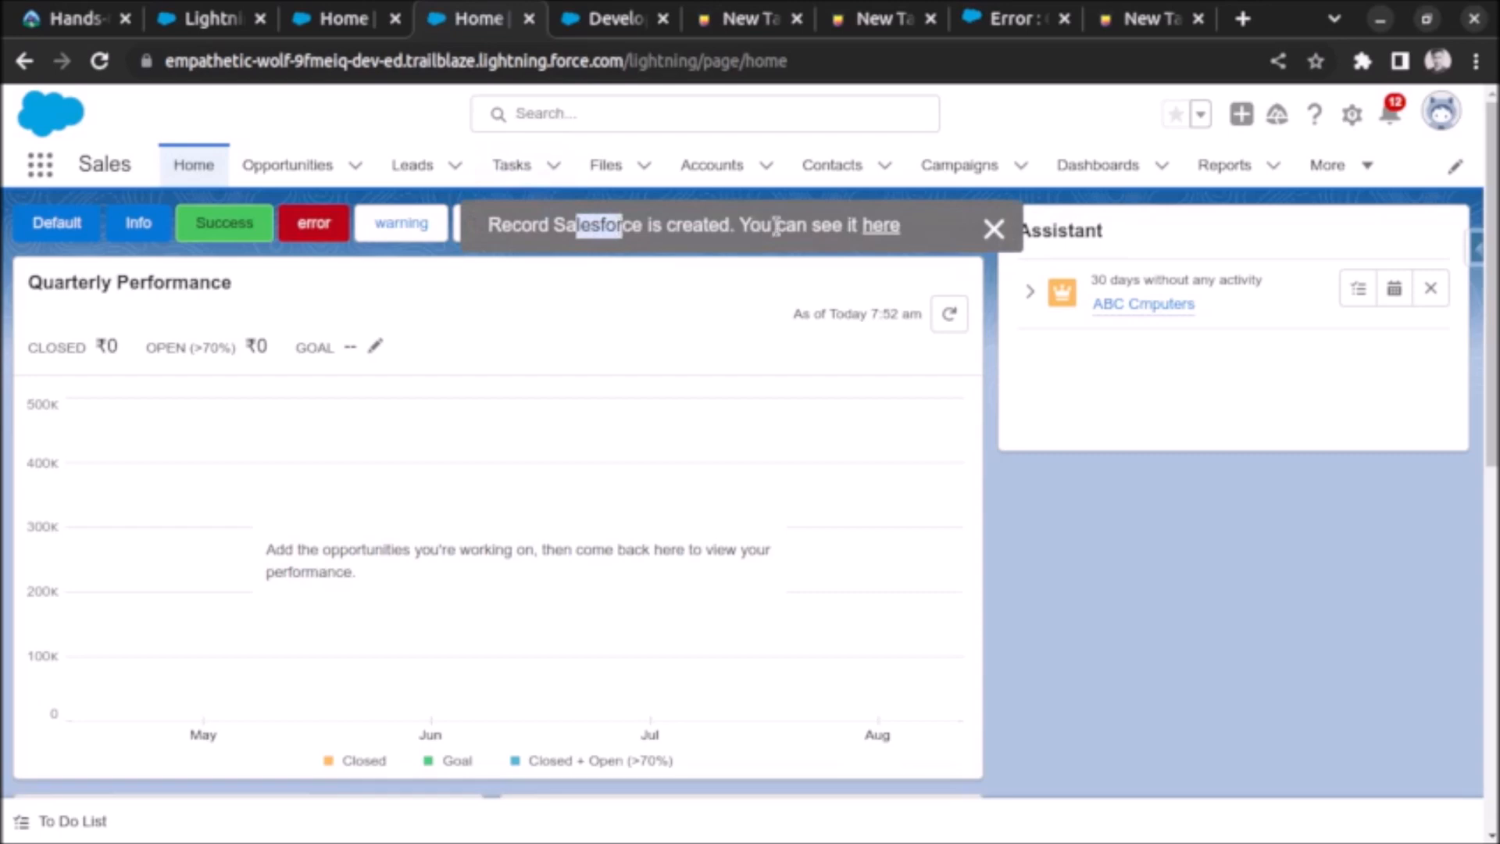
left_click(613, 19)
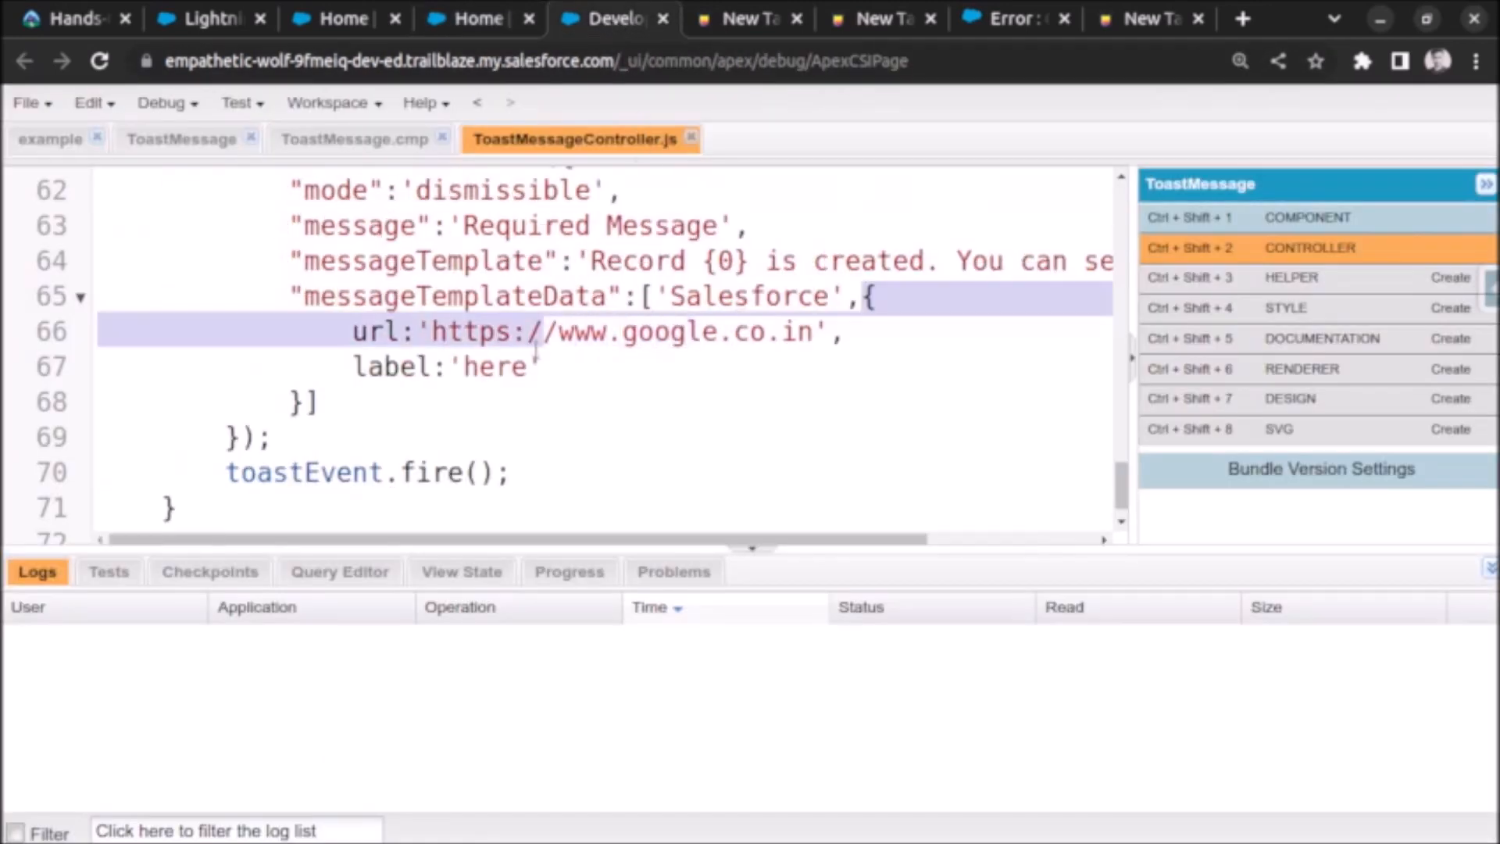
left_click(383, 331)
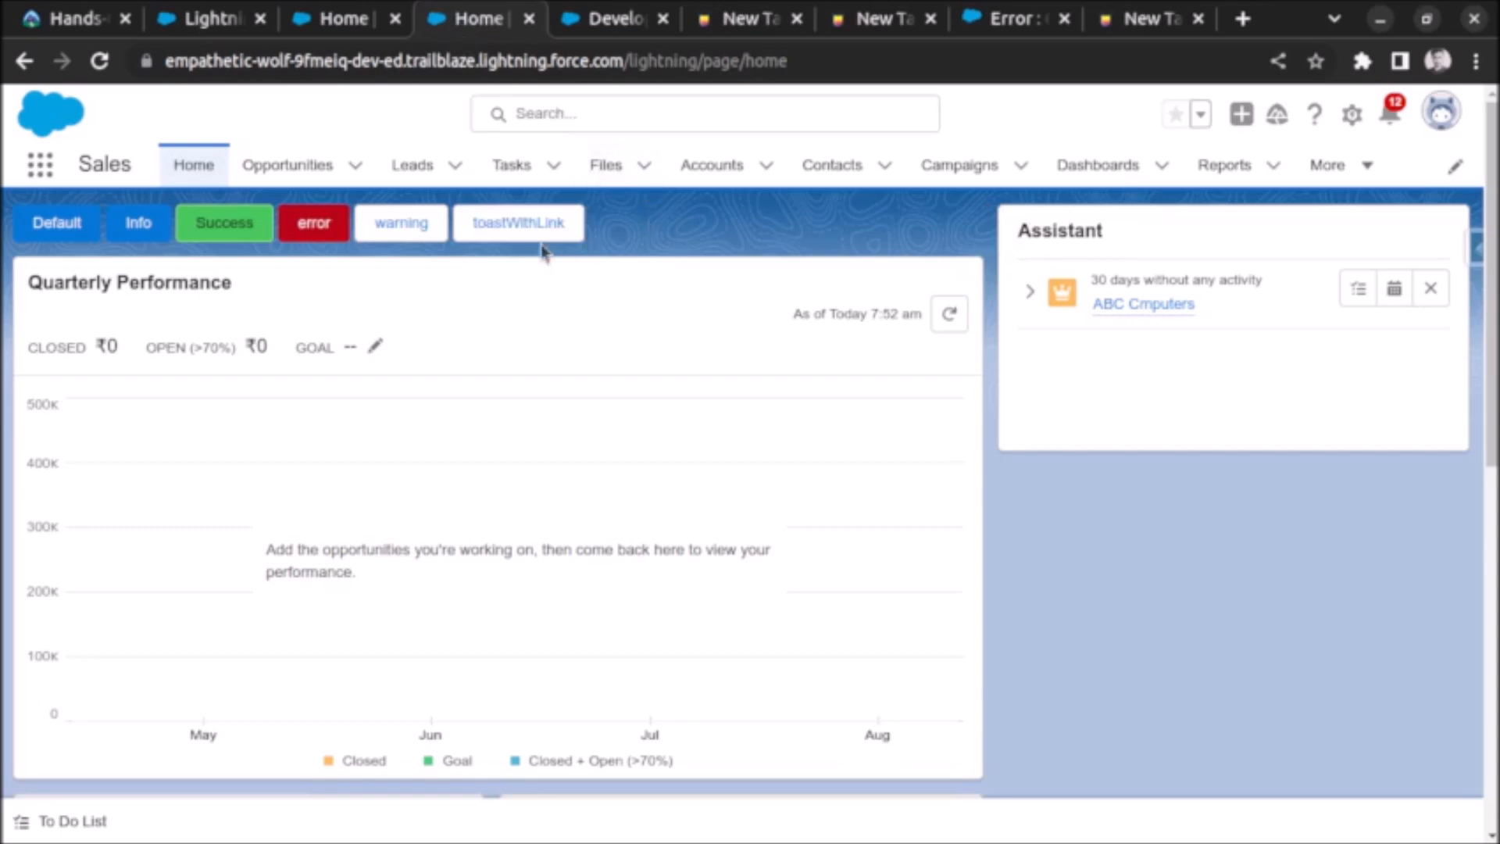
Step: Fire the toastWithLink toast and follow its 'here' link to Google
left_click(518, 222)
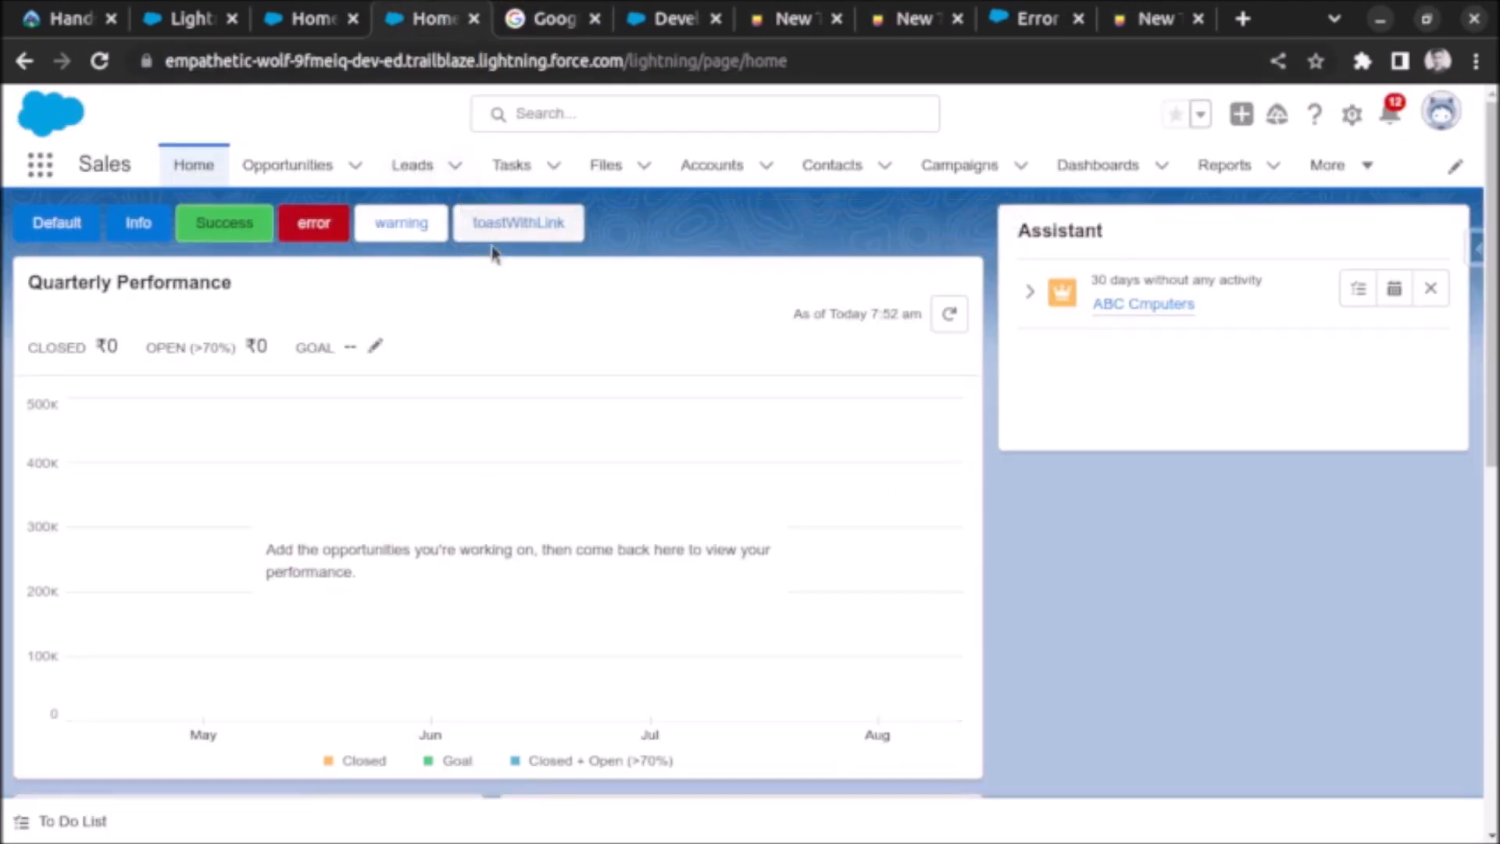
mouse_move(589, 291)
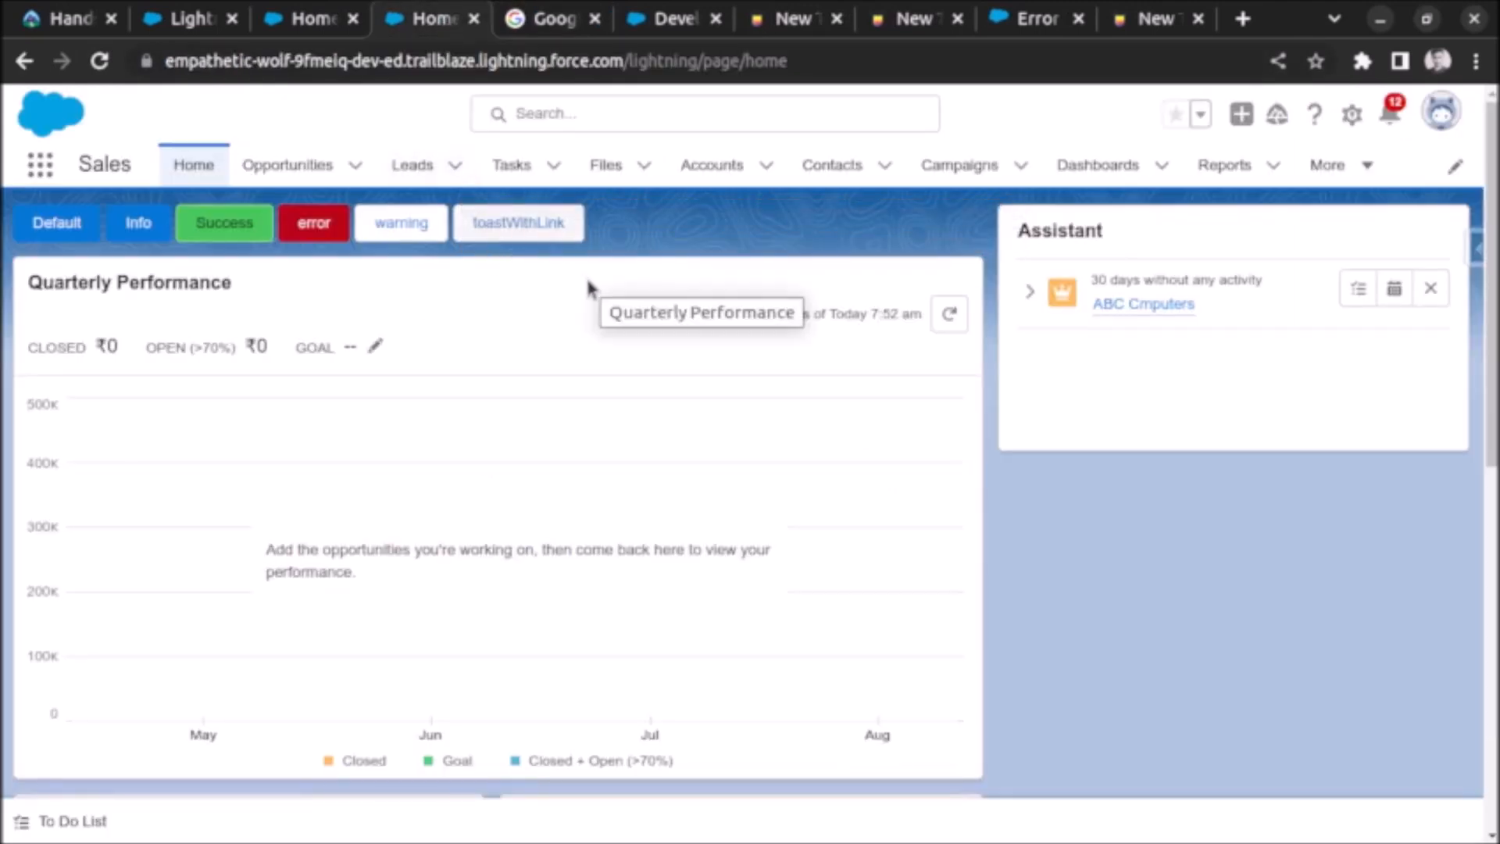
mouse_move(690, 261)
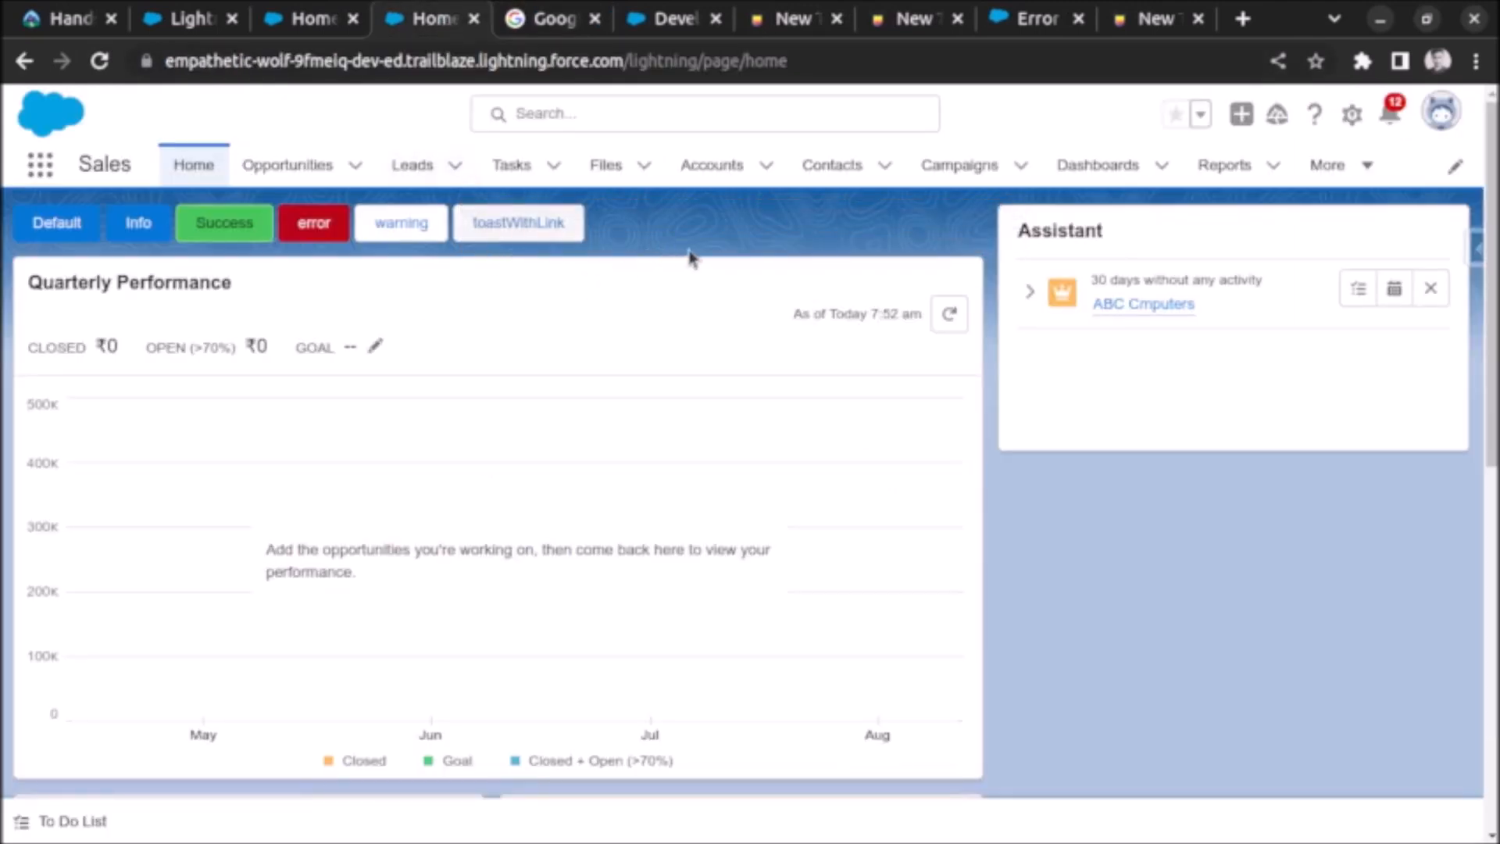